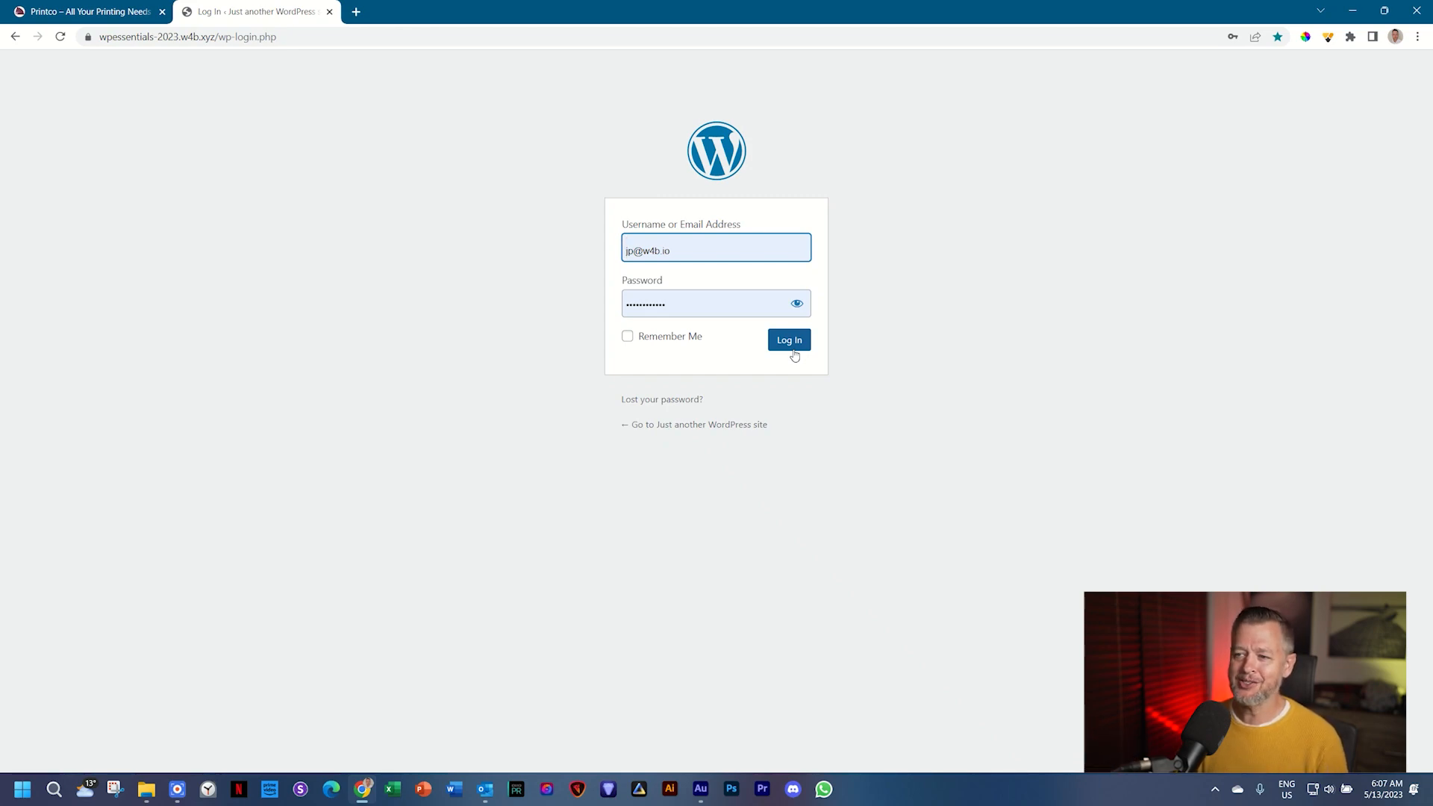
# - Submit the entered username and password on the wp-login page to reach the admin dashboard
pyautogui.click(788, 341)
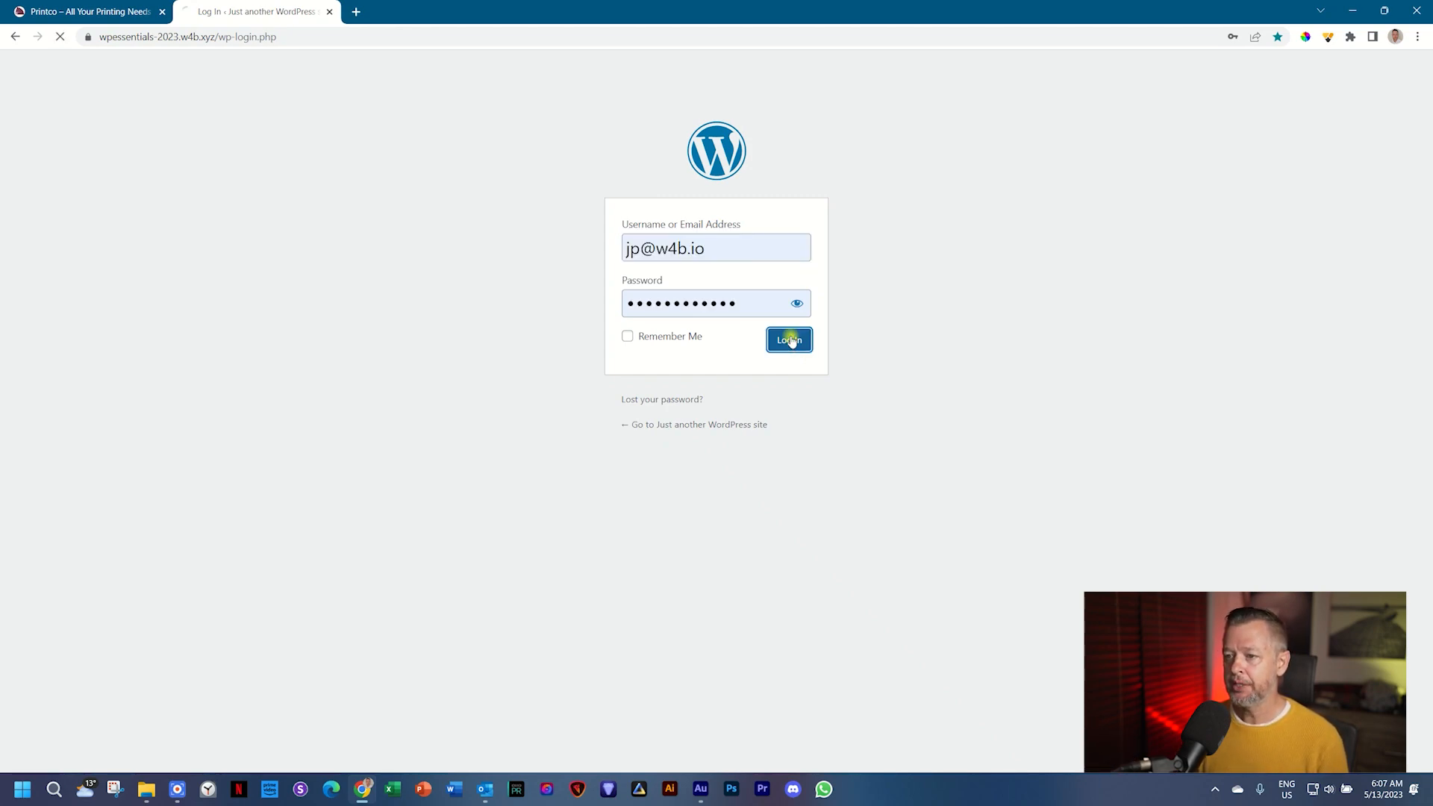
pyautogui.click(787, 340)
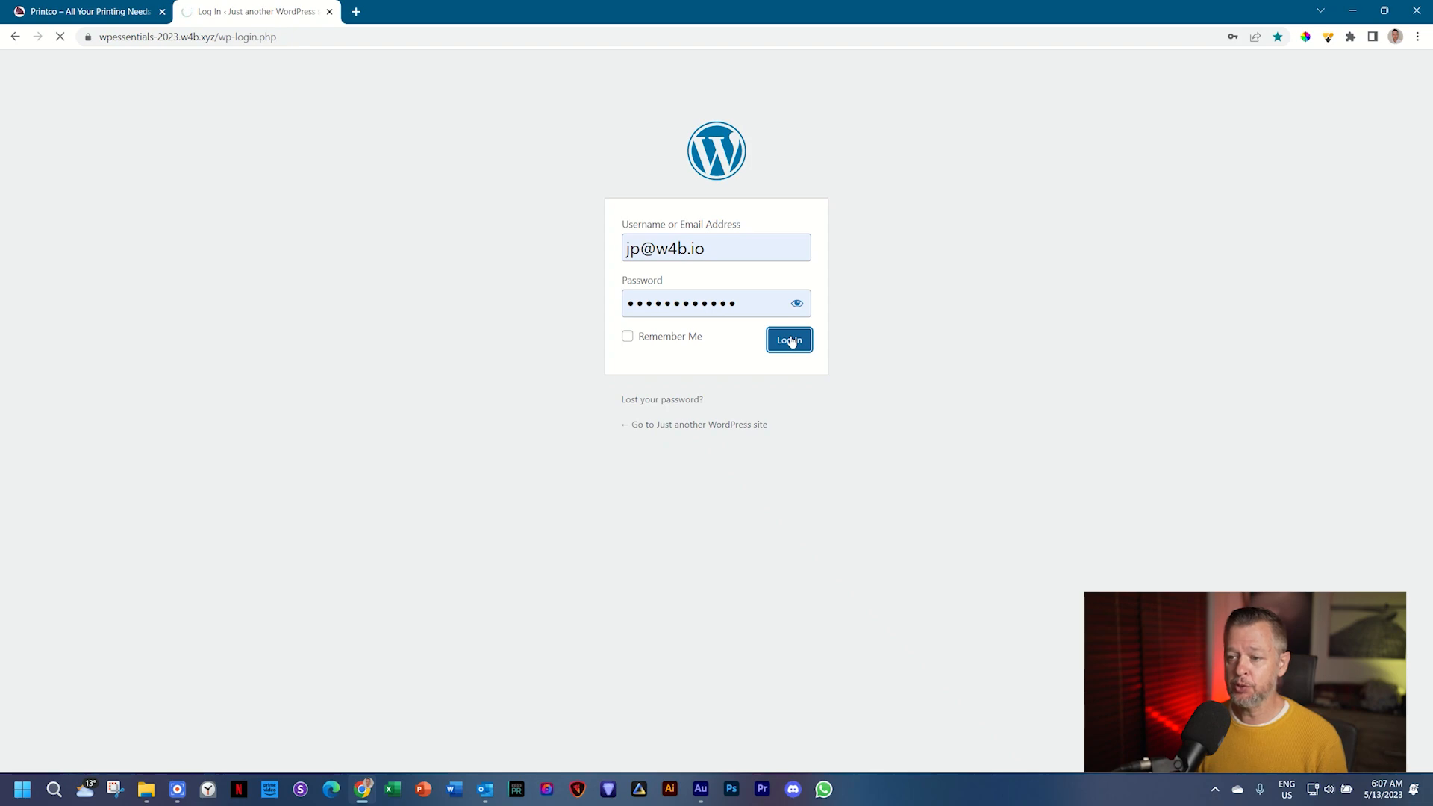
pyautogui.click(788, 340)
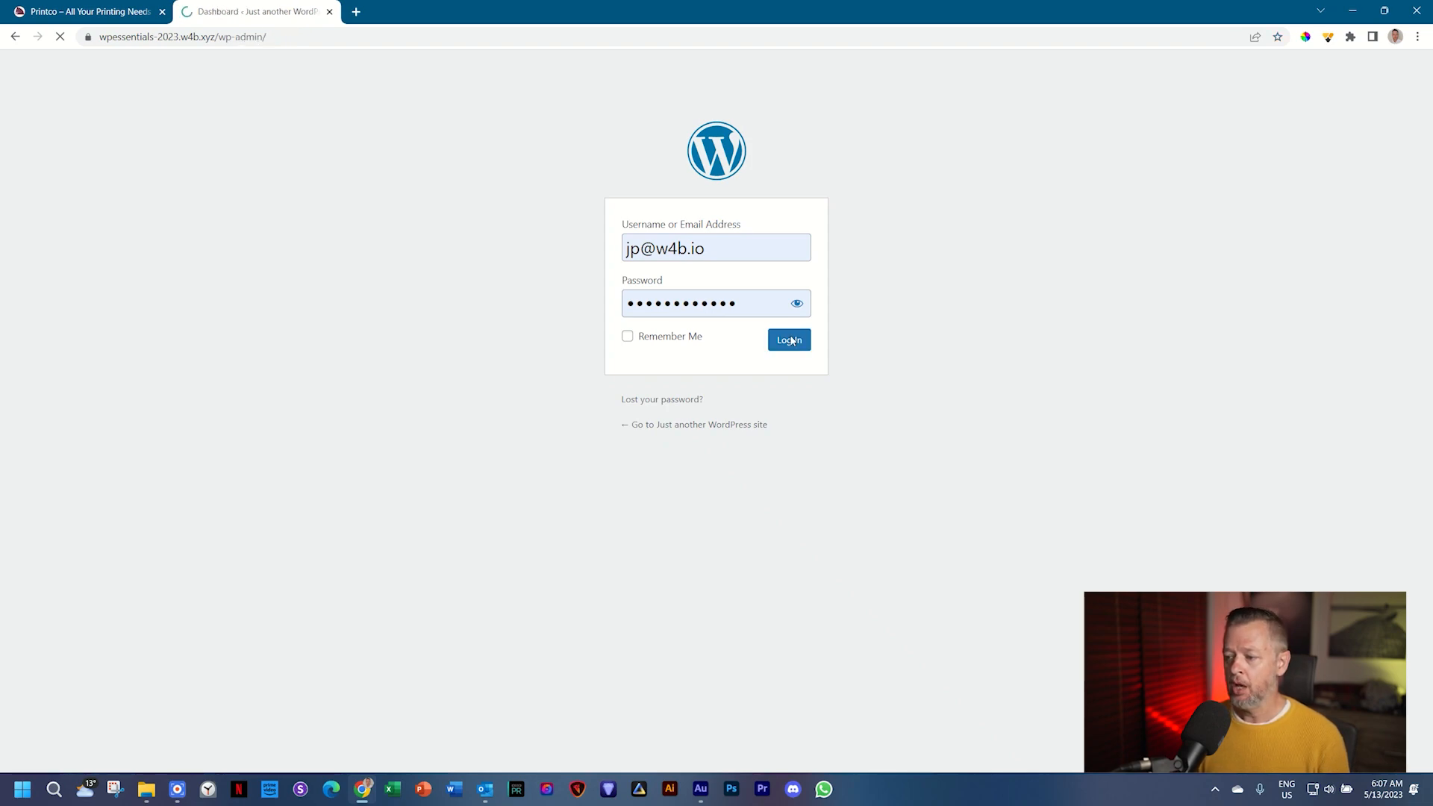
pyautogui.click(788, 339)
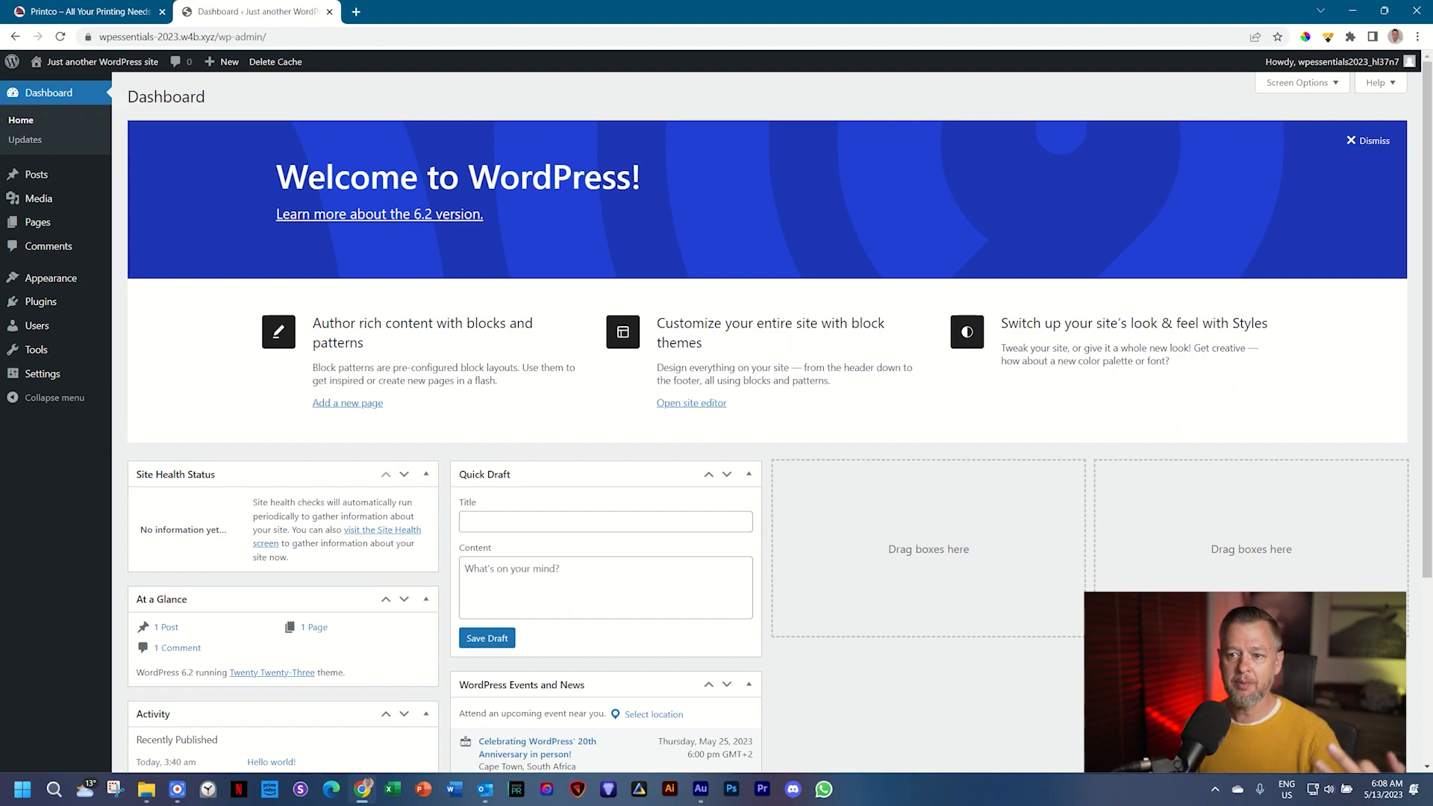
pyautogui.moveTo(797, 379)
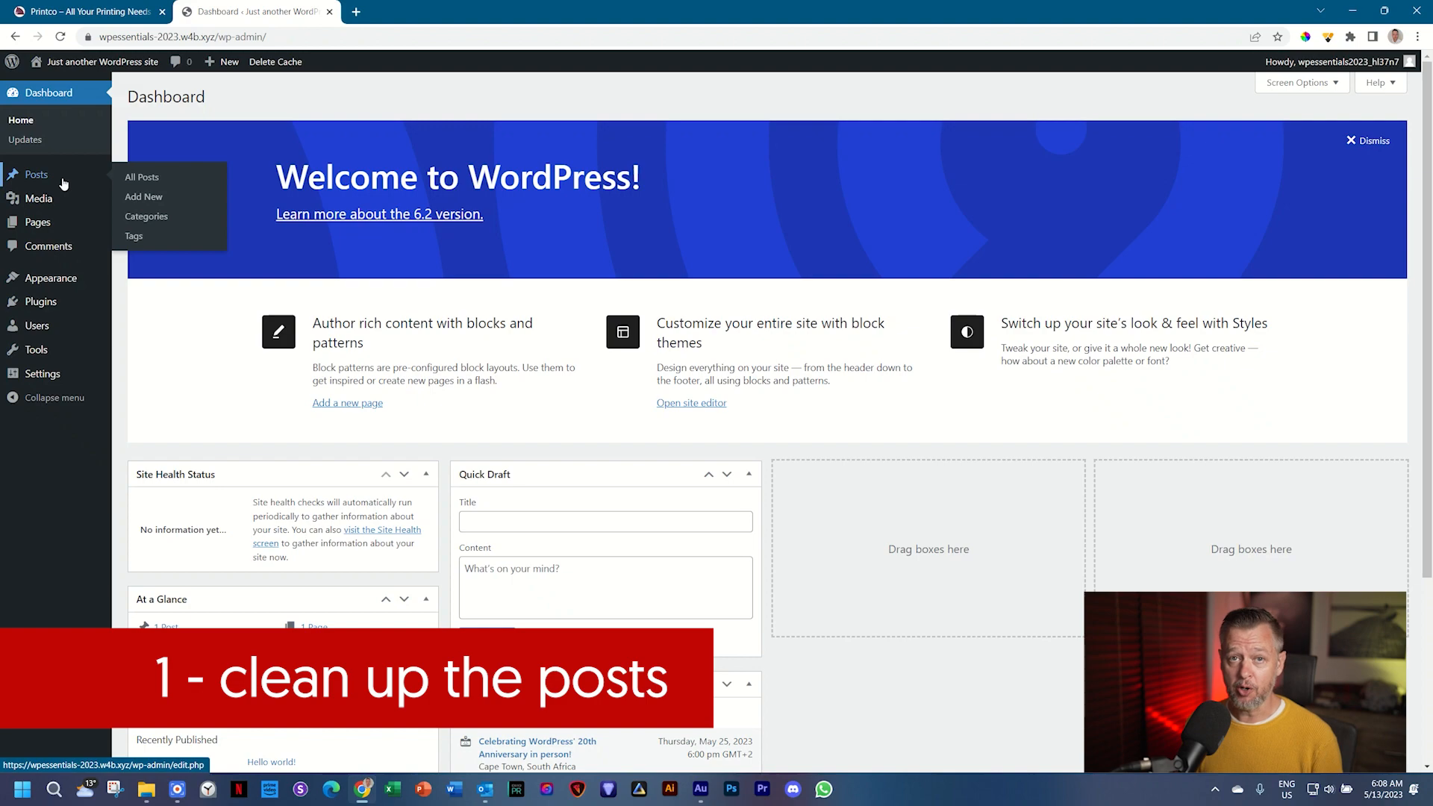
# - Move the default Hello world! post to the trash from the All Posts list
pyautogui.click(141, 178)
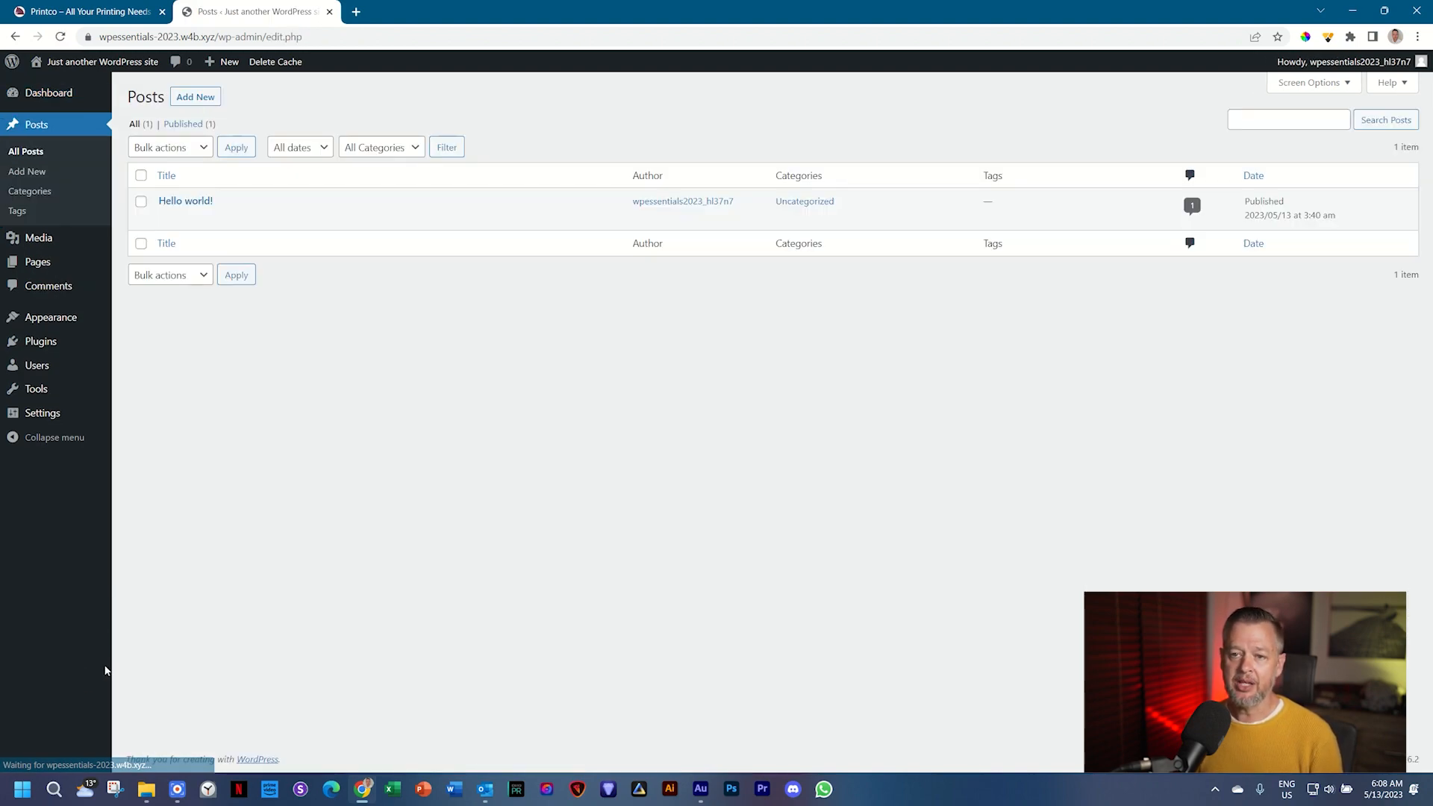
pyautogui.moveTo(185, 201)
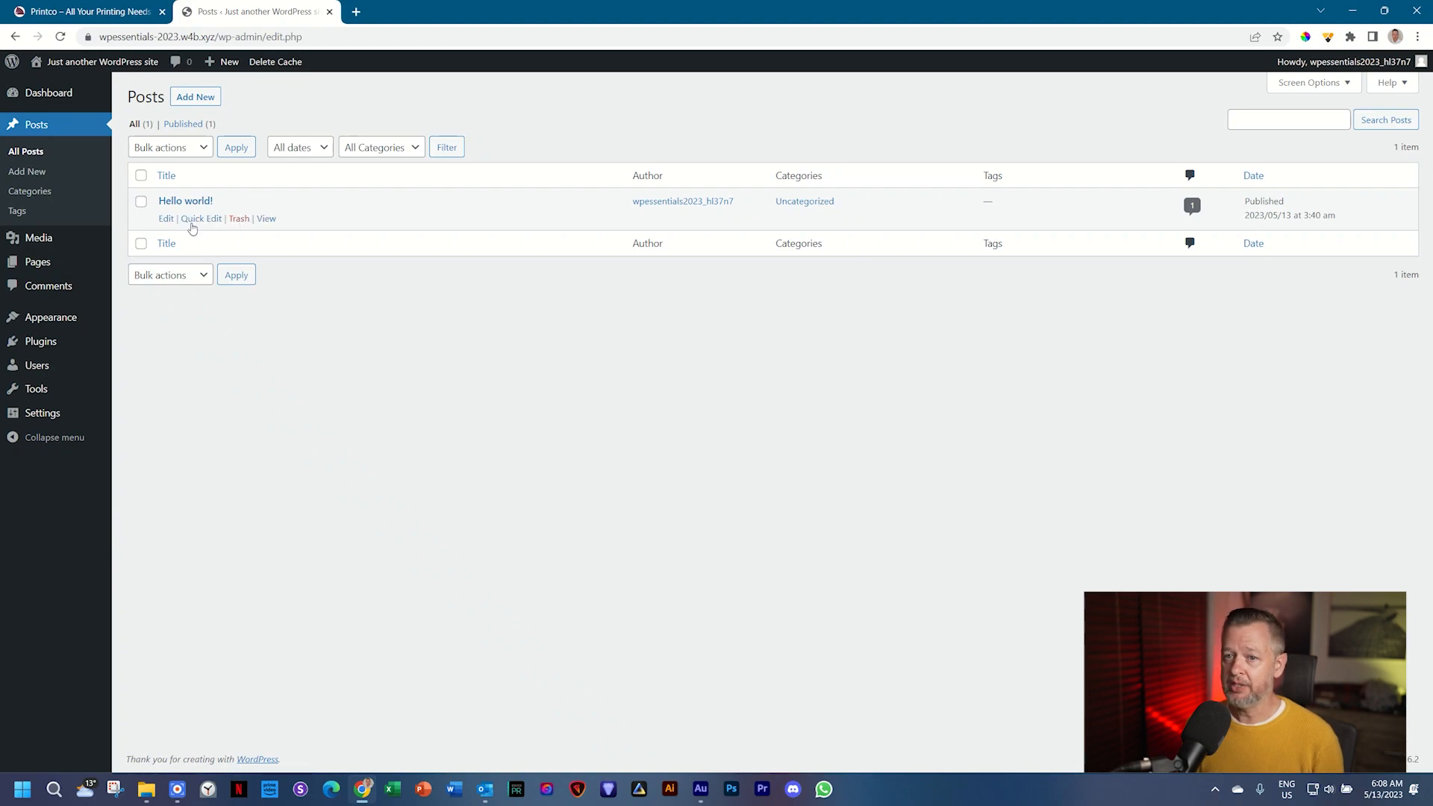
pyautogui.moveTo(185, 200)
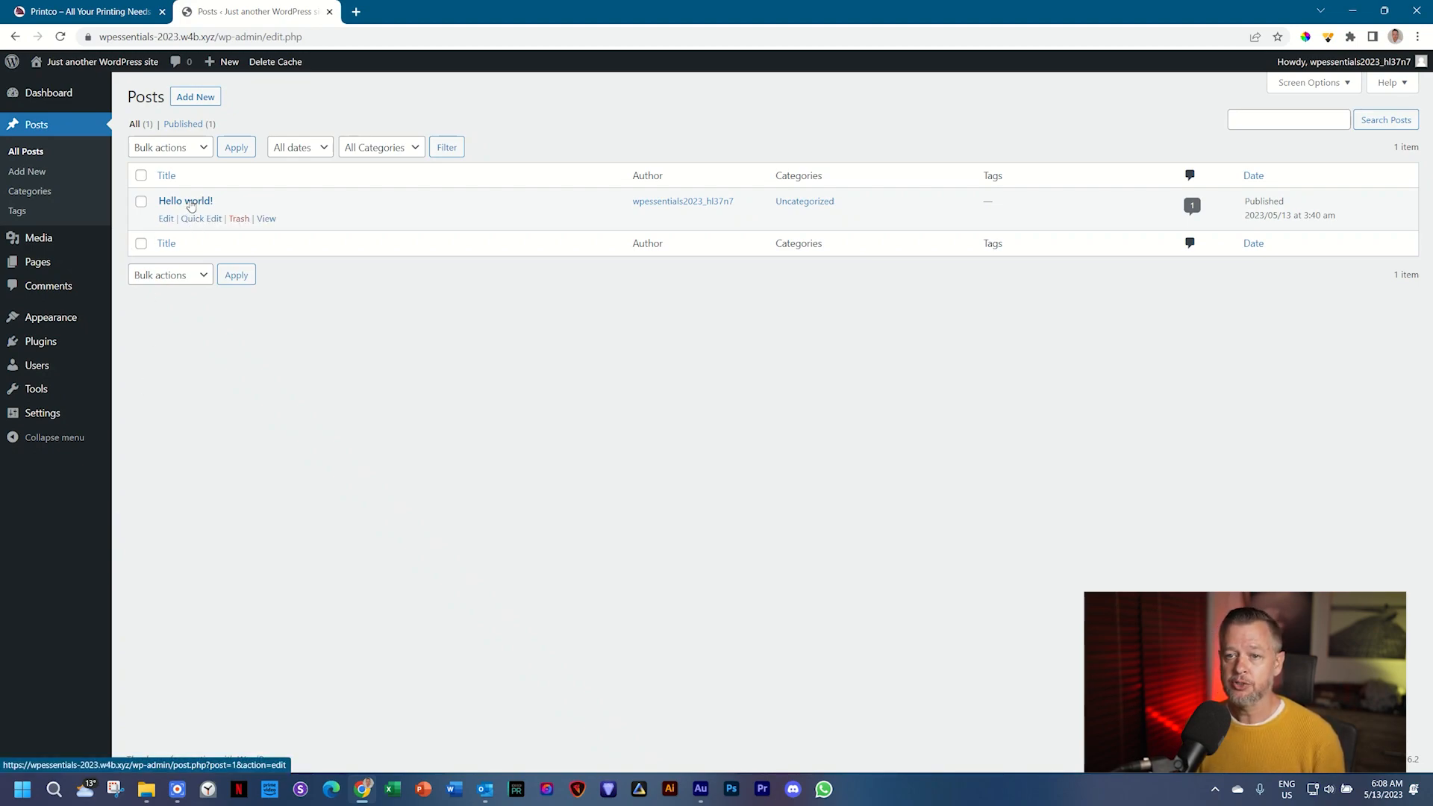
pyautogui.click(238, 218)
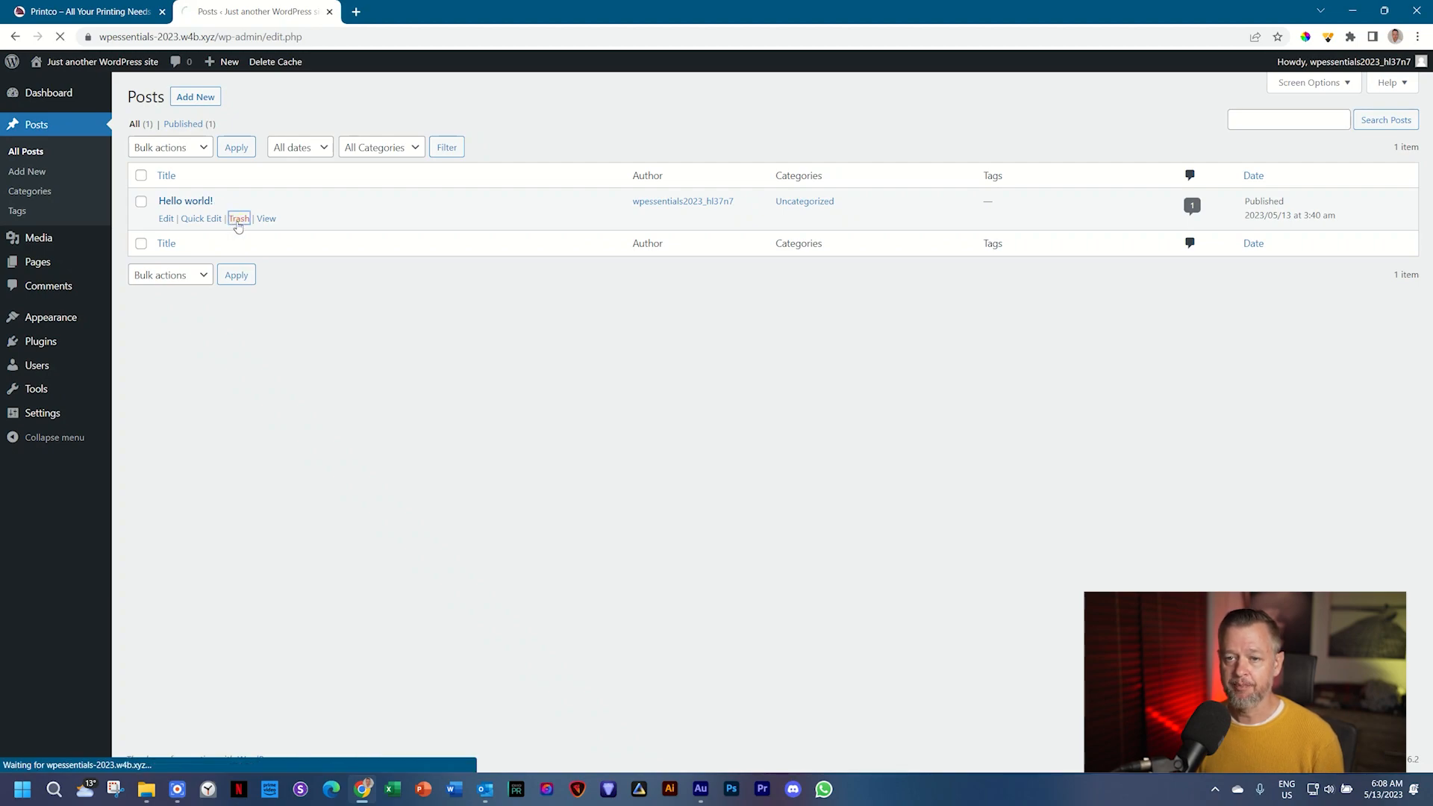
pyautogui.click(239, 218)
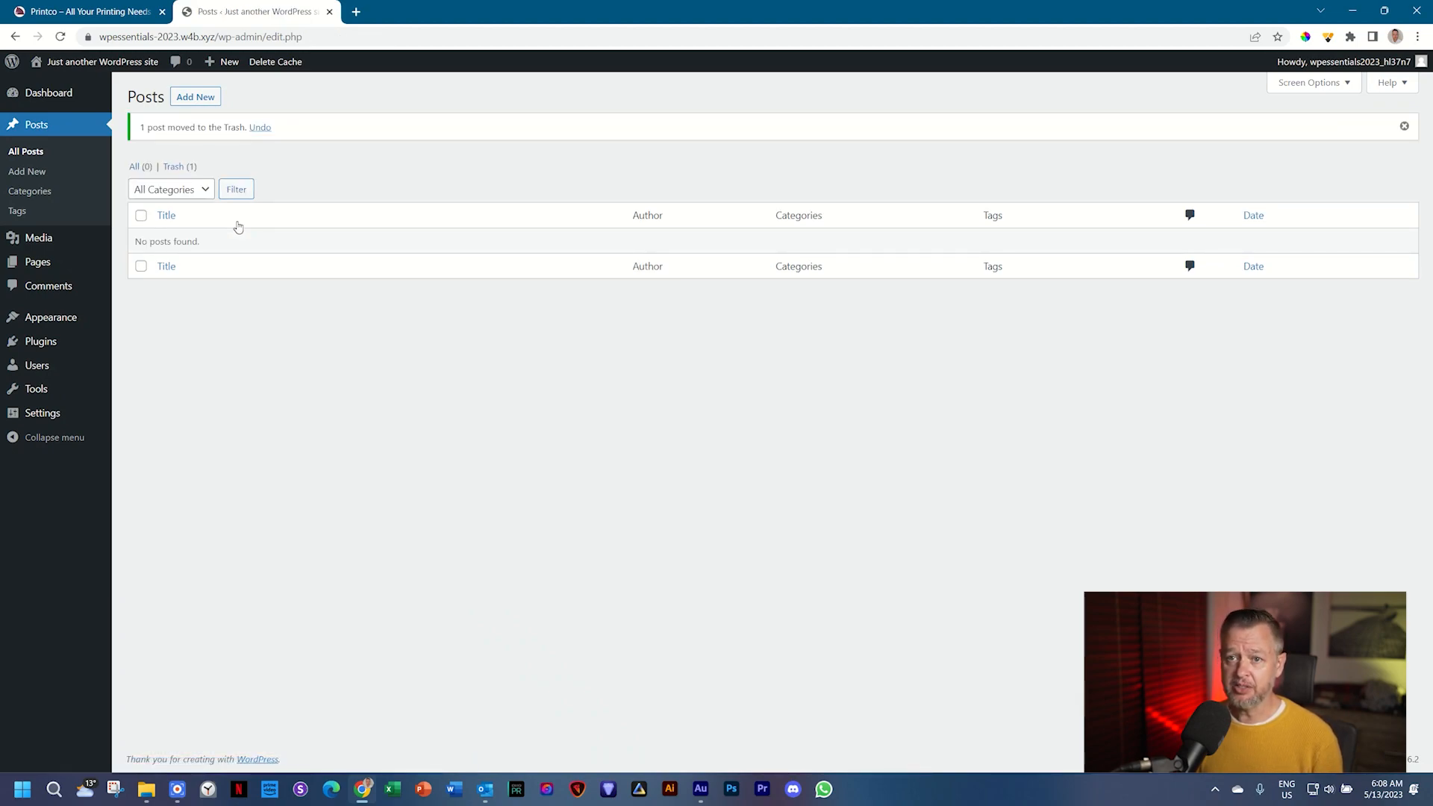
pyautogui.moveTo(173, 165)
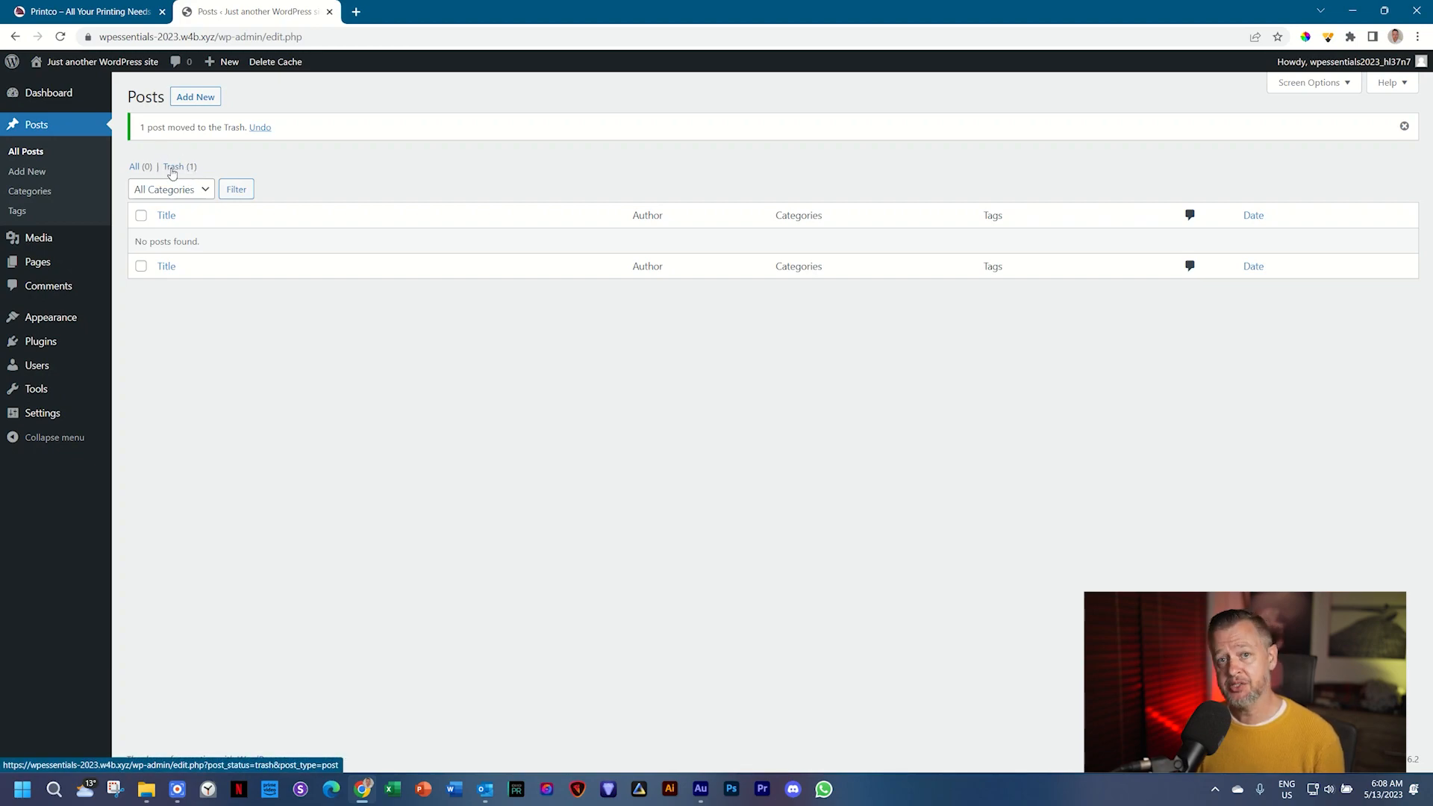
# - Empty the posts trash so Hello world! is permanently deleted and no posts remain
pyautogui.click(179, 166)
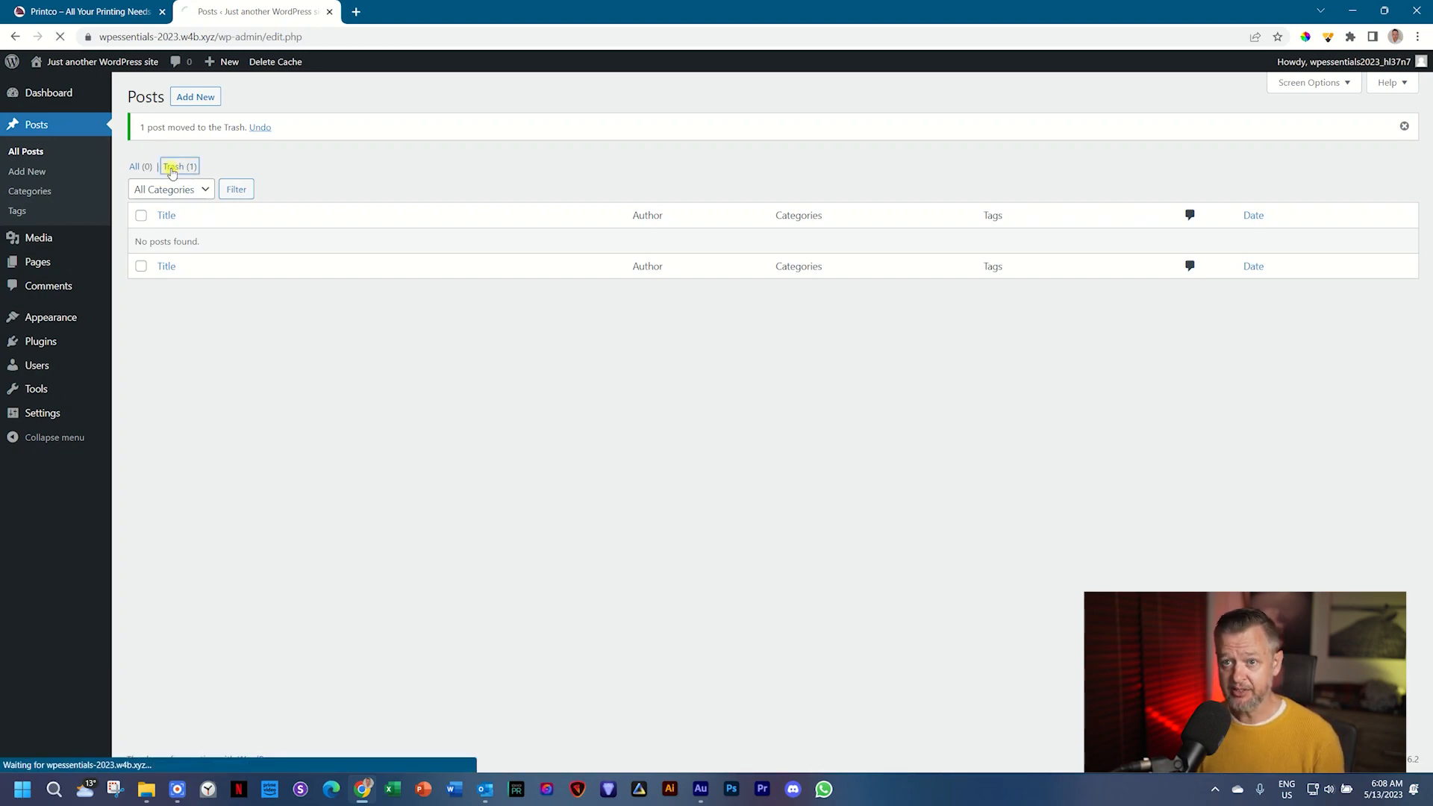
pyautogui.click(179, 166)
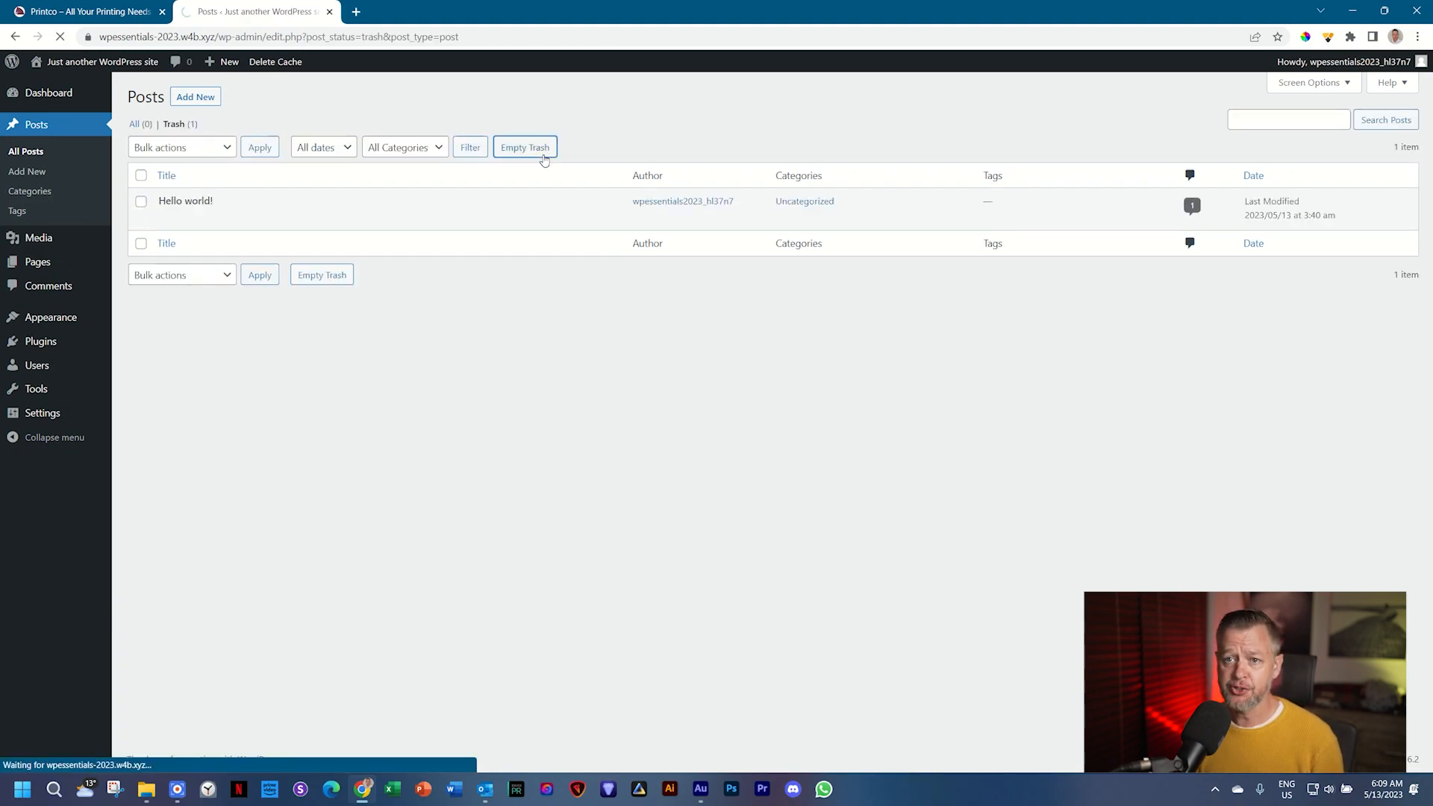
pyautogui.click(524, 148)
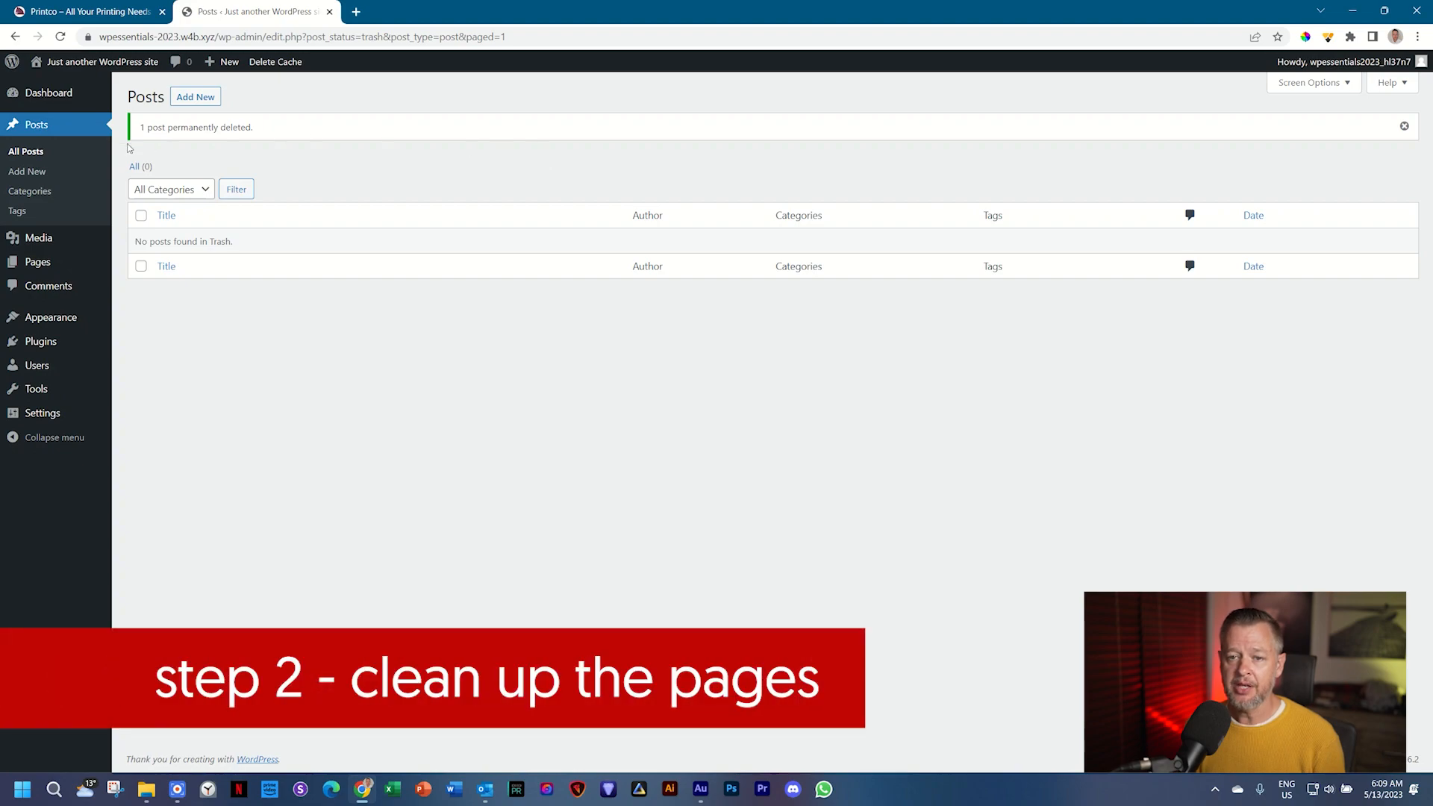
pyautogui.moveTo(38, 261)
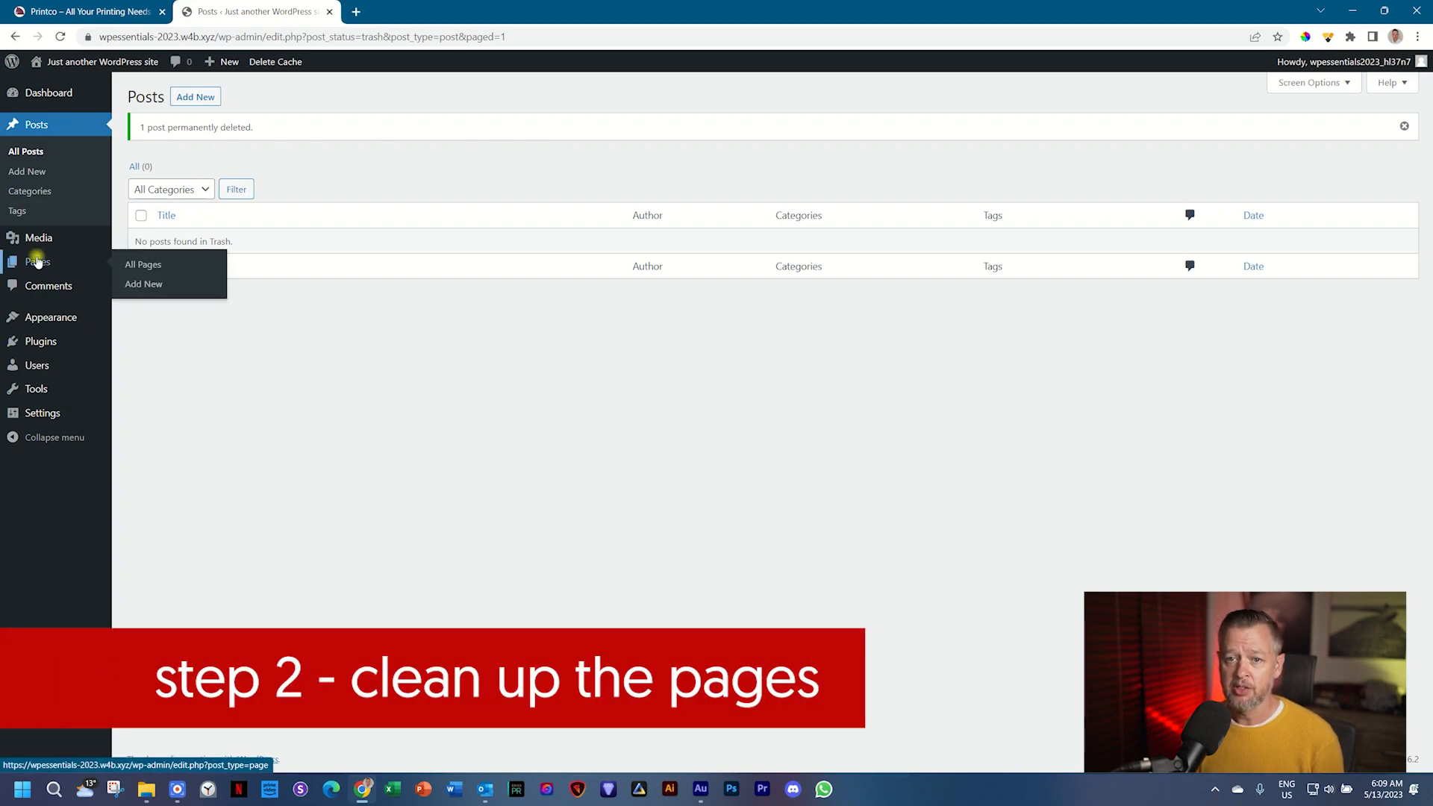
# - Bulk-trash both default pages, Privacy Policy and Sample Page, from the All Pages list
pyautogui.click(144, 264)
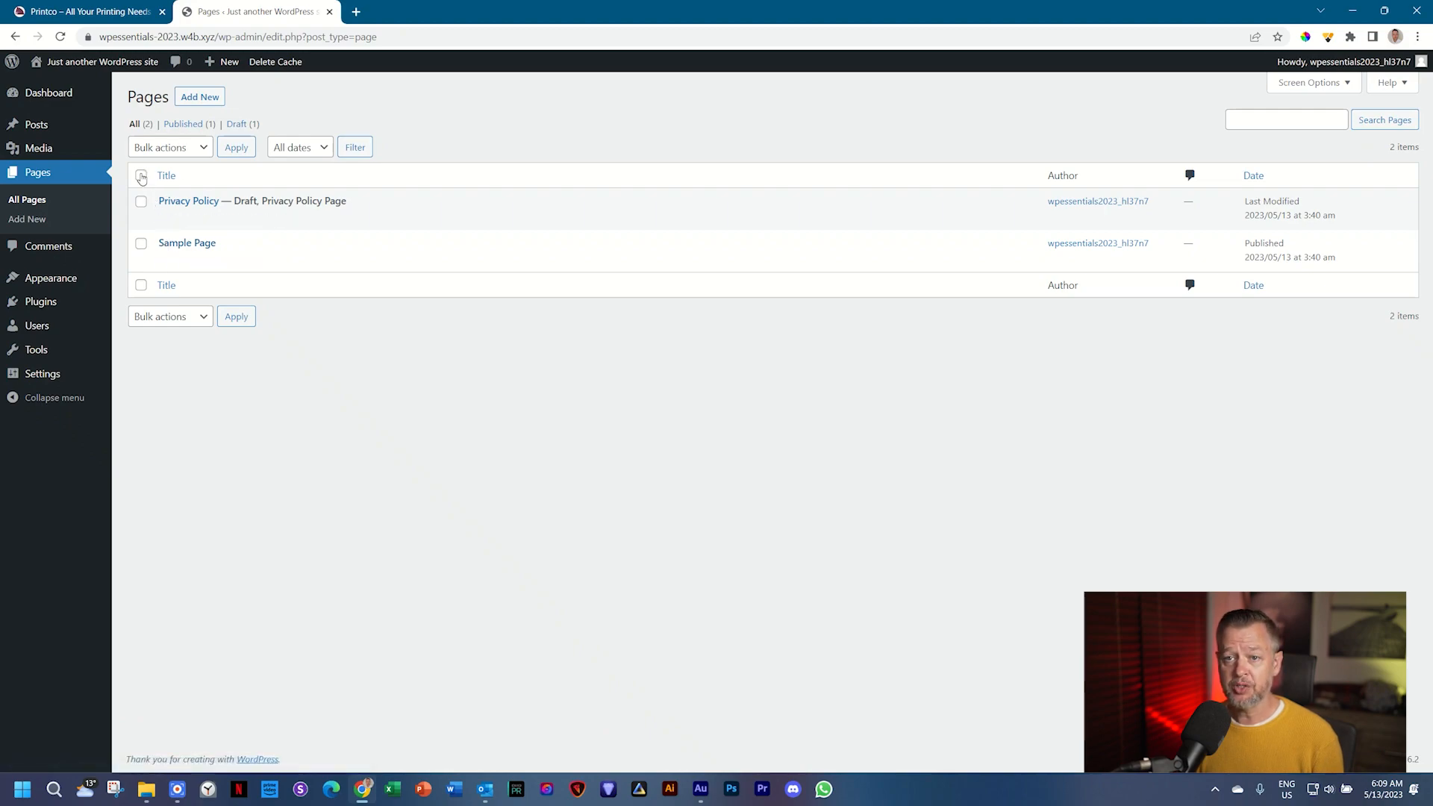
pyautogui.click(142, 176)
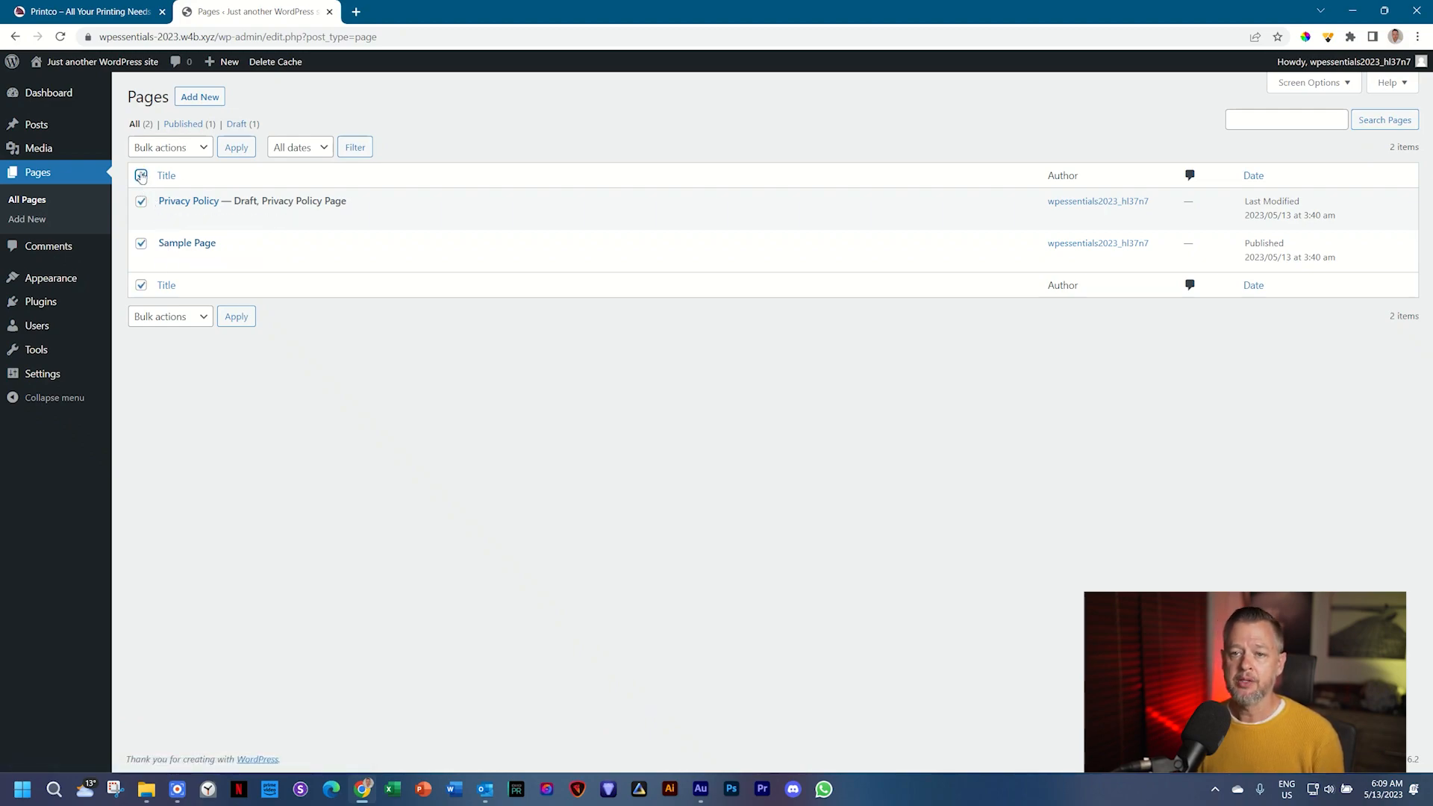
pyautogui.click(141, 176)
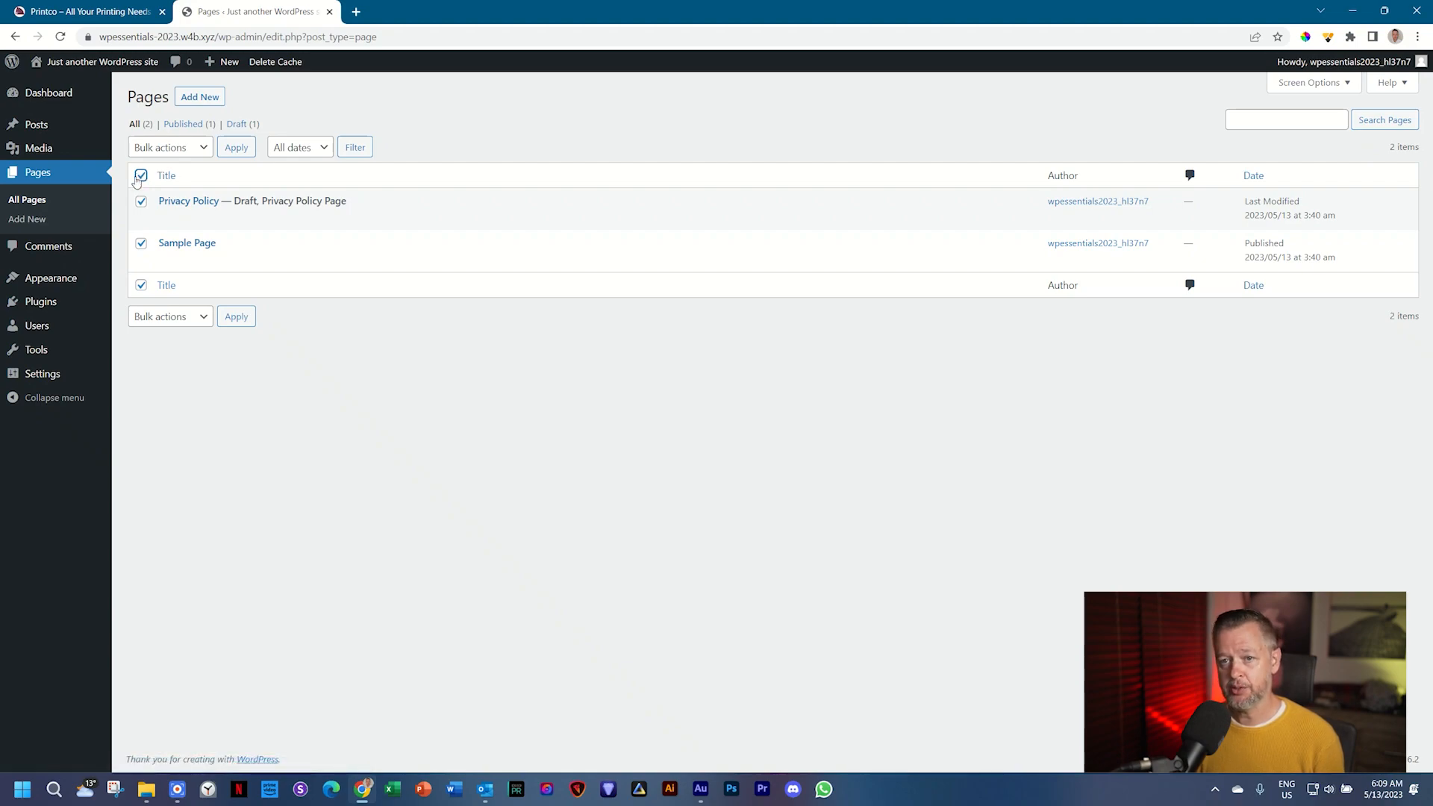
pyautogui.click(165, 175)
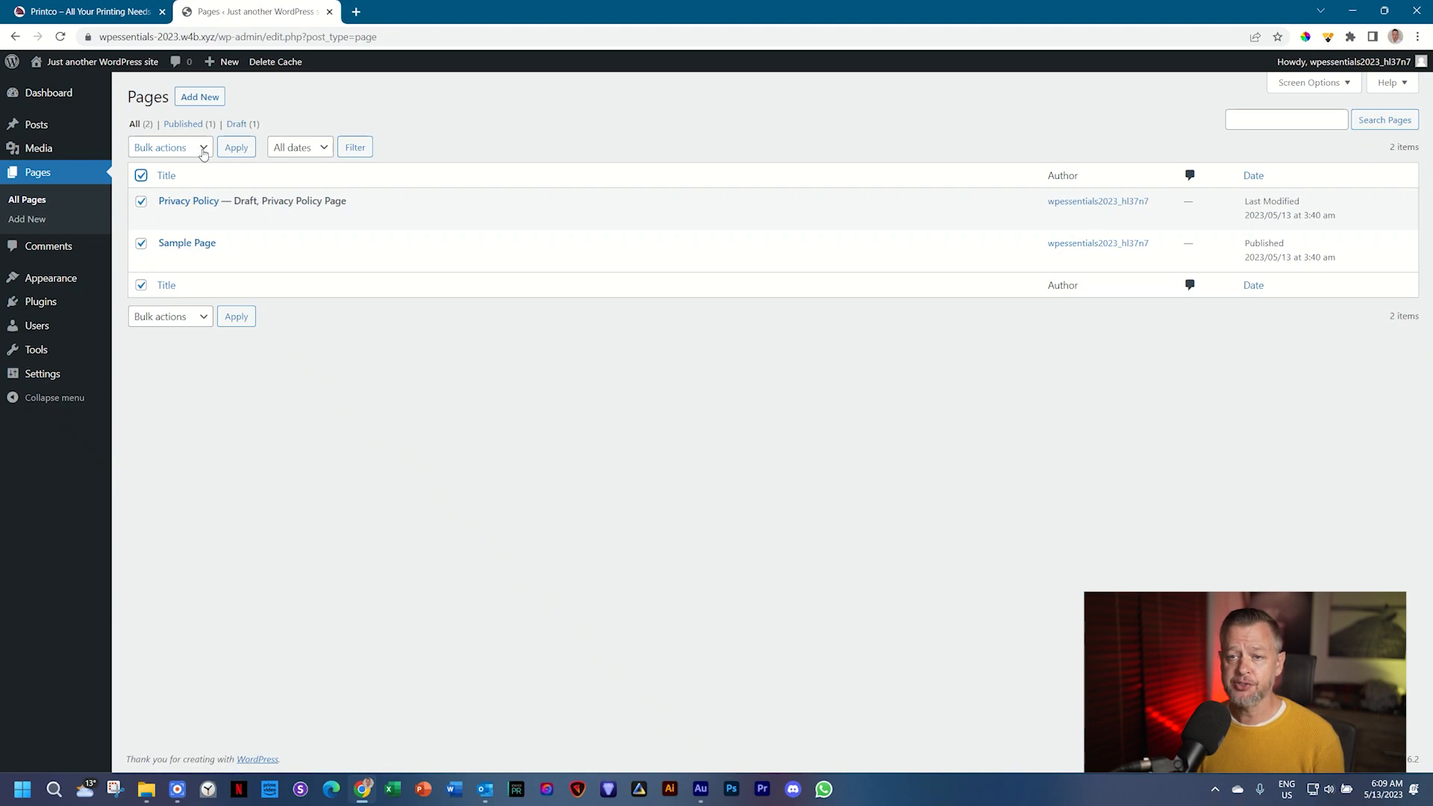
pyautogui.click(168, 148)
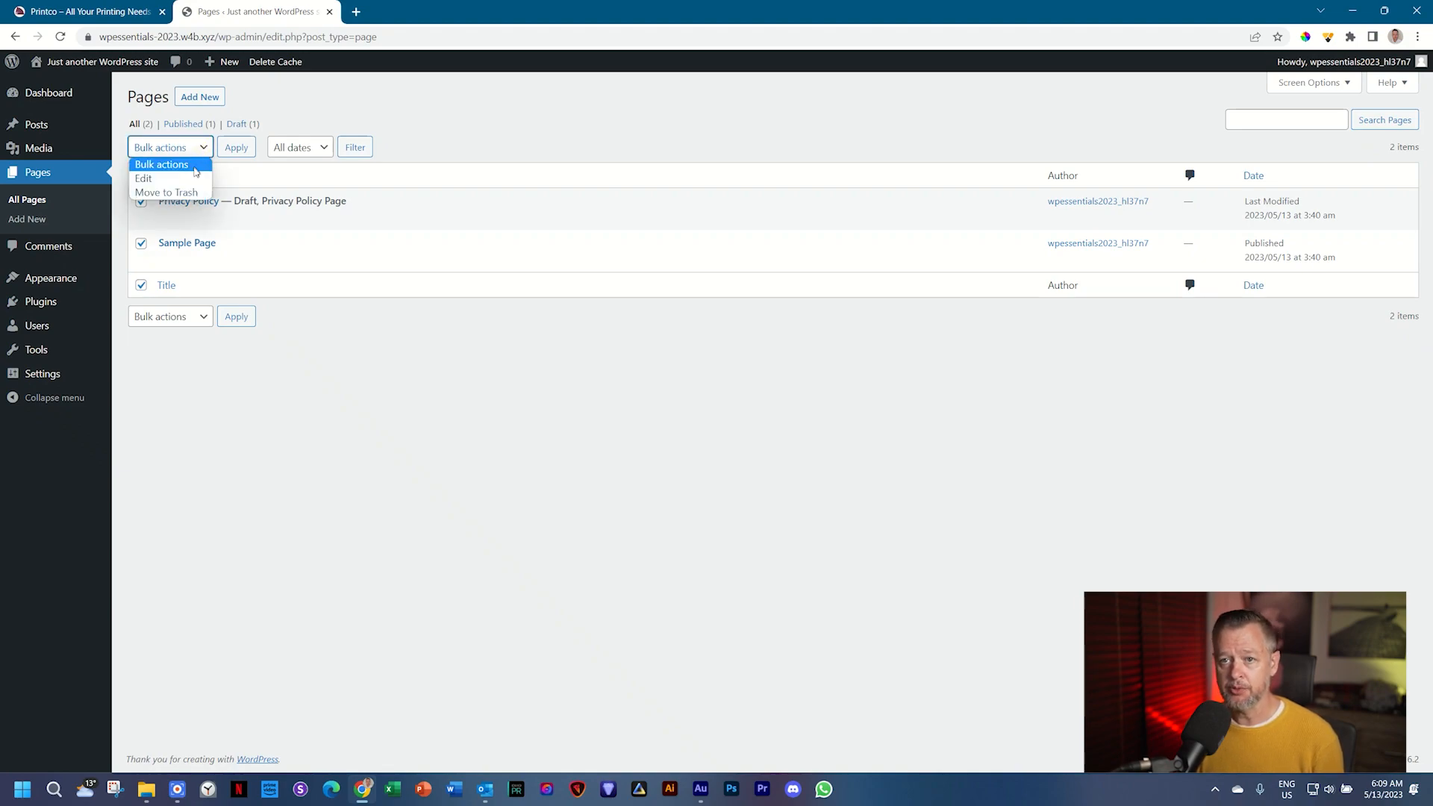
pyautogui.click(166, 192)
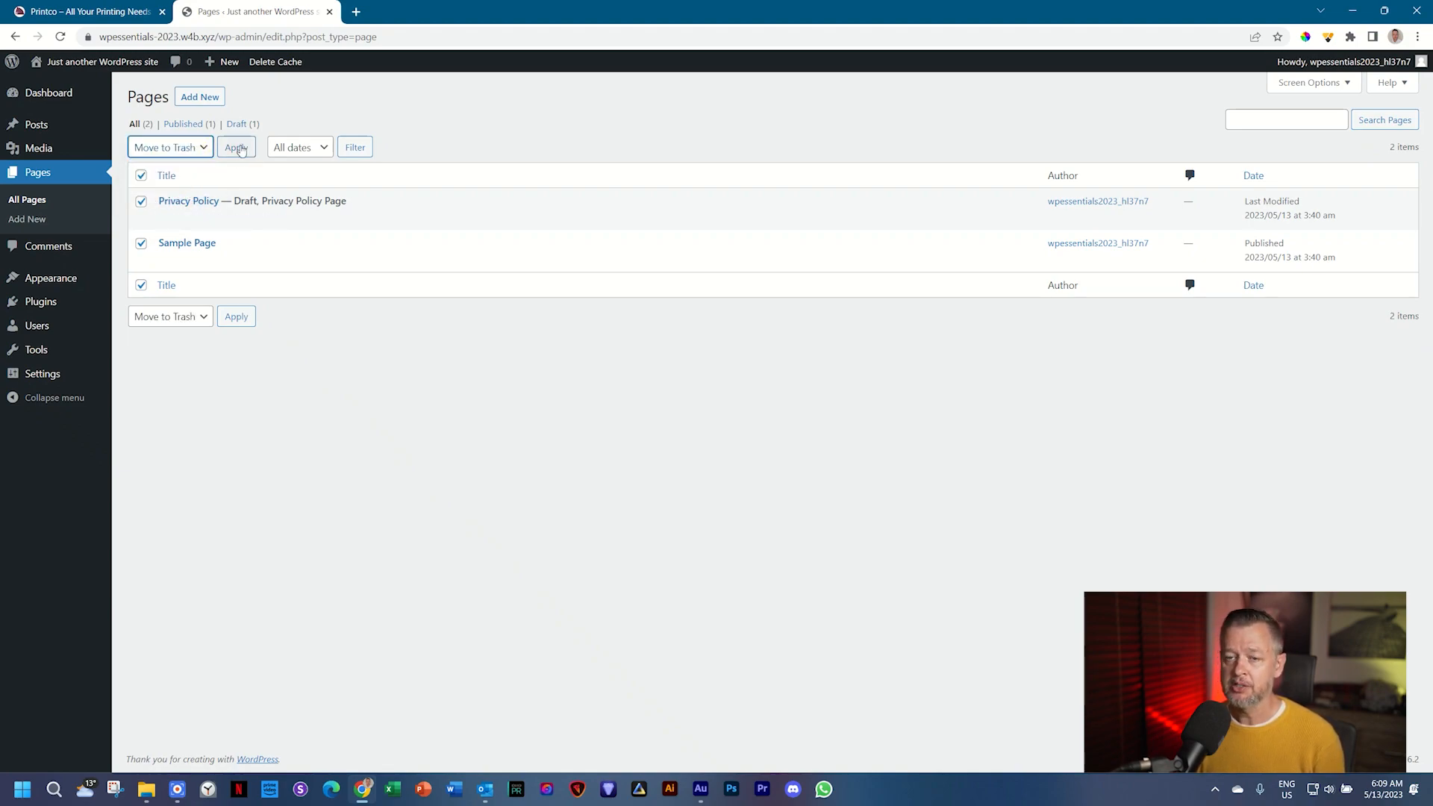
pyautogui.click(236, 148)
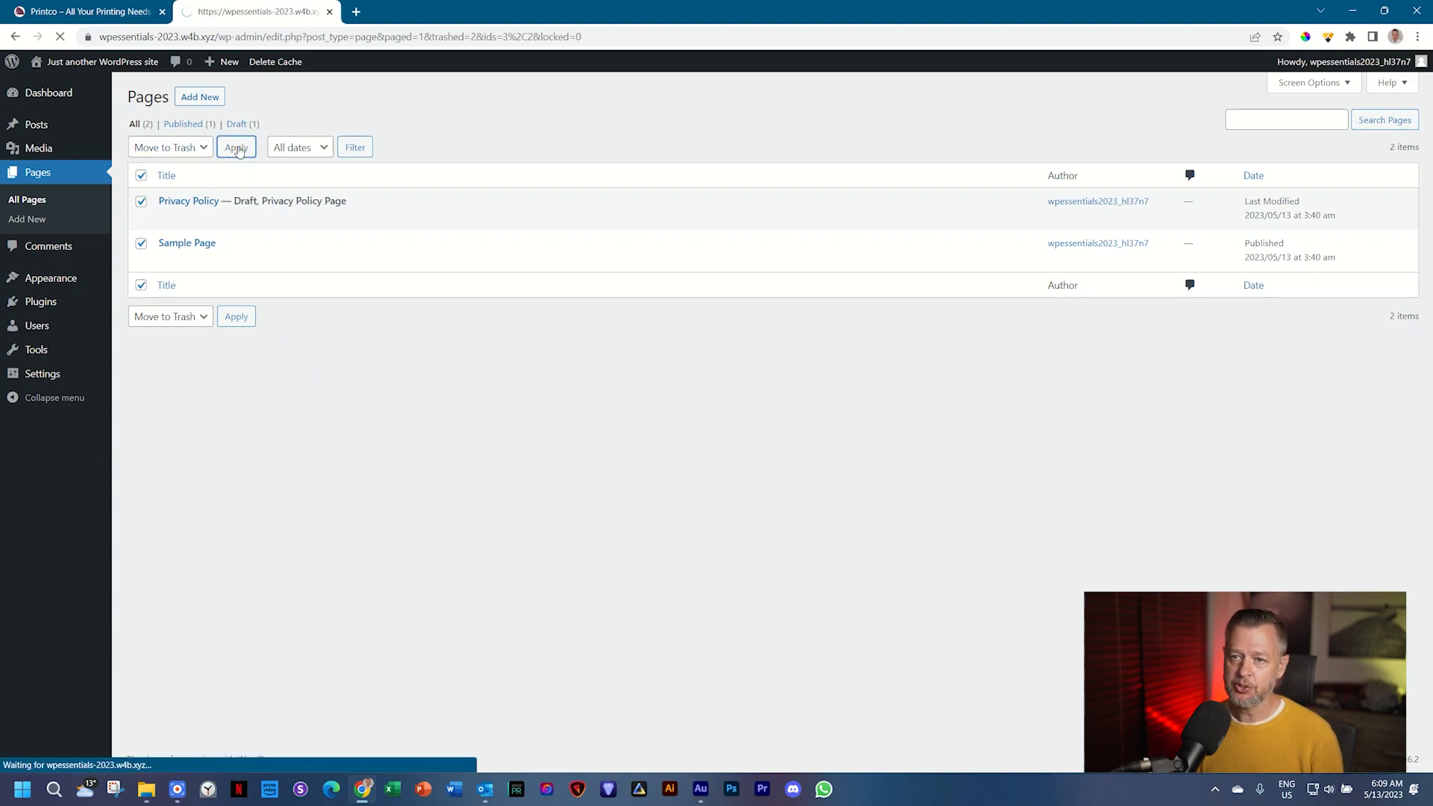
pyautogui.click(235, 148)
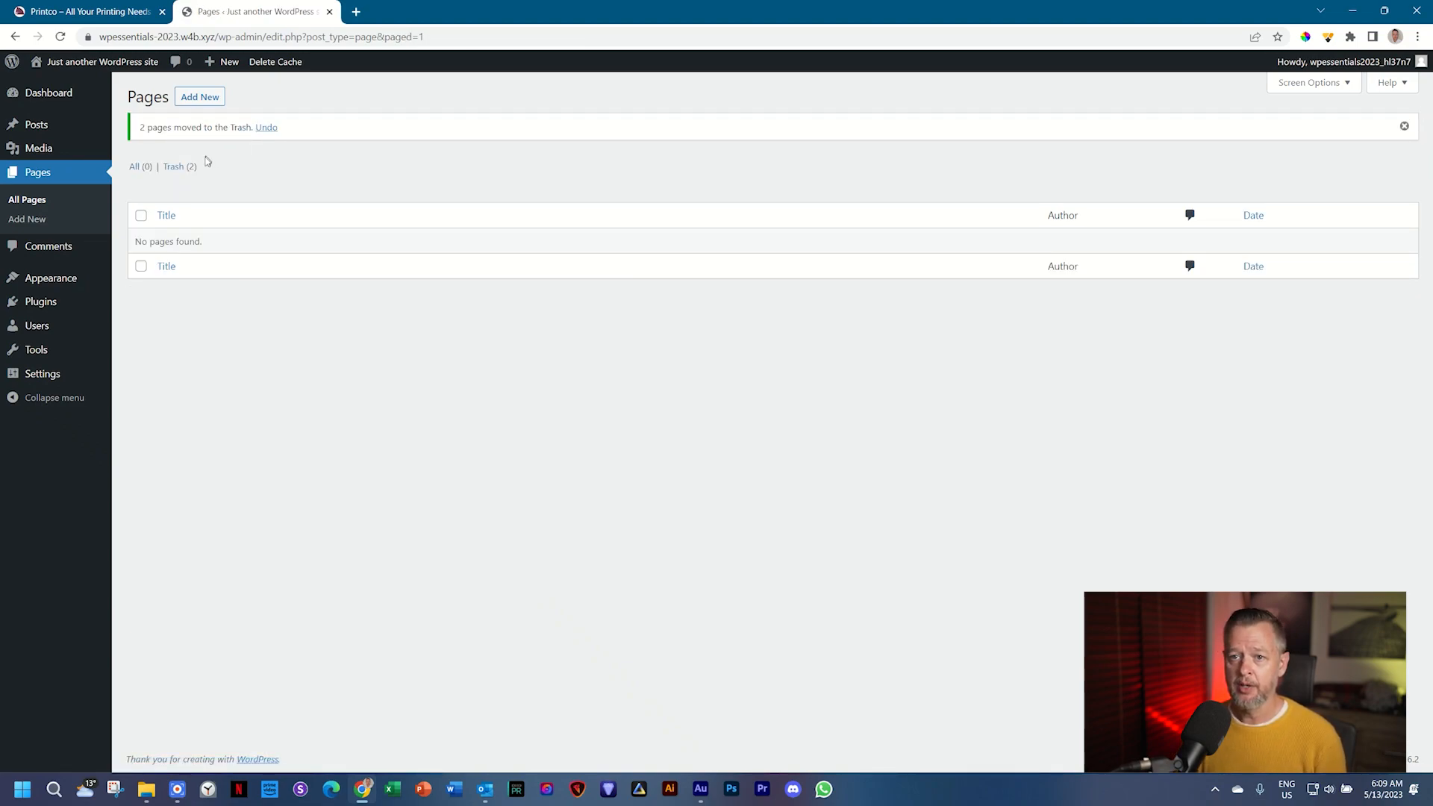
# - Empty the pages trash so both default pages are permanently deleted
pyautogui.click(179, 166)
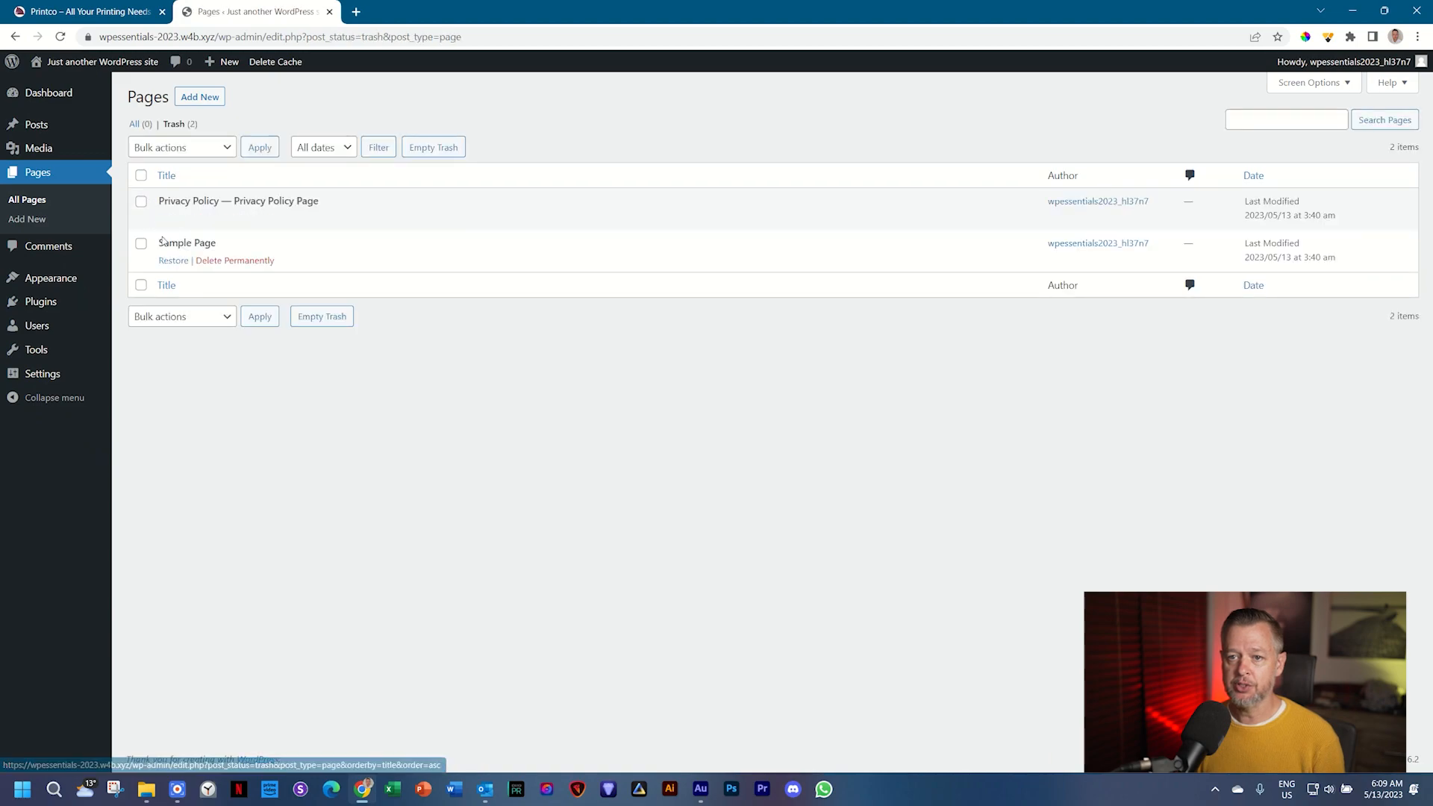
pyautogui.click(433, 148)
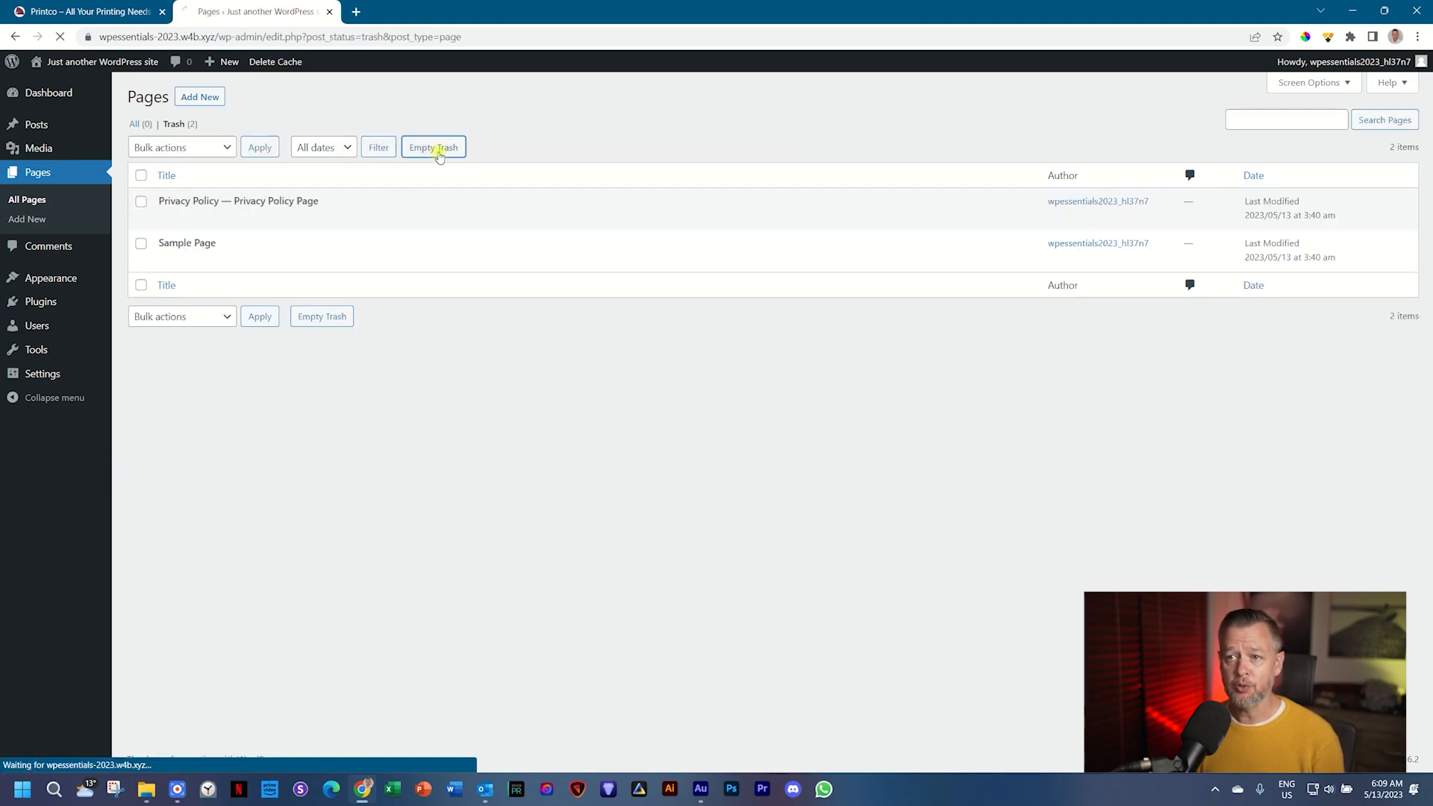
pyautogui.click(433, 147)
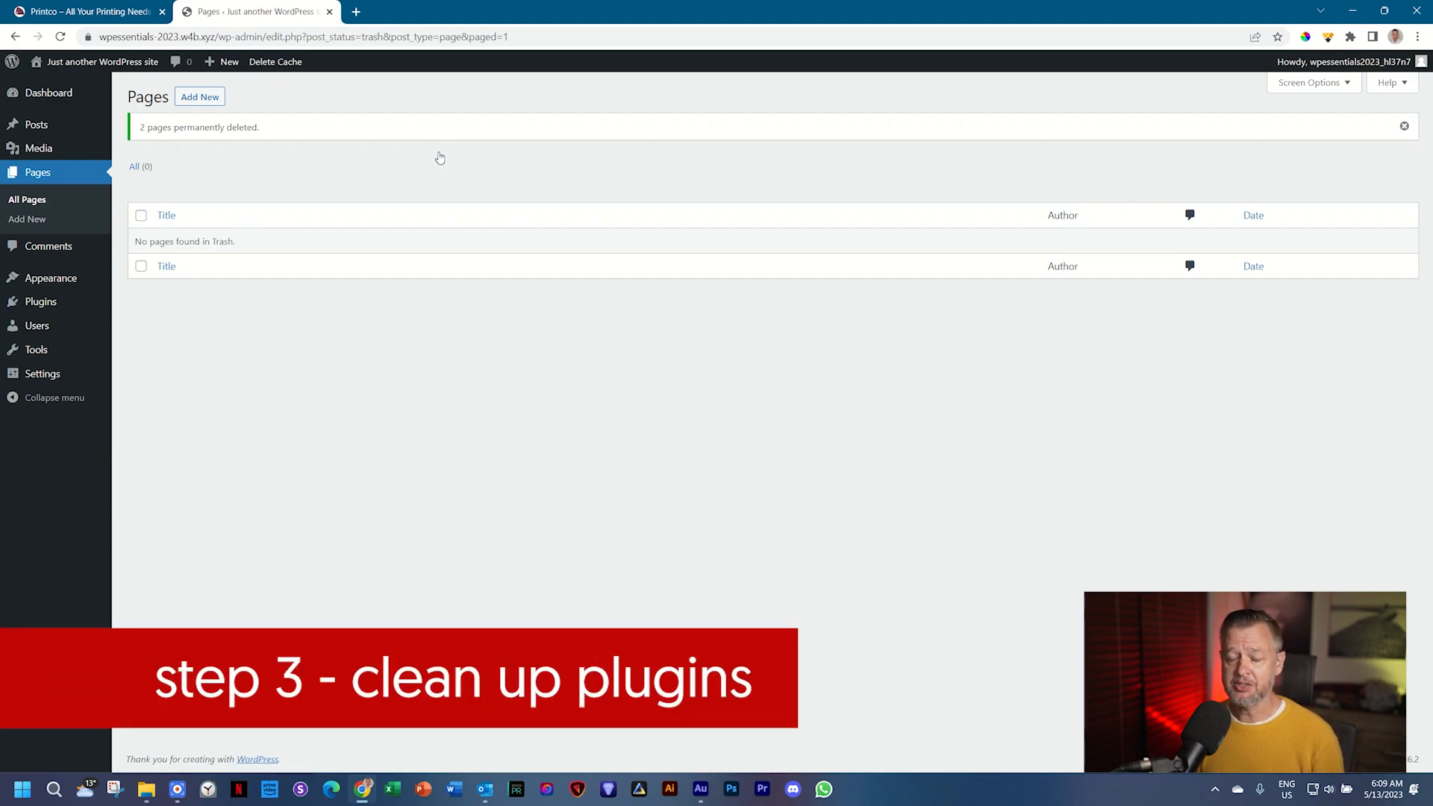
pyautogui.moveTo(13, 310)
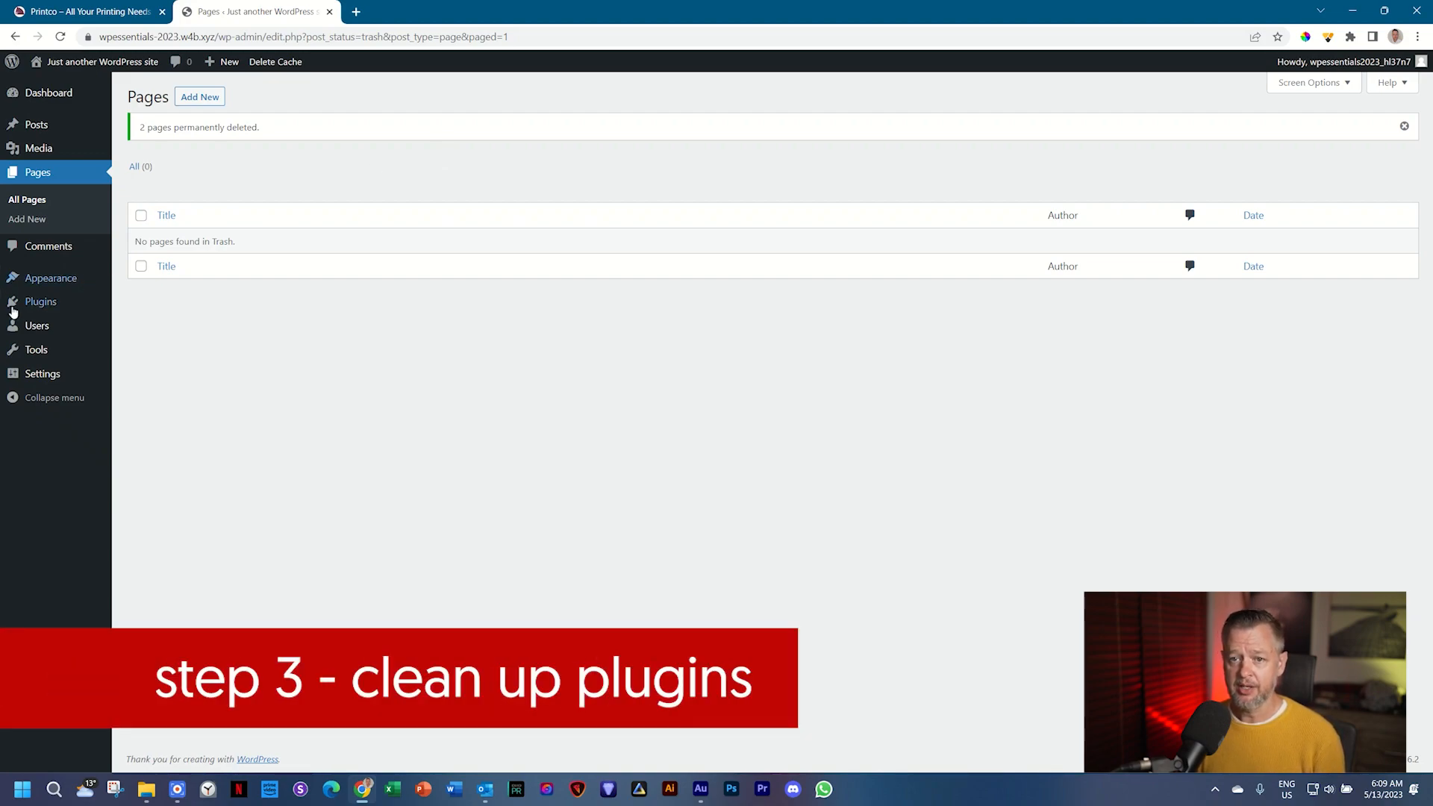
# - Bulk-deactivate Akismet Anti-Spam, Hello Dolly and WP Super Cache from the Plugins list
pyautogui.click(40, 302)
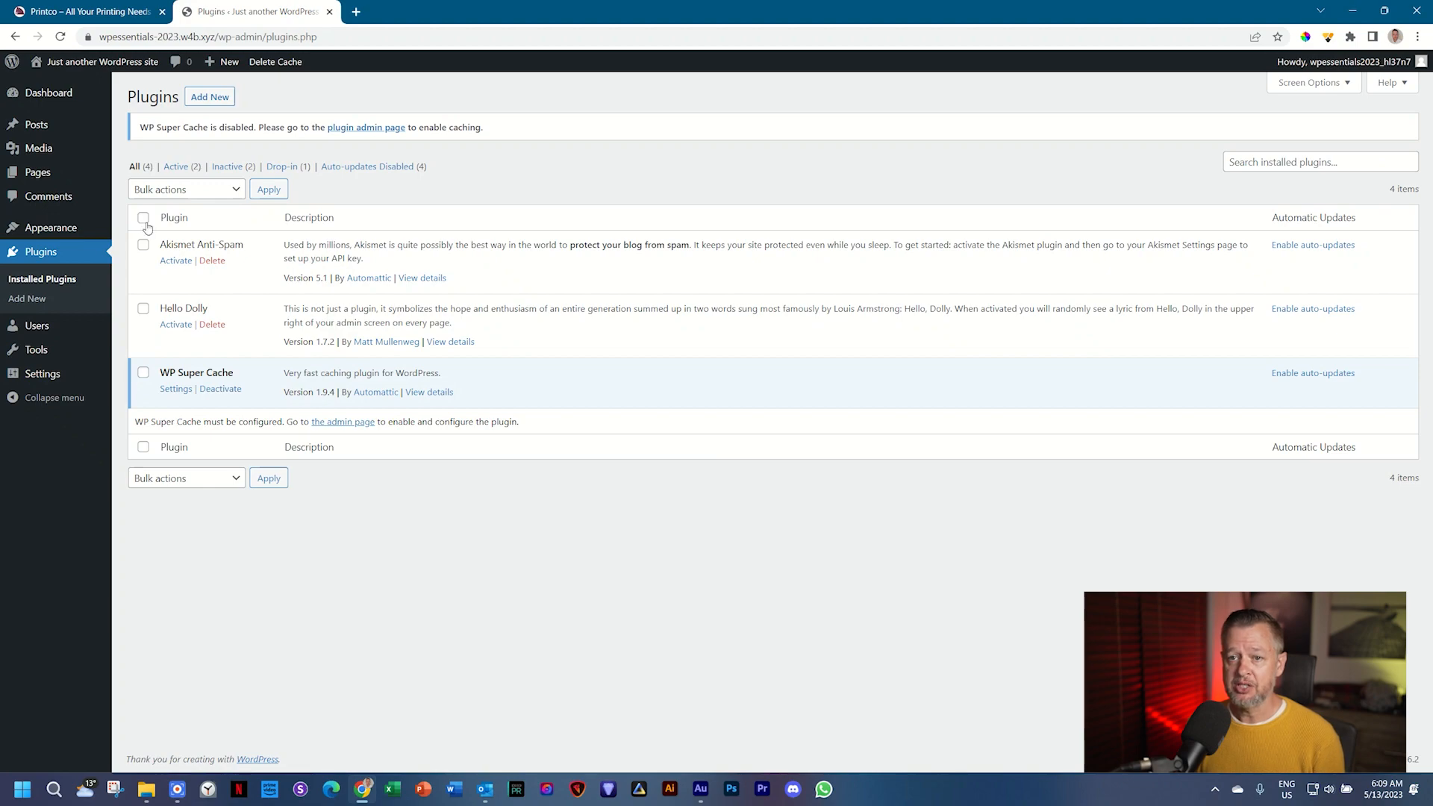
pyautogui.click(144, 218)
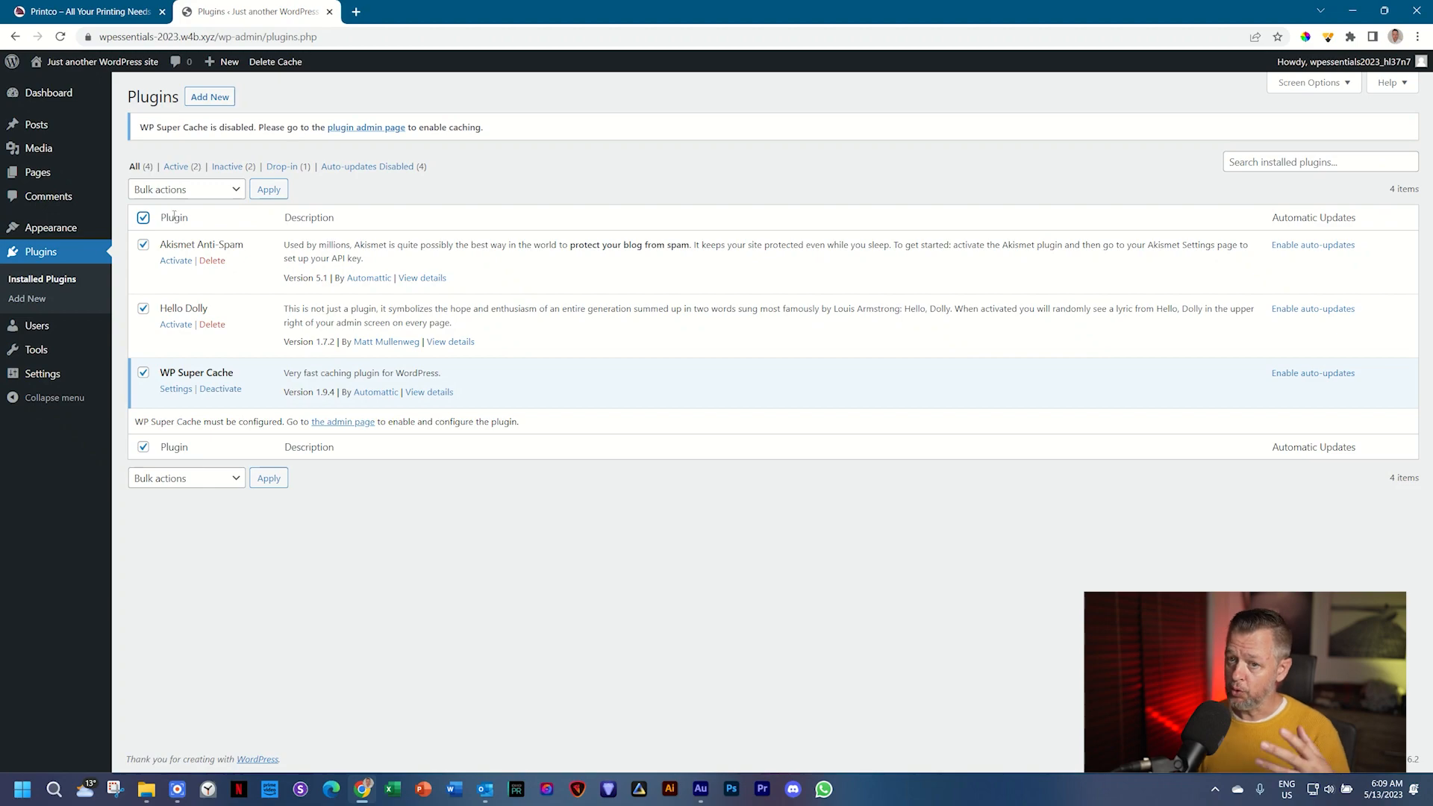
pyautogui.click(185, 190)
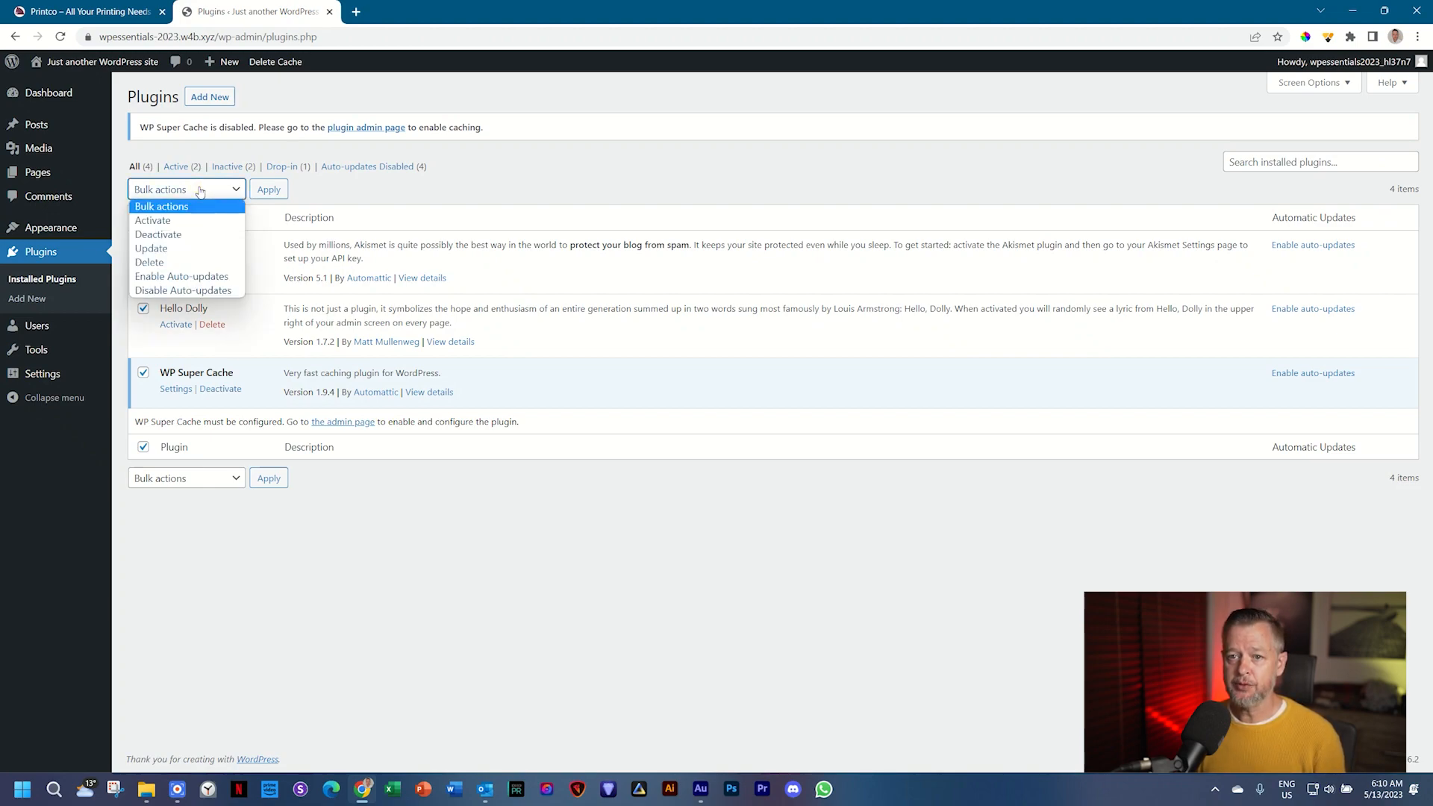
pyautogui.moveTo(158, 234)
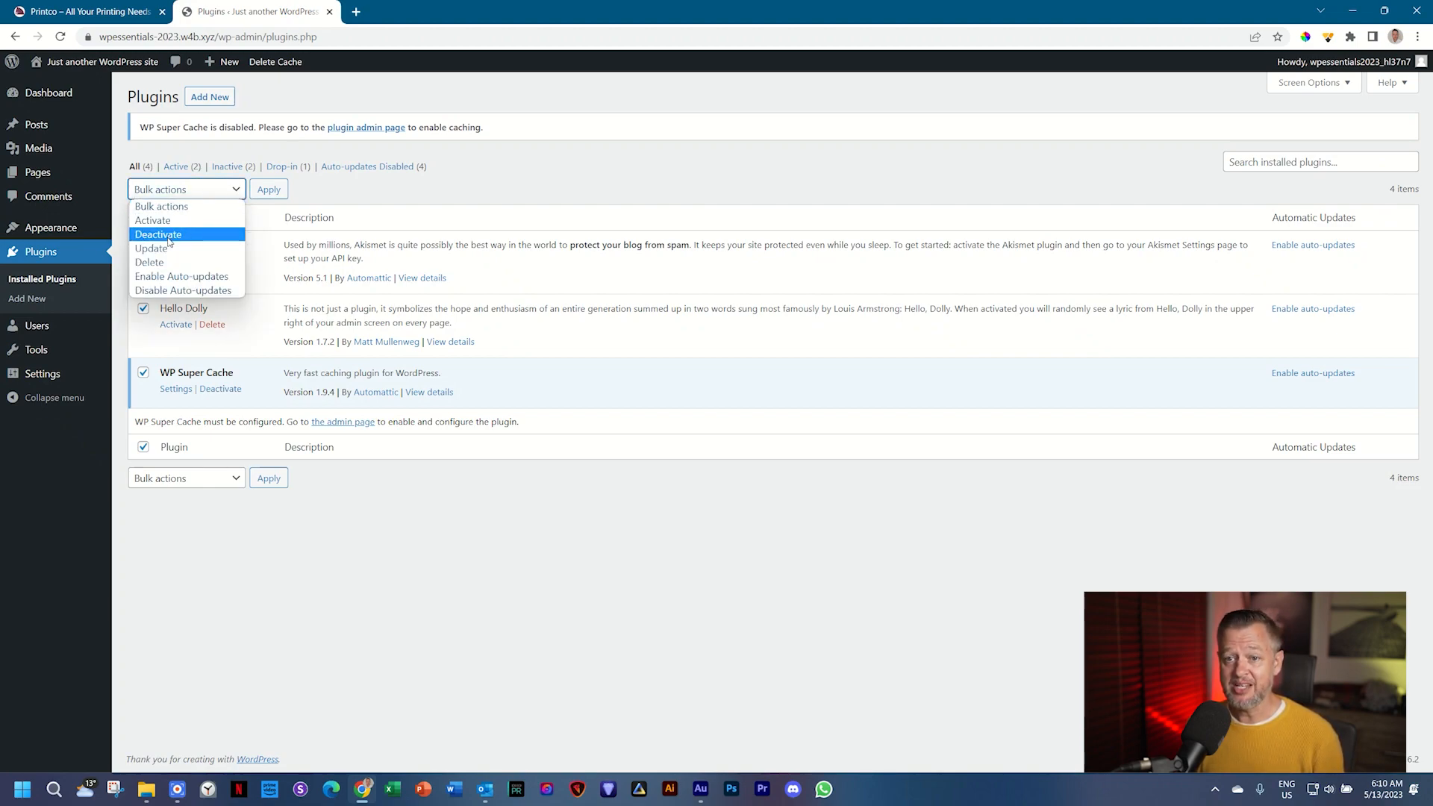
pyautogui.click(157, 234)
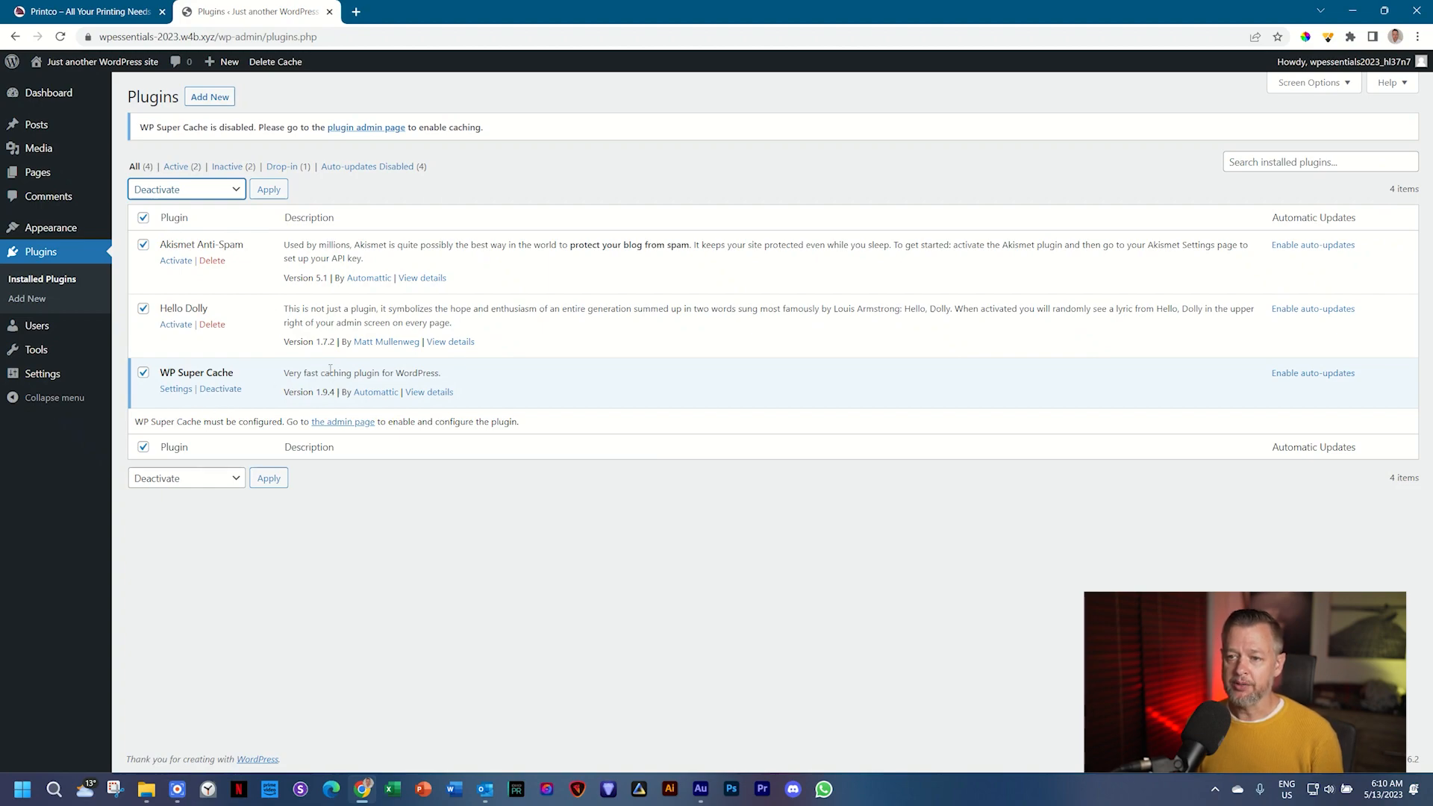
pyautogui.moveTo(463, 359)
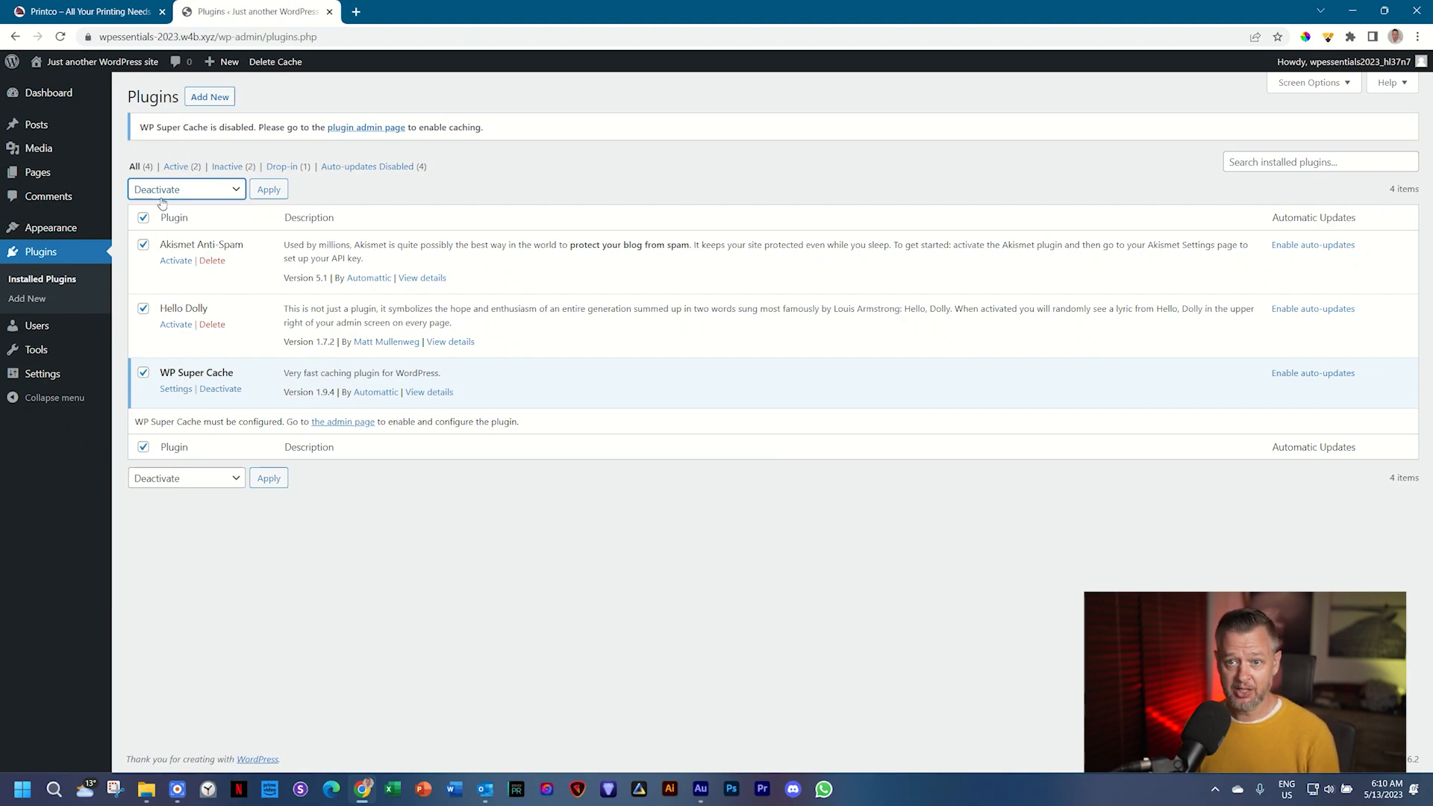
pyautogui.click(267, 189)
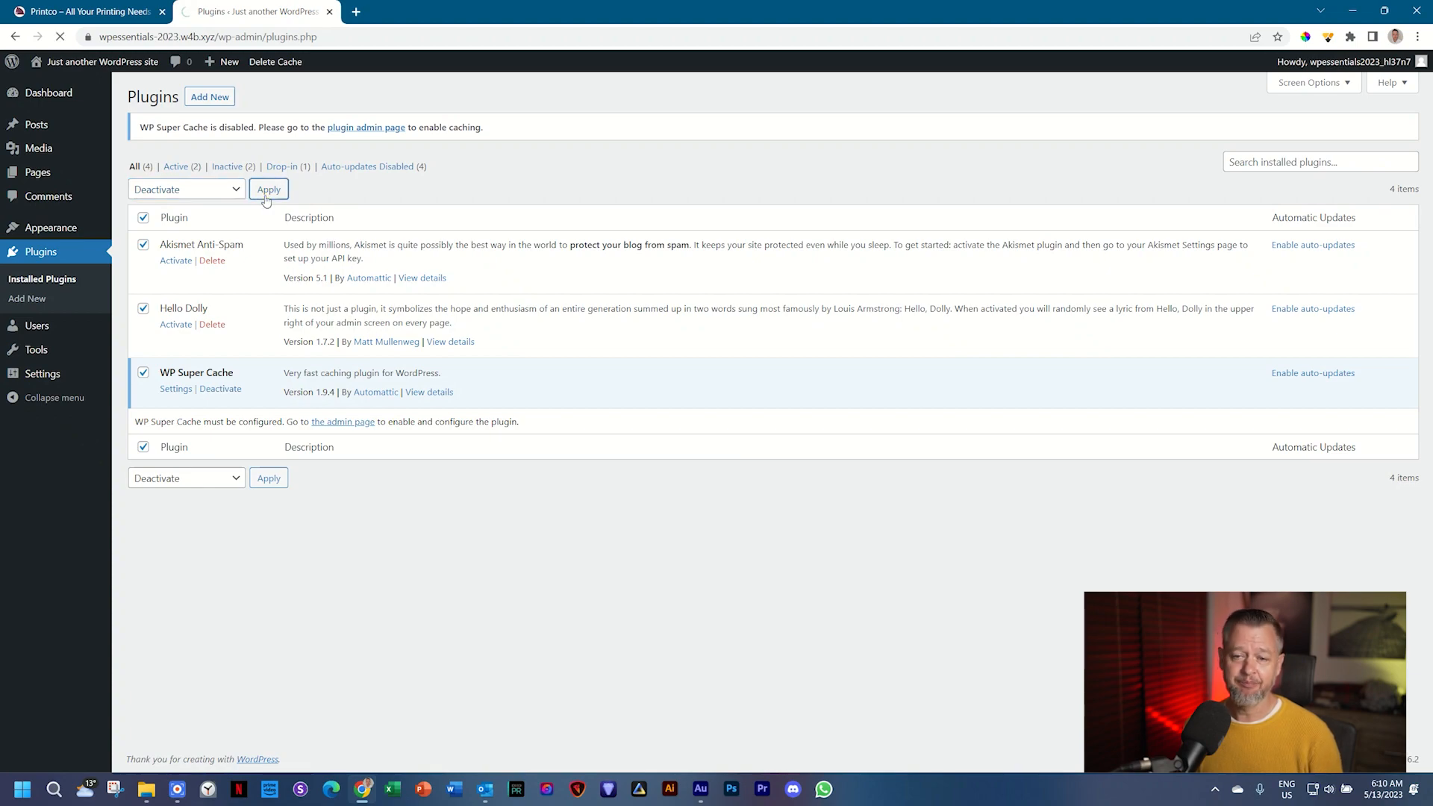
pyautogui.click(269, 190)
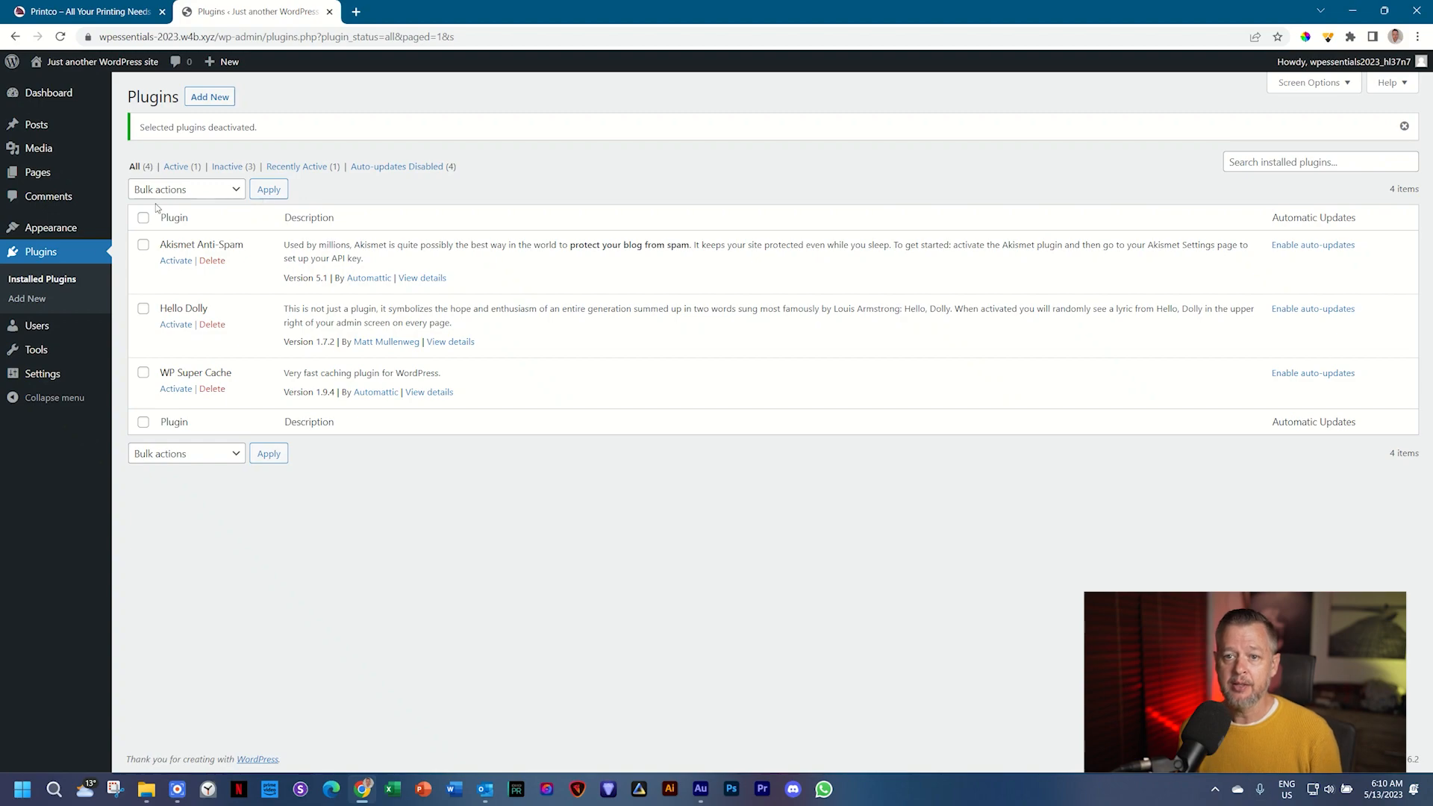
# - Bulk-delete the three deactivated plugins and confirm removing their data
pyautogui.click(143, 218)
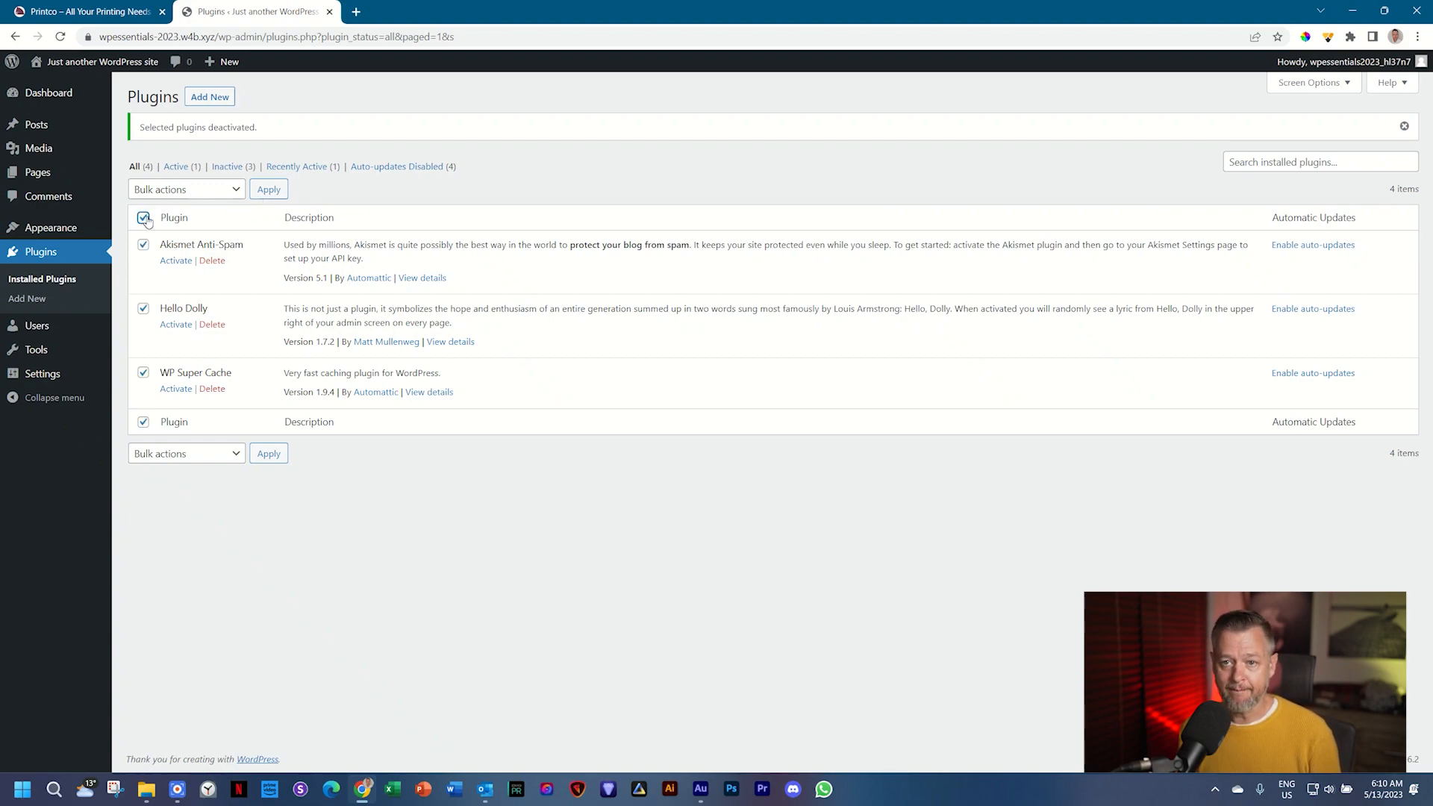
pyautogui.click(185, 189)
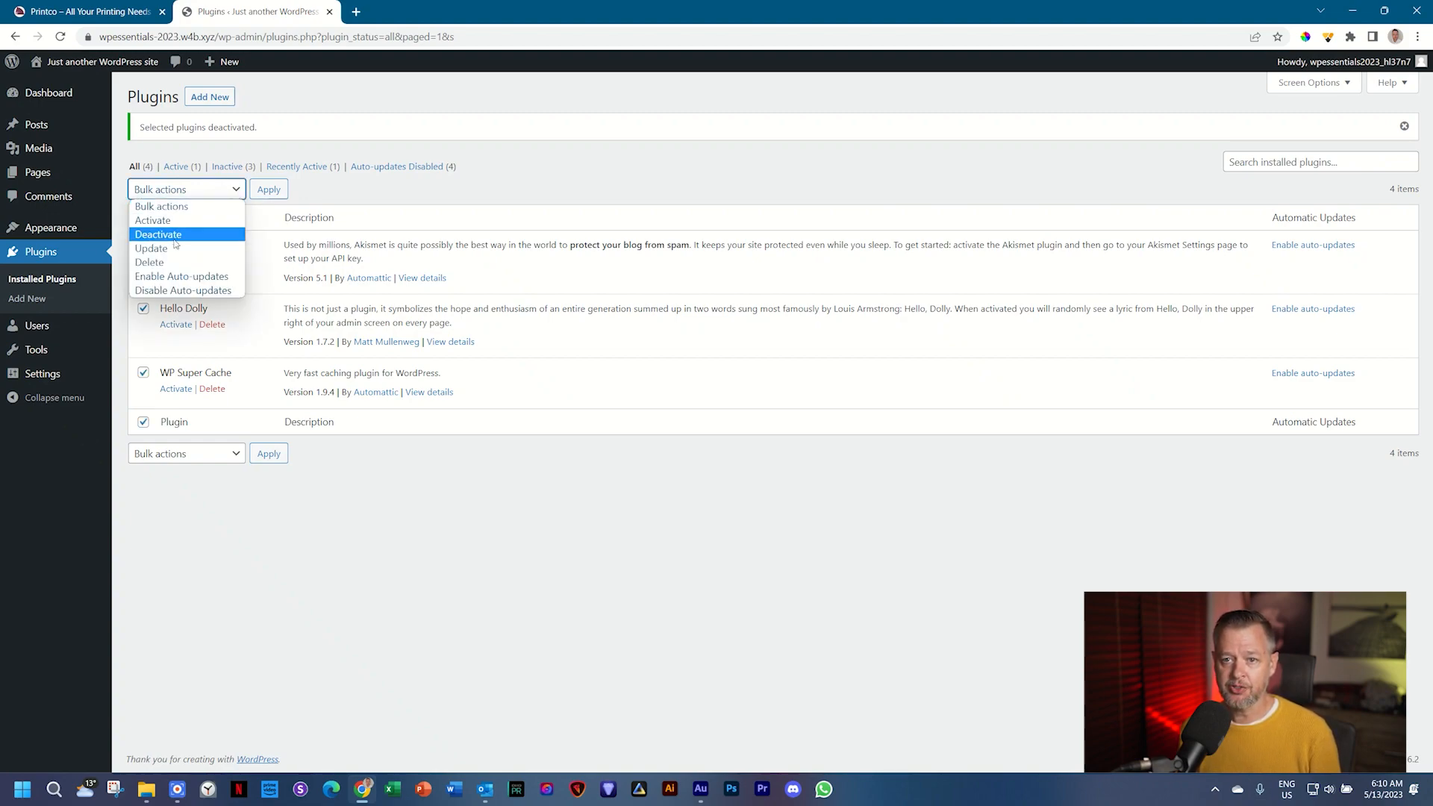
pyautogui.click(150, 263)
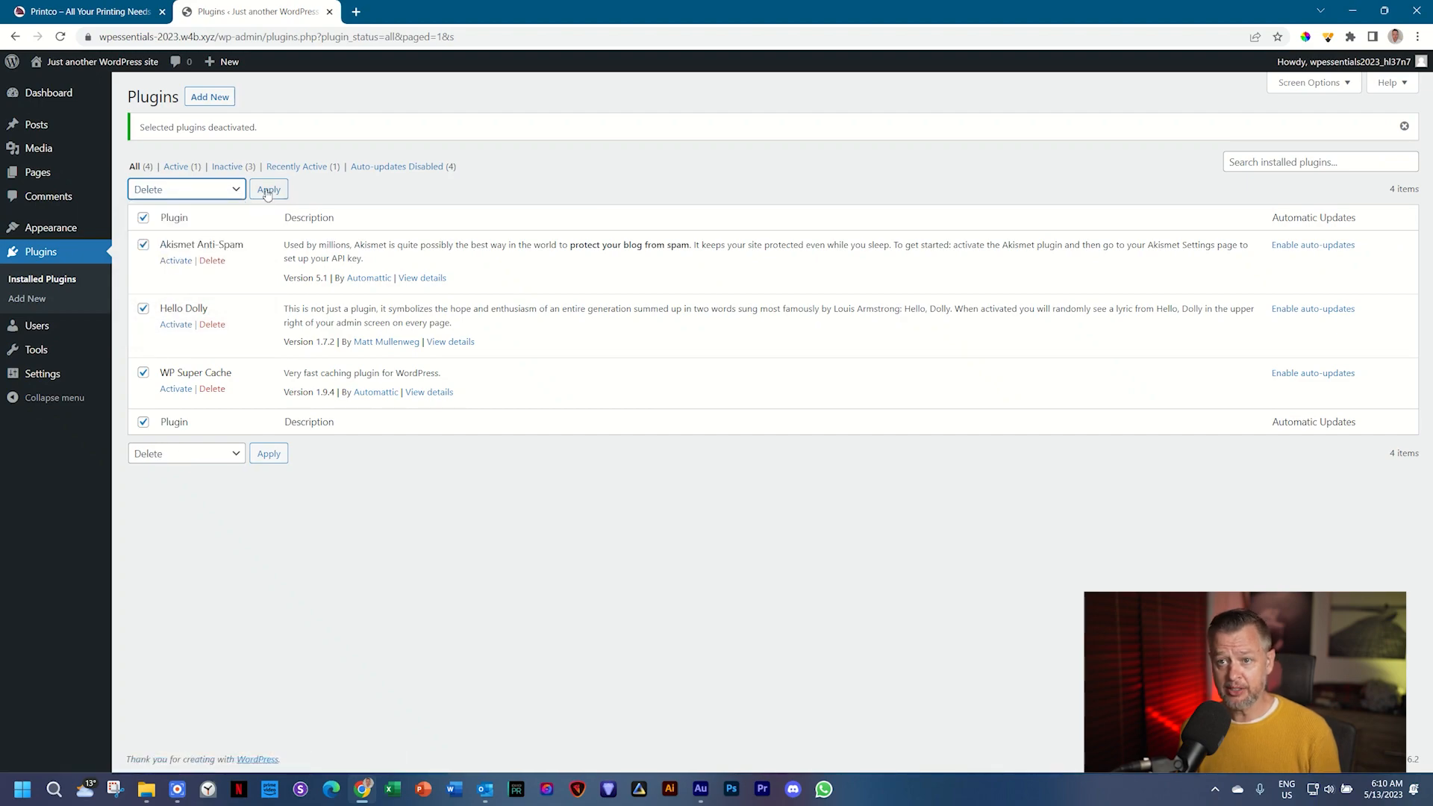
pyautogui.click(269, 190)
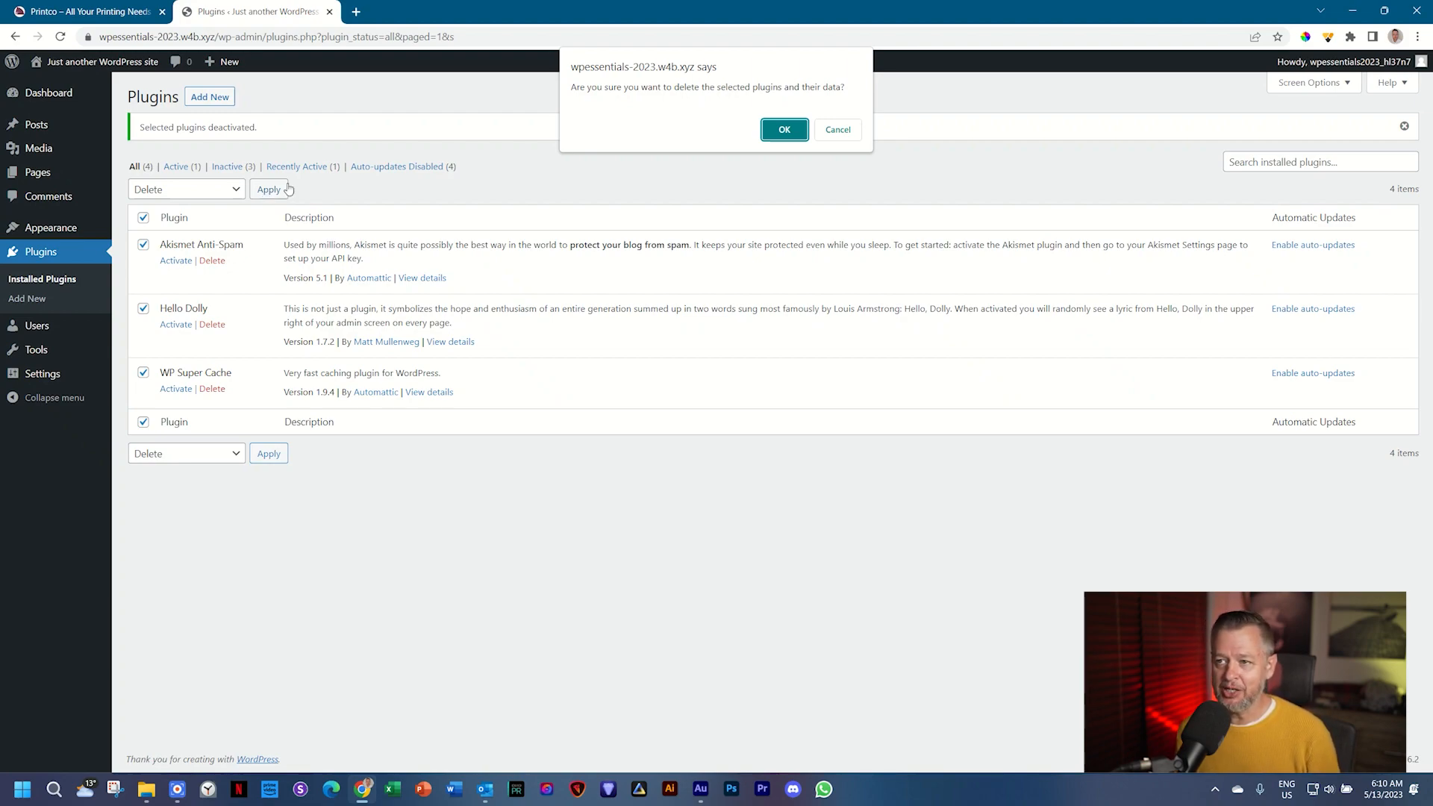
pyautogui.click(783, 128)
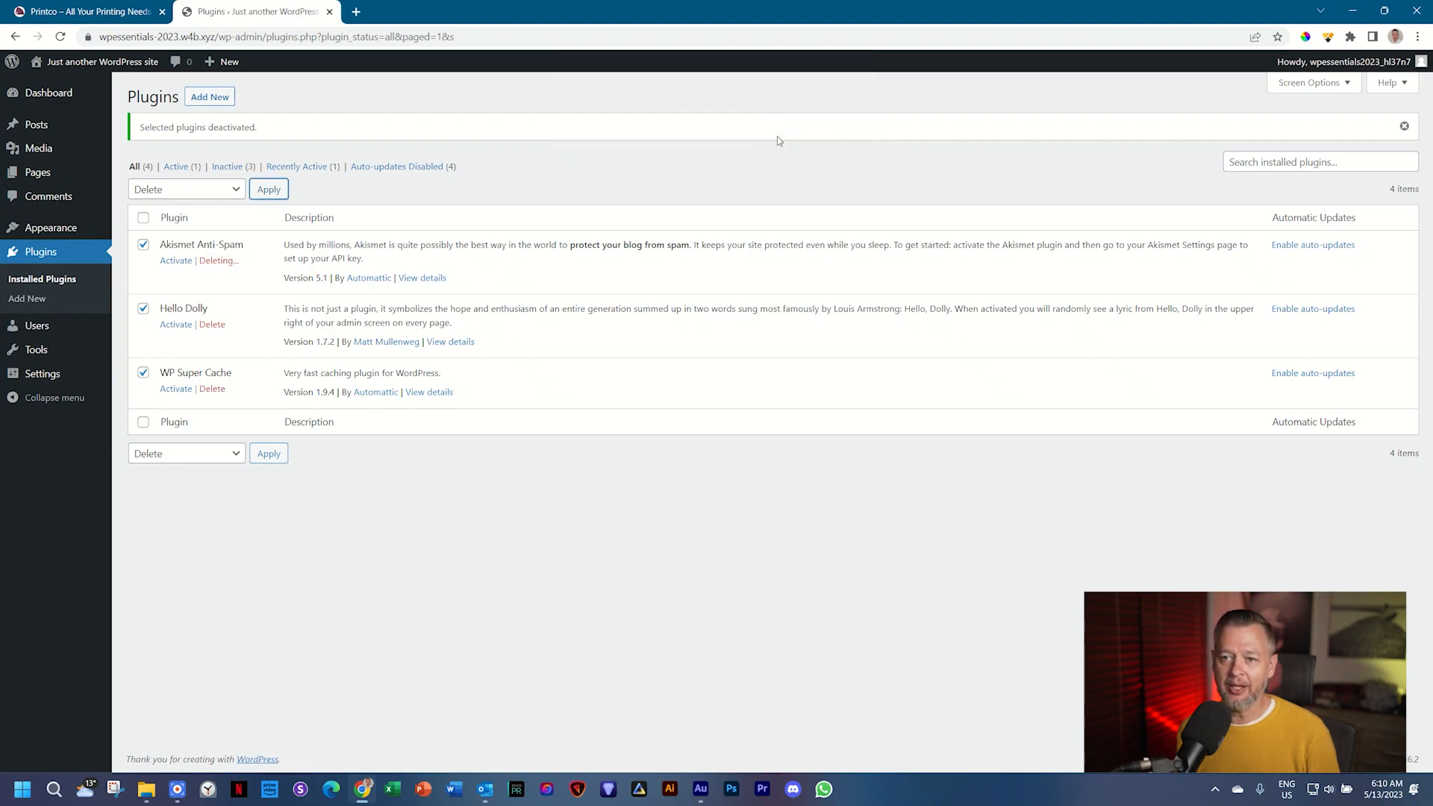
pyautogui.click(267, 190)
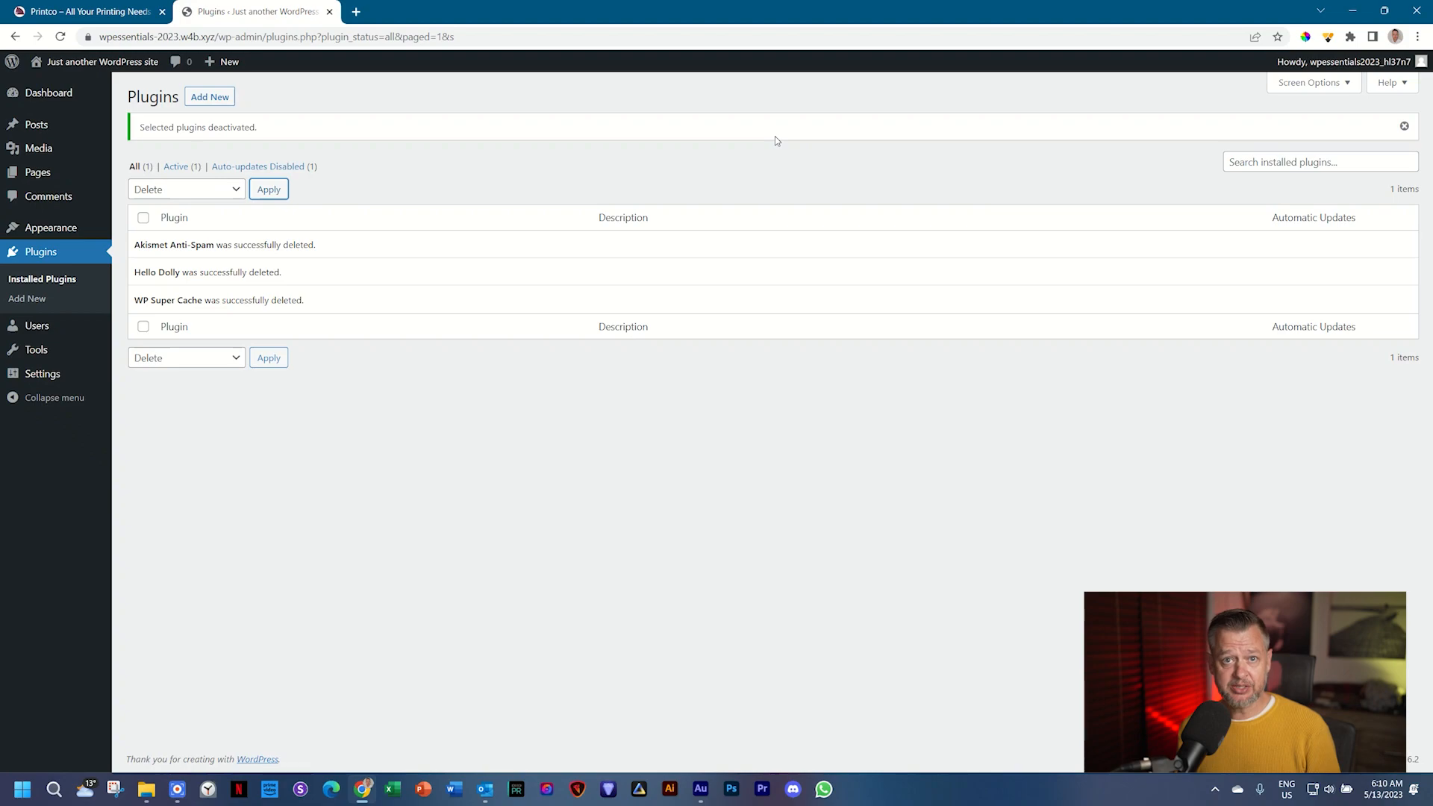
# - In General Settings, choose English (South Africa) as the Site Language
pyautogui.click(42, 374)
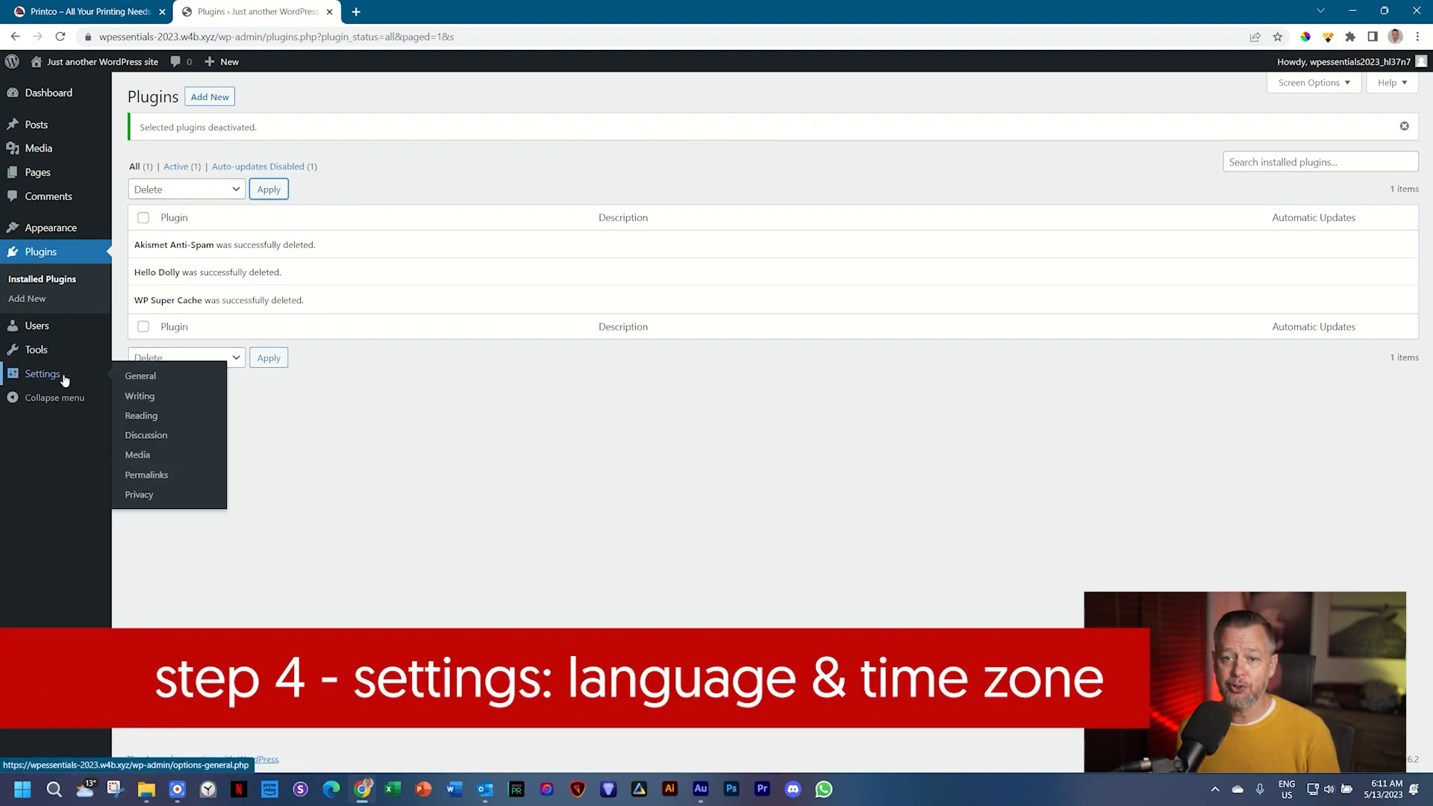
pyautogui.click(140, 376)
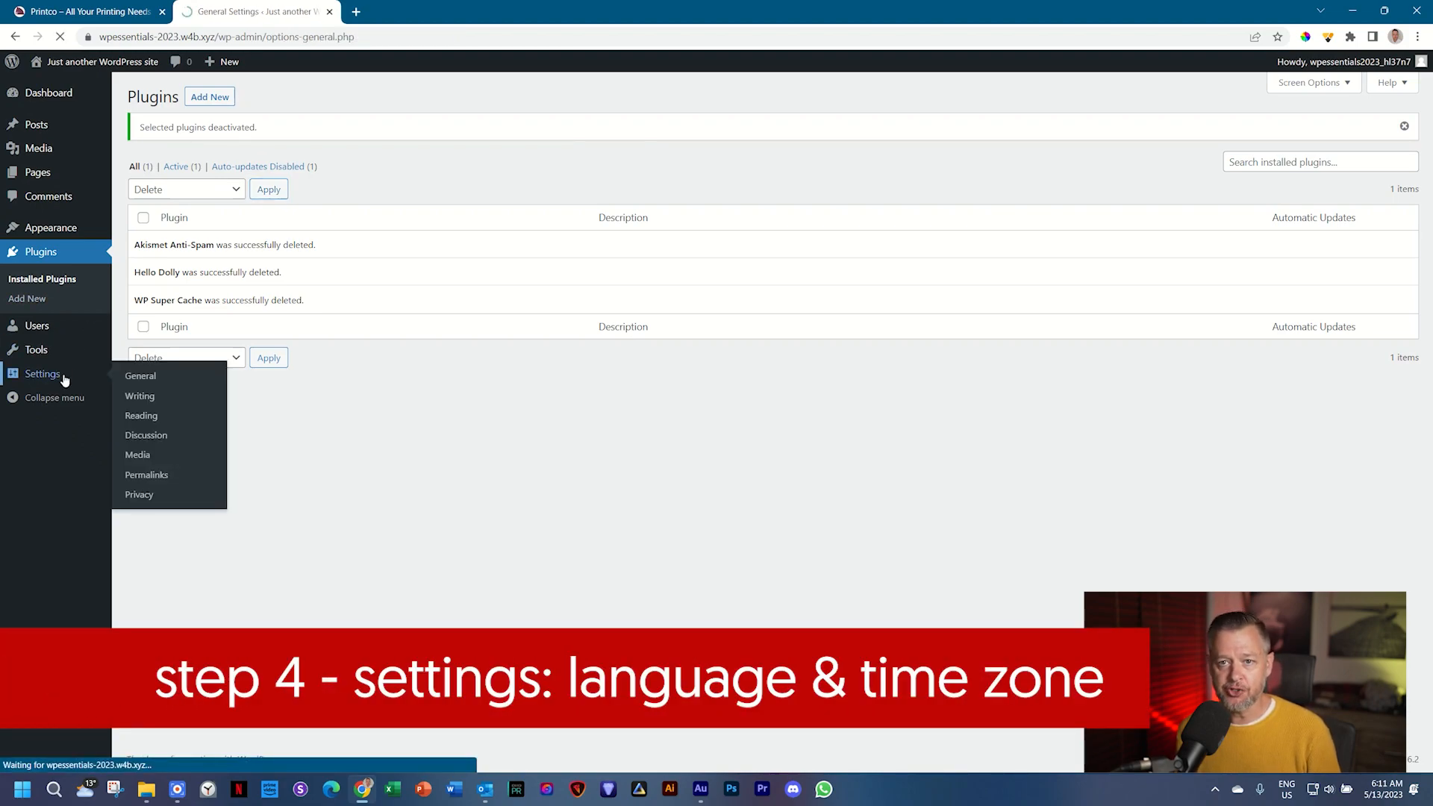
pyautogui.click(141, 376)
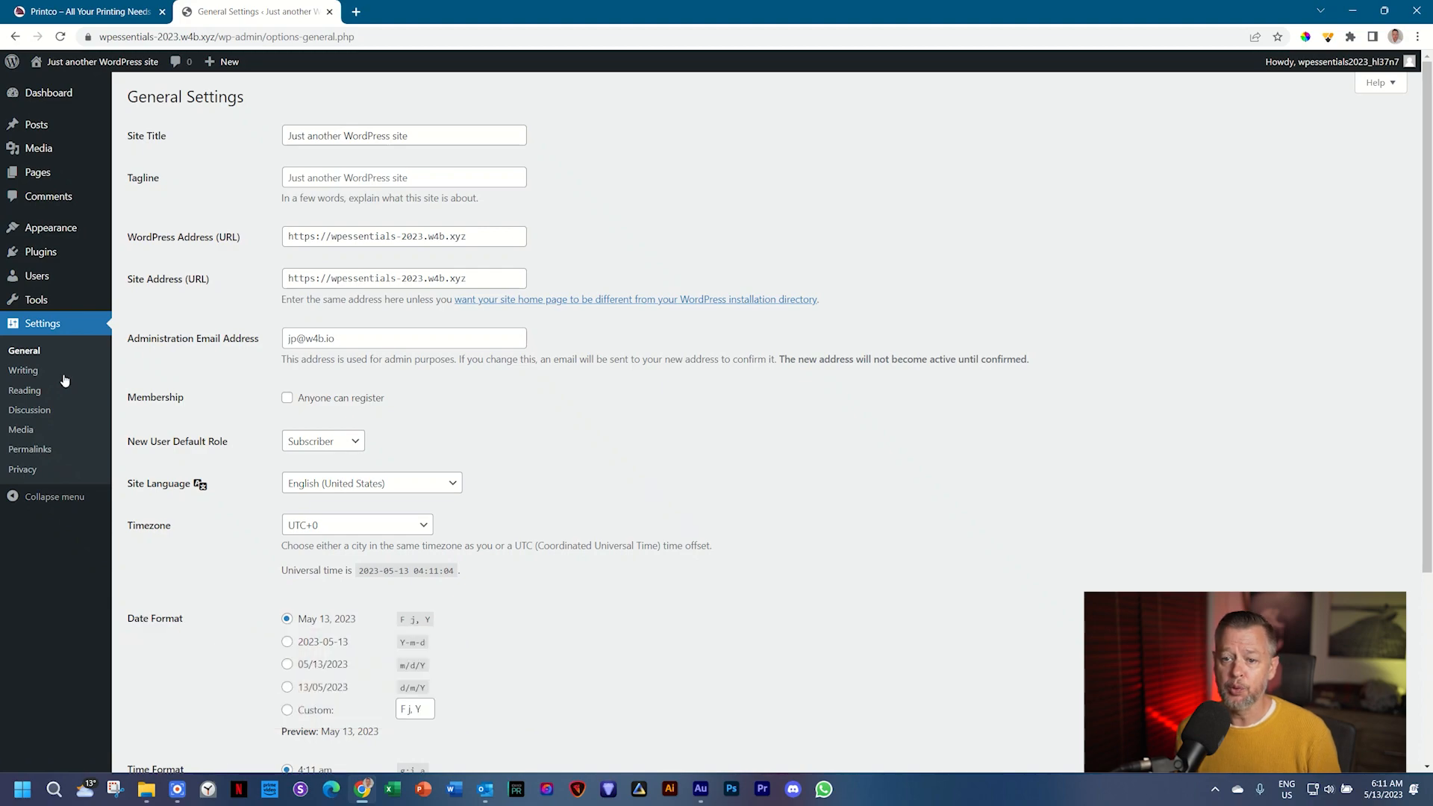
pyautogui.scroll(-3)
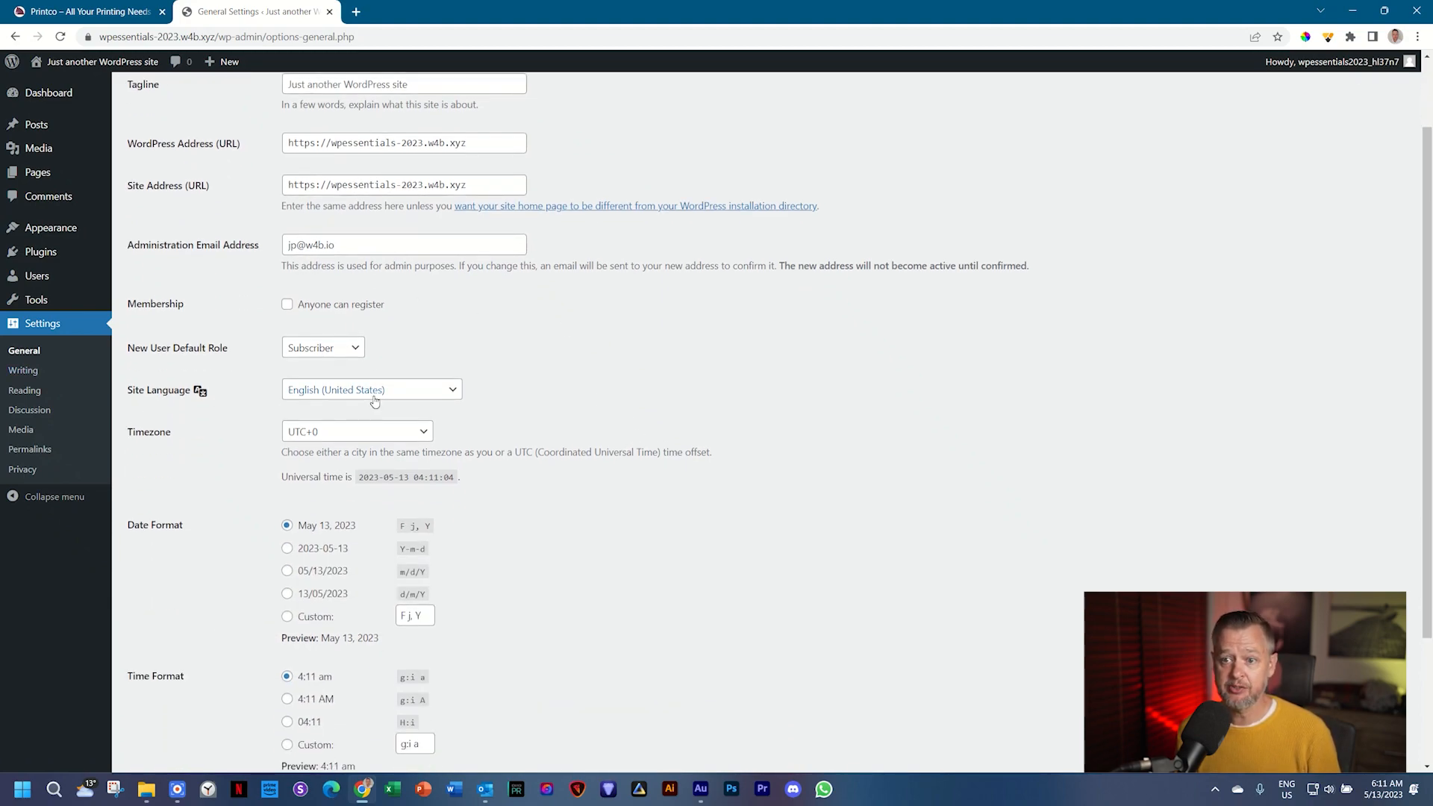
pyautogui.click(370, 390)
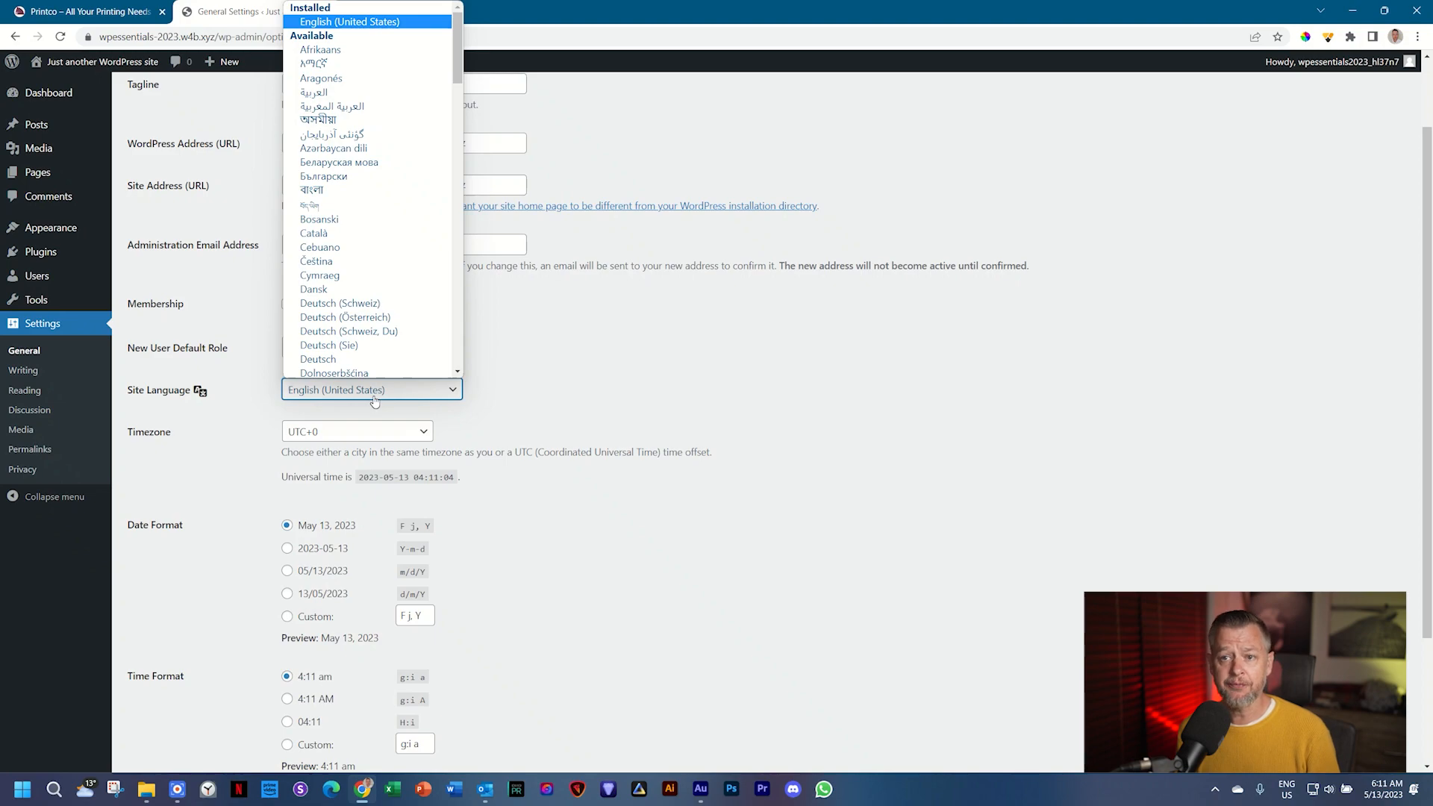
pyautogui.scroll(-3)
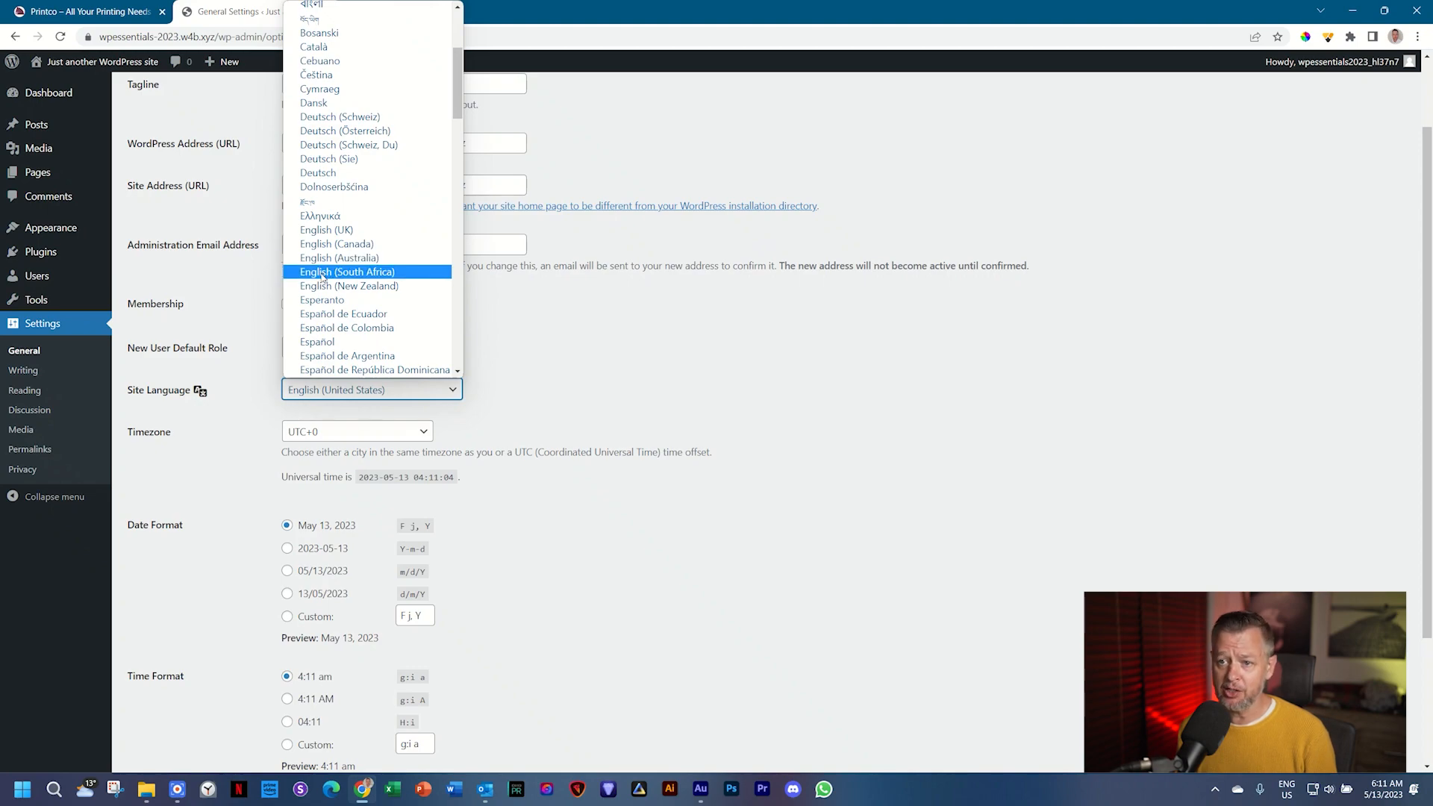
pyautogui.click(348, 272)
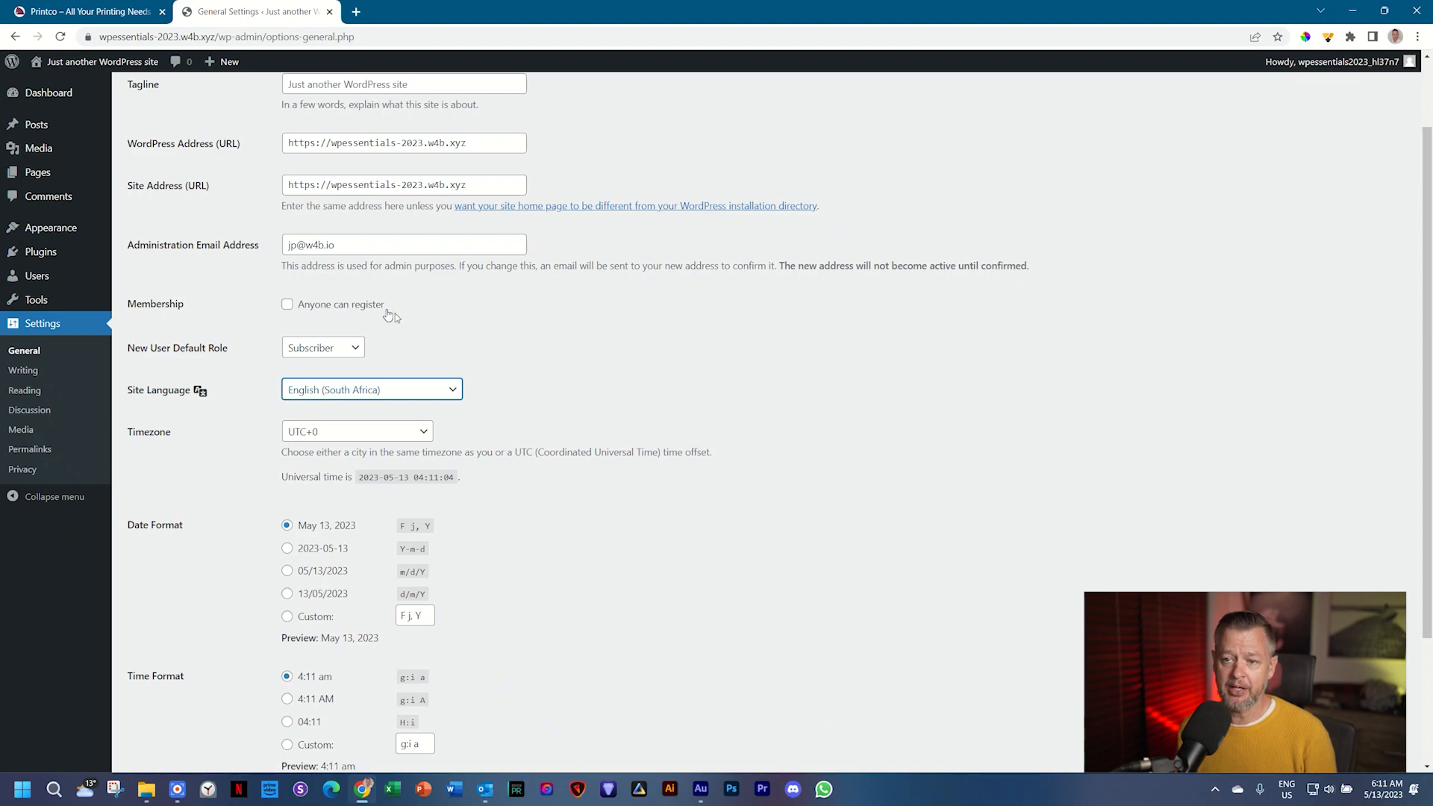
pyautogui.moveTo(453, 367)
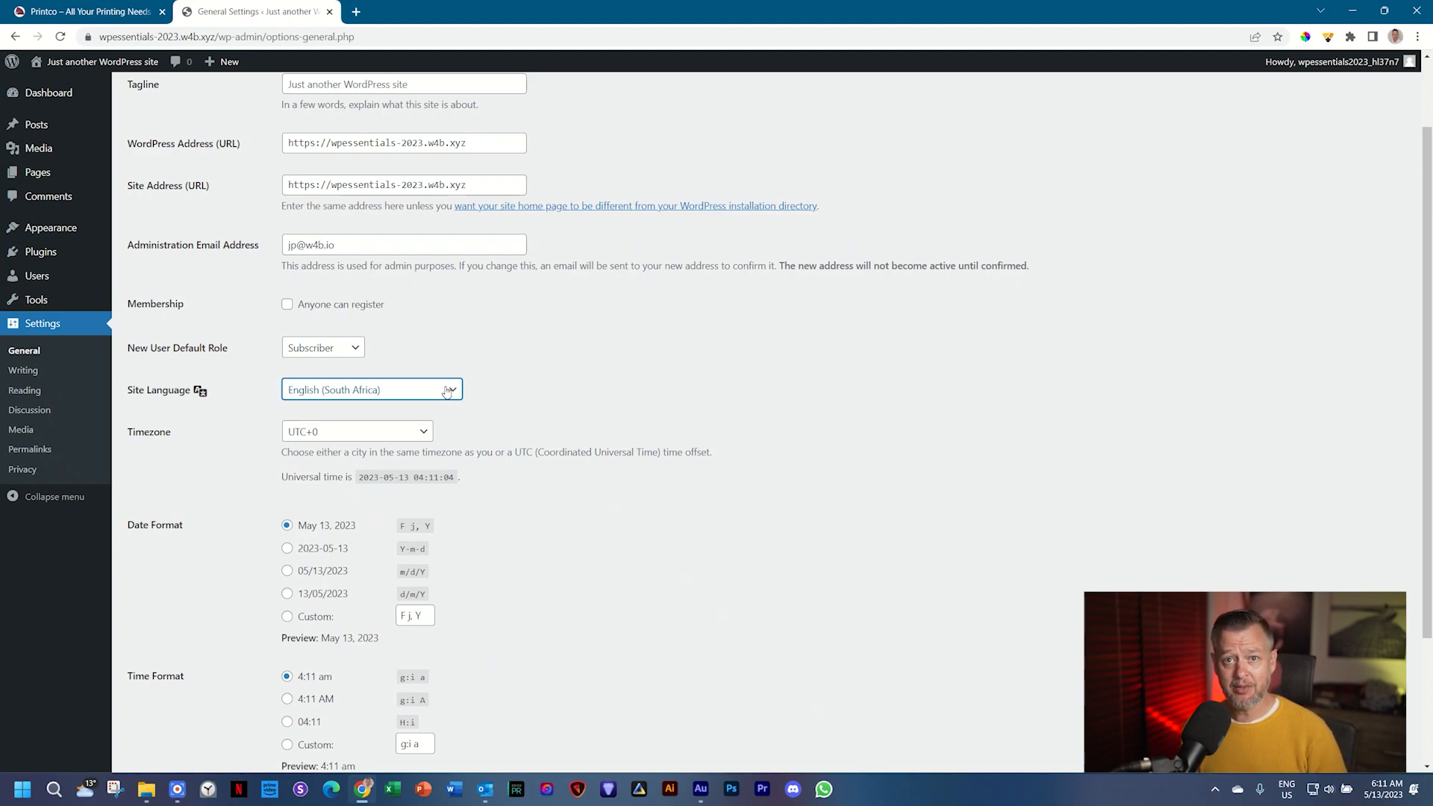
pyautogui.moveTo(449, 388)
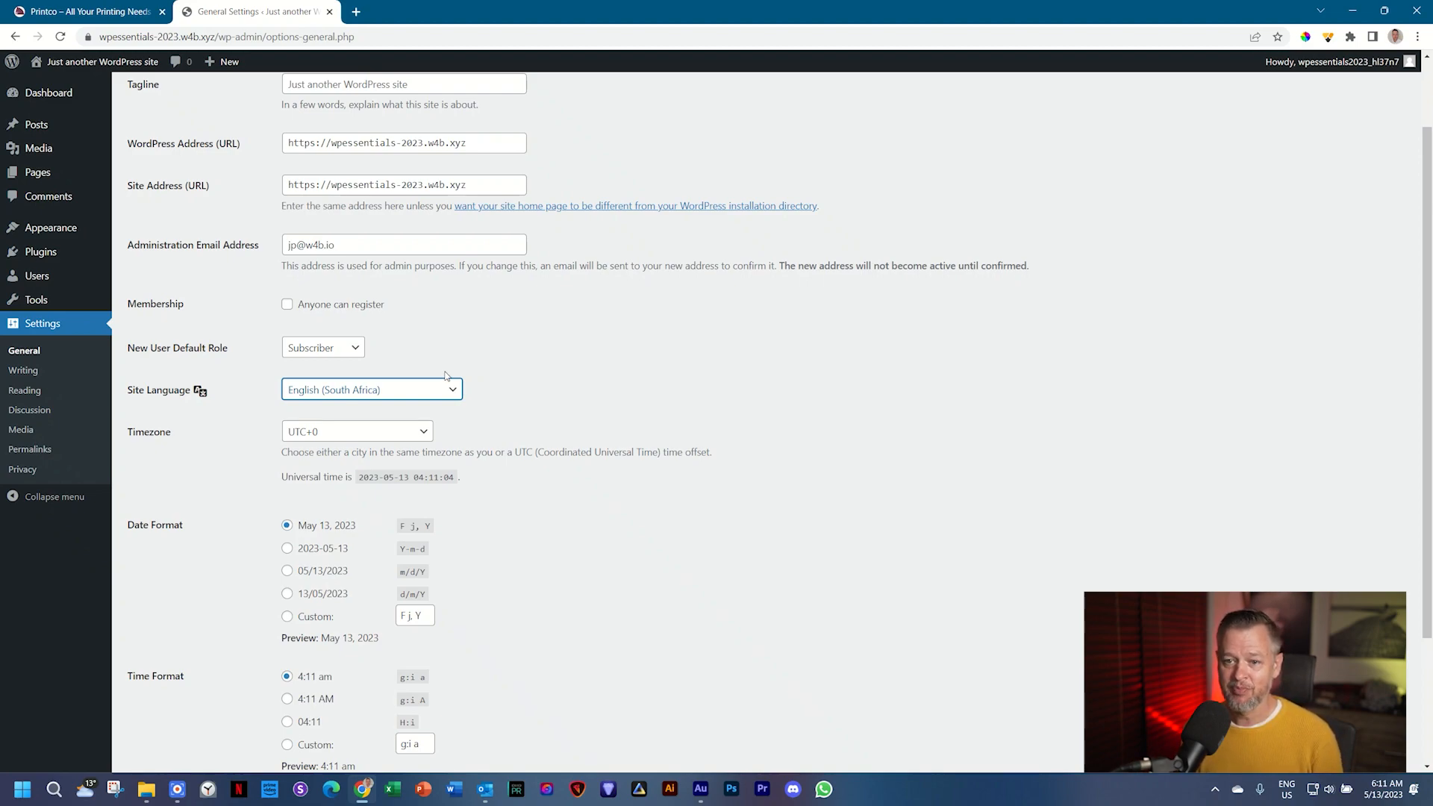
# - Set the Timezone to UTC+2 and save the General Settings
pyautogui.click(357, 432)
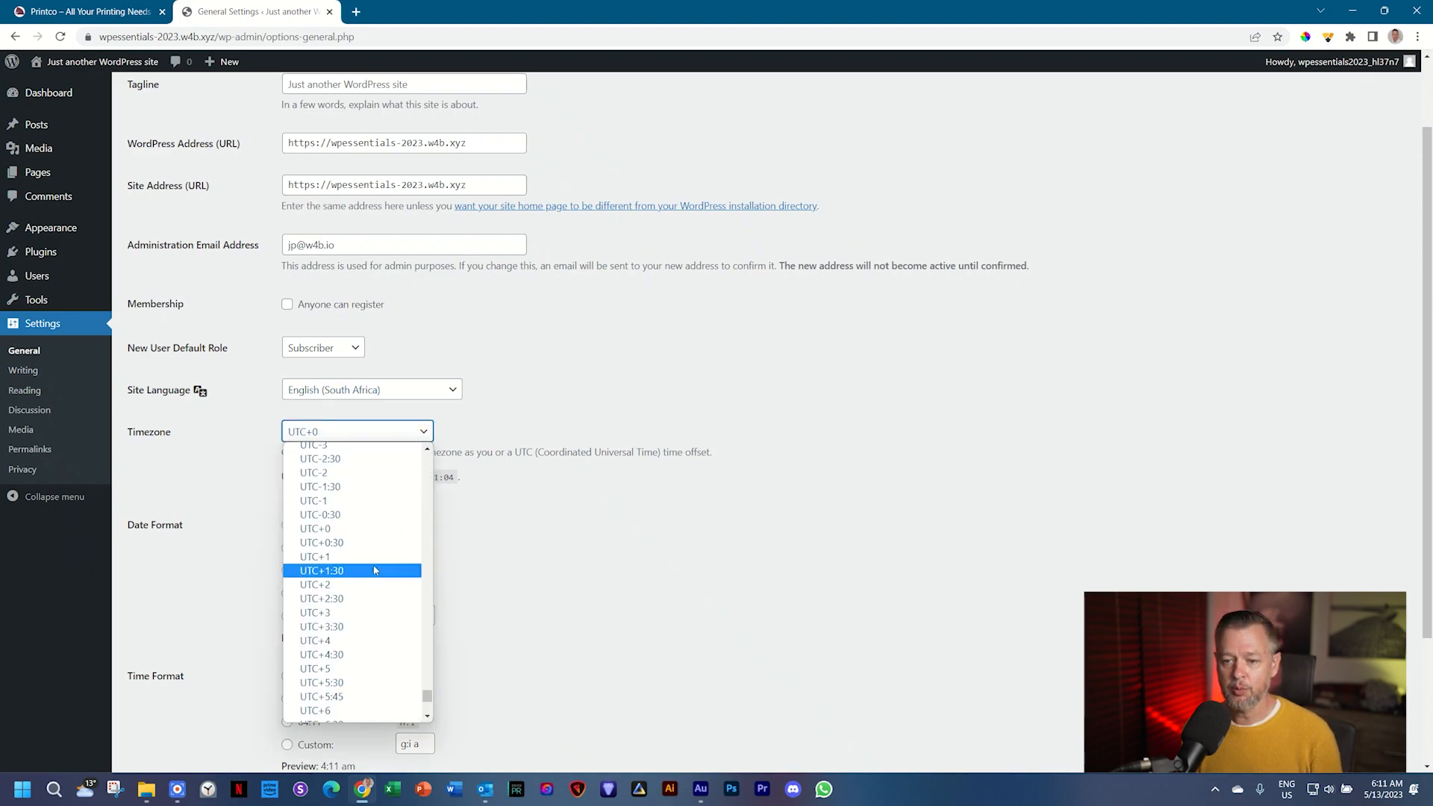
pyautogui.click(321, 598)
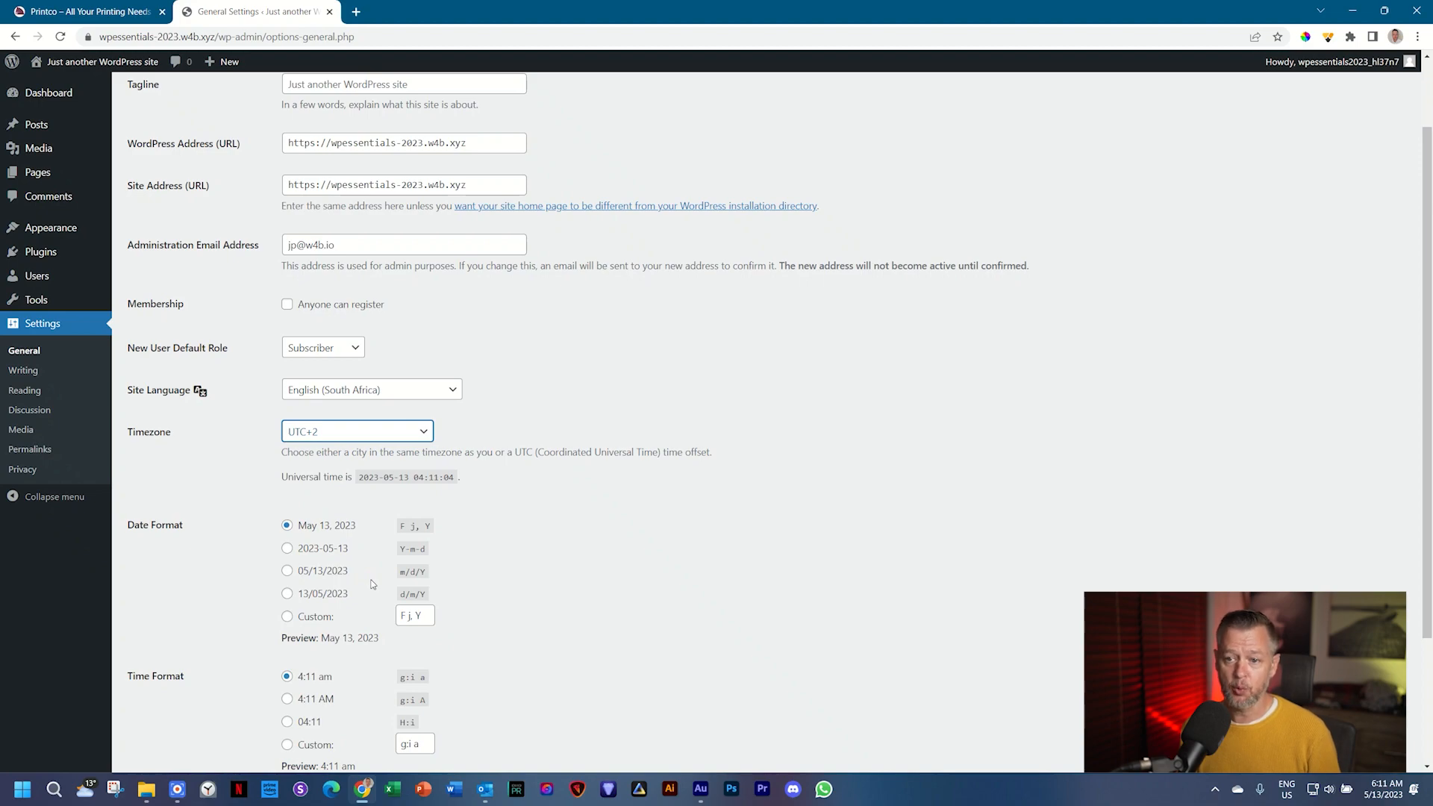
pyautogui.moveTo(702, 582)
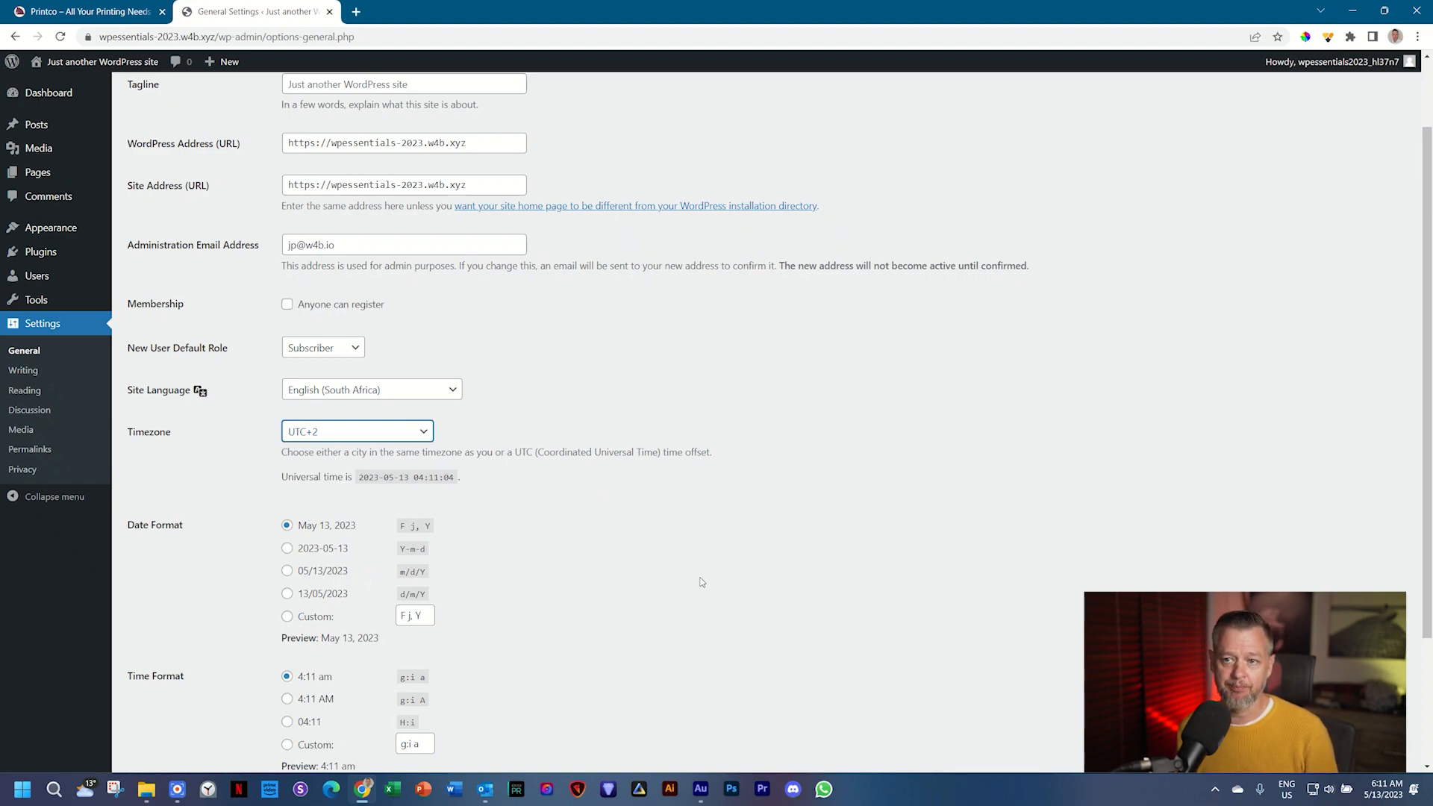
pyautogui.scroll(3)
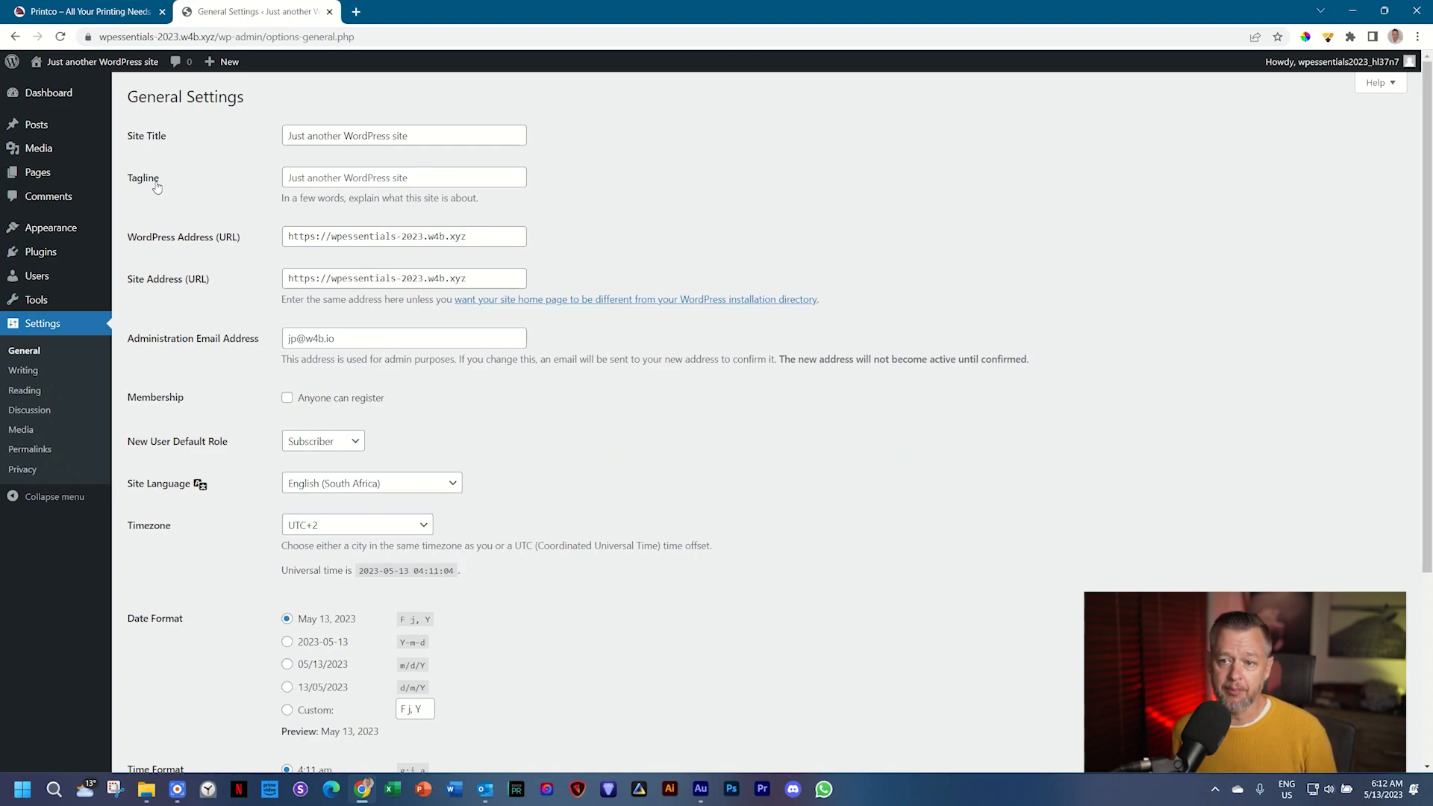
pyautogui.scroll(-3)
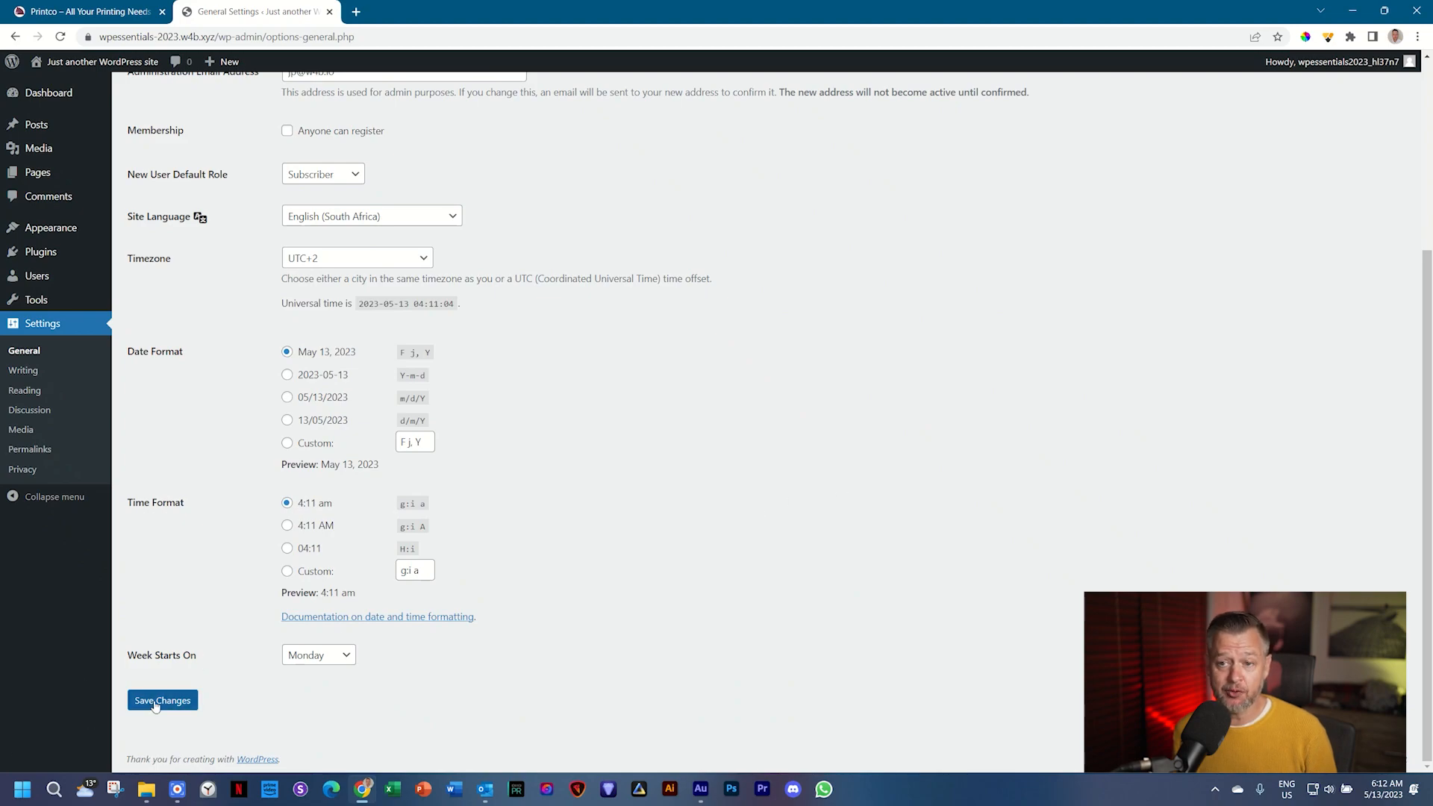
pyautogui.scroll(3)
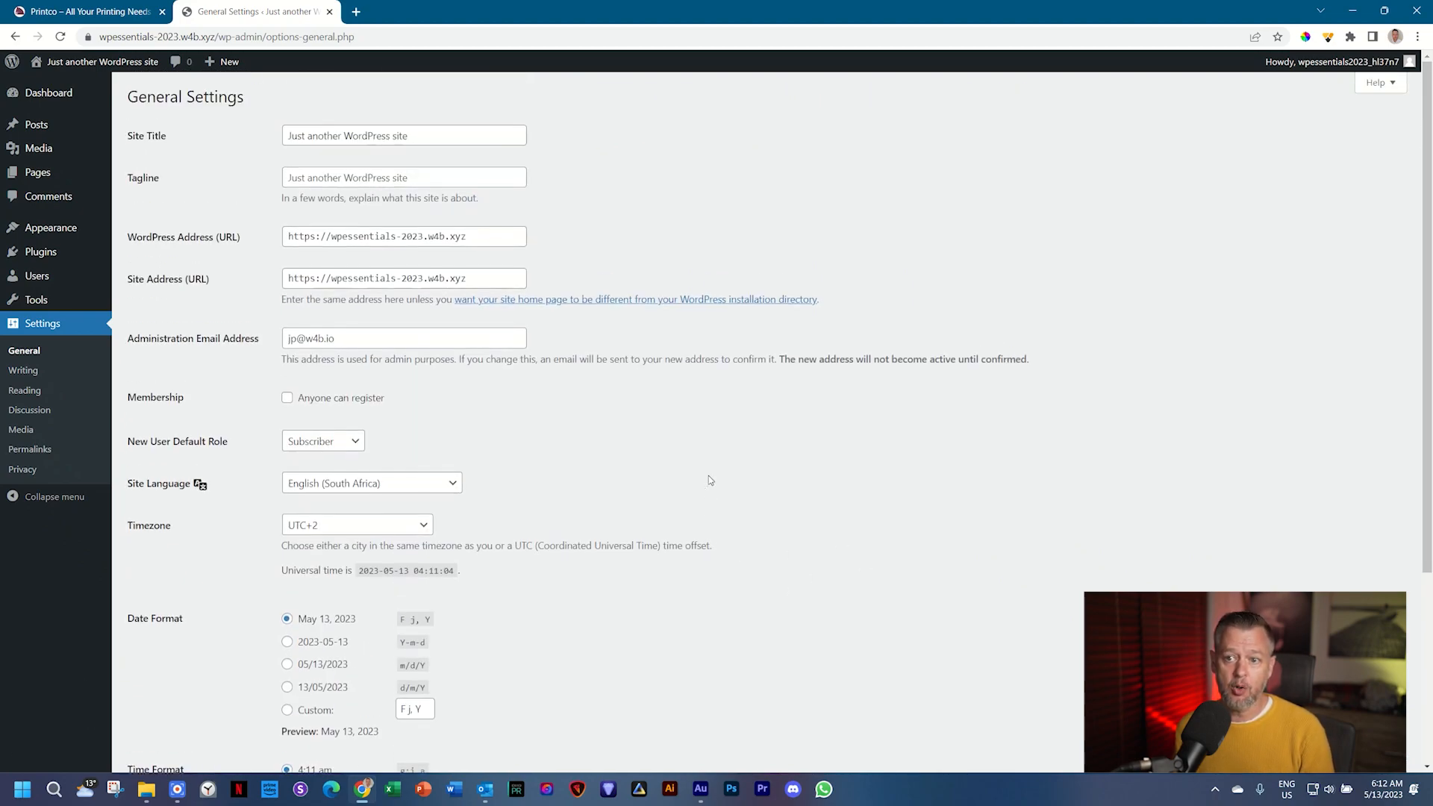
pyautogui.scroll(-3)
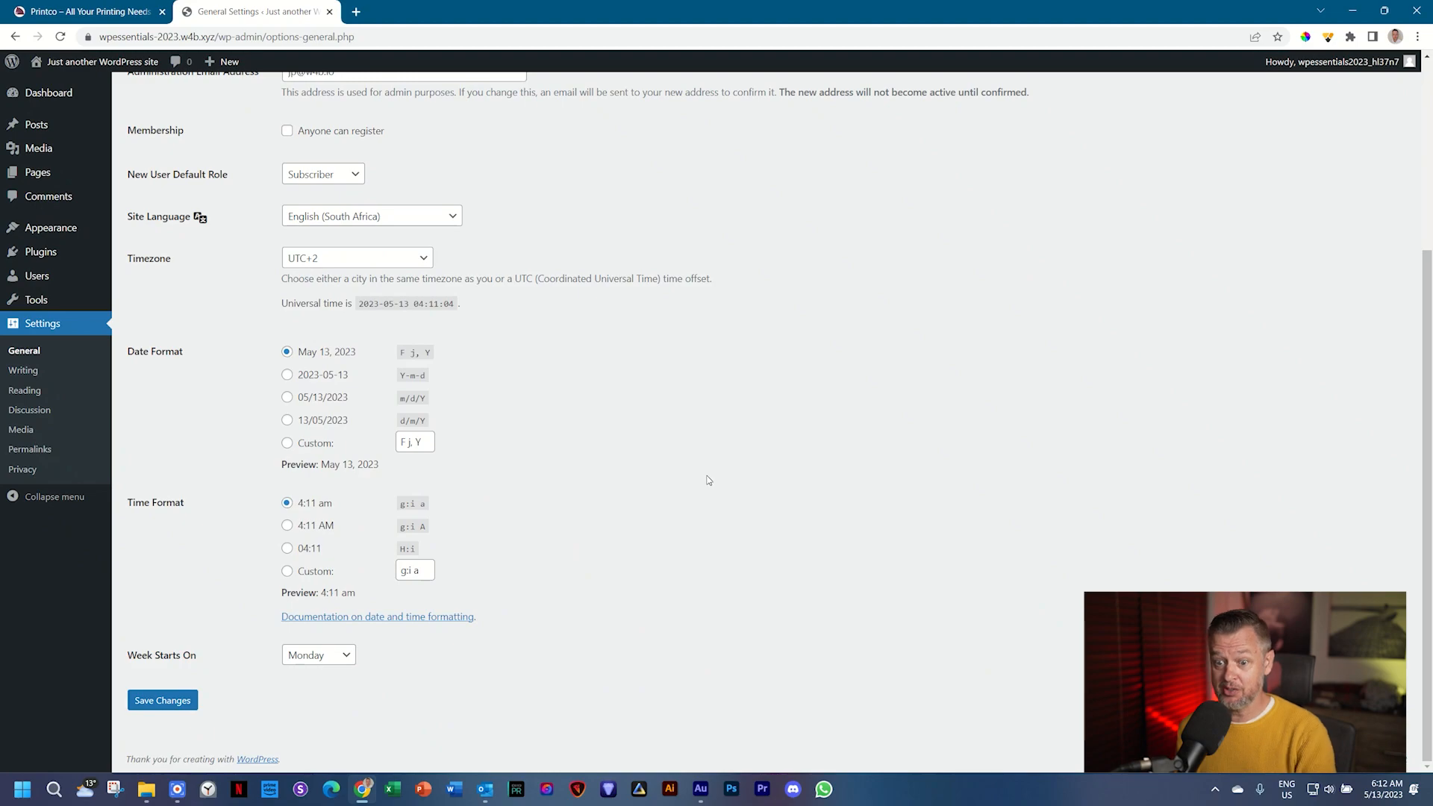
pyautogui.scroll(3)
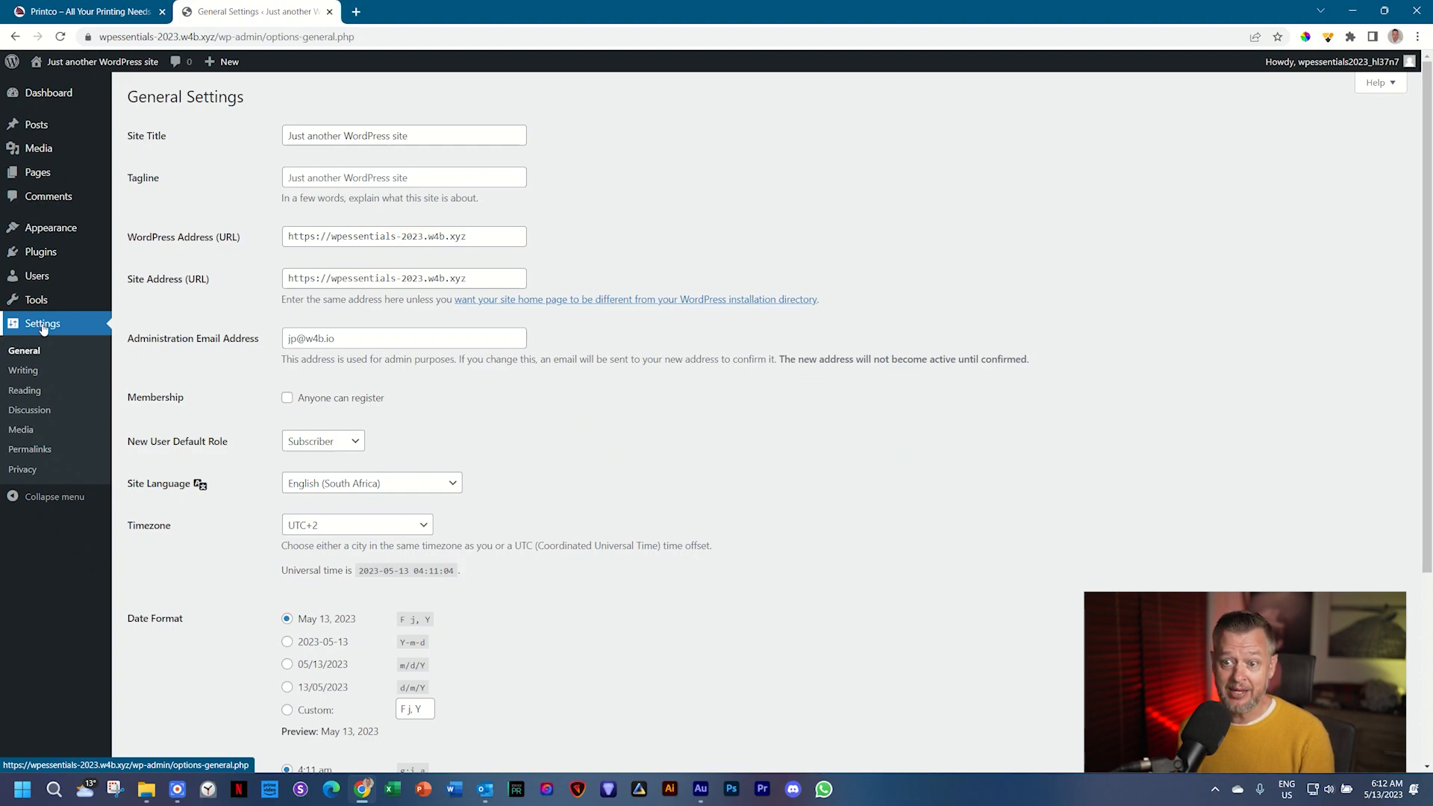
pyautogui.scroll(-3)
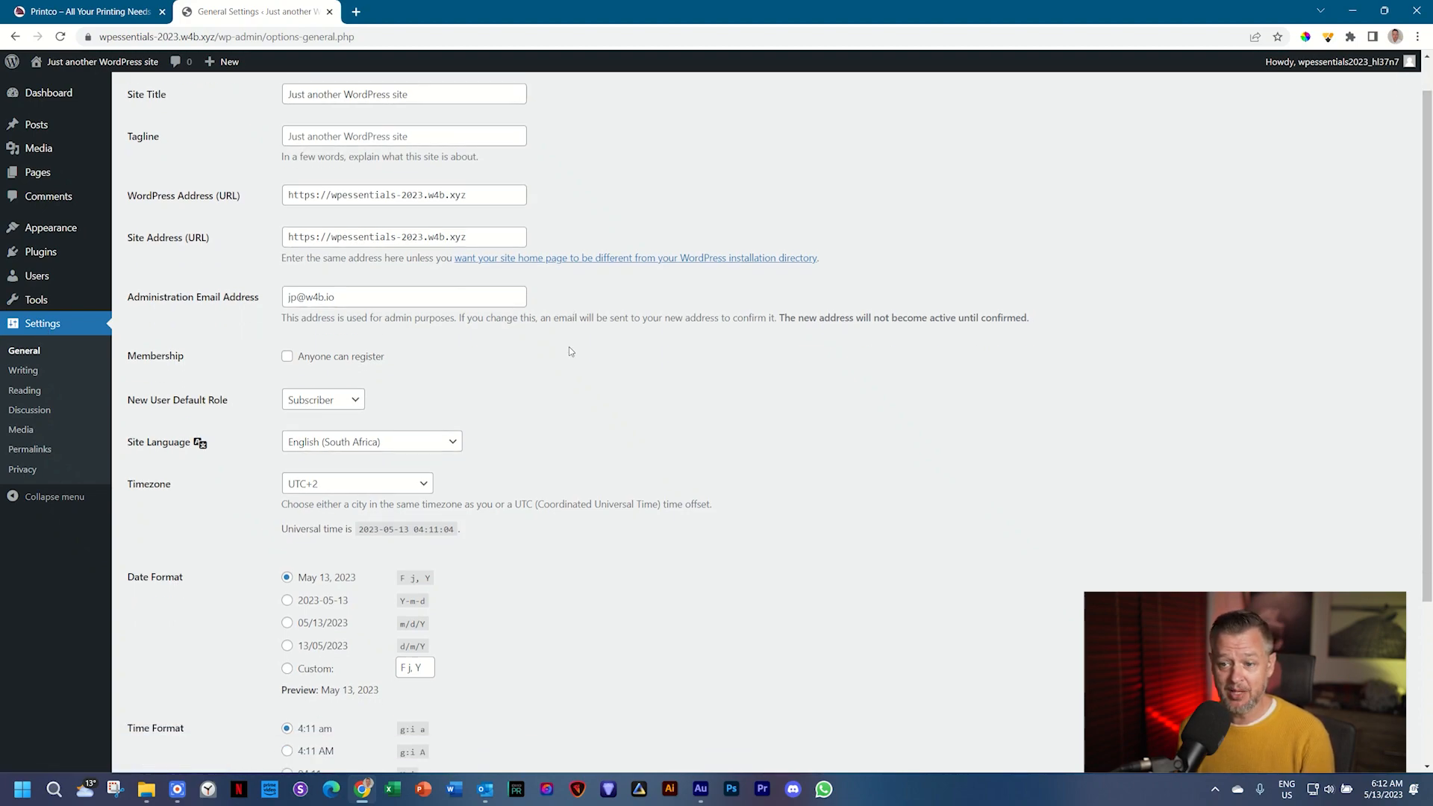
pyautogui.click(161, 700)
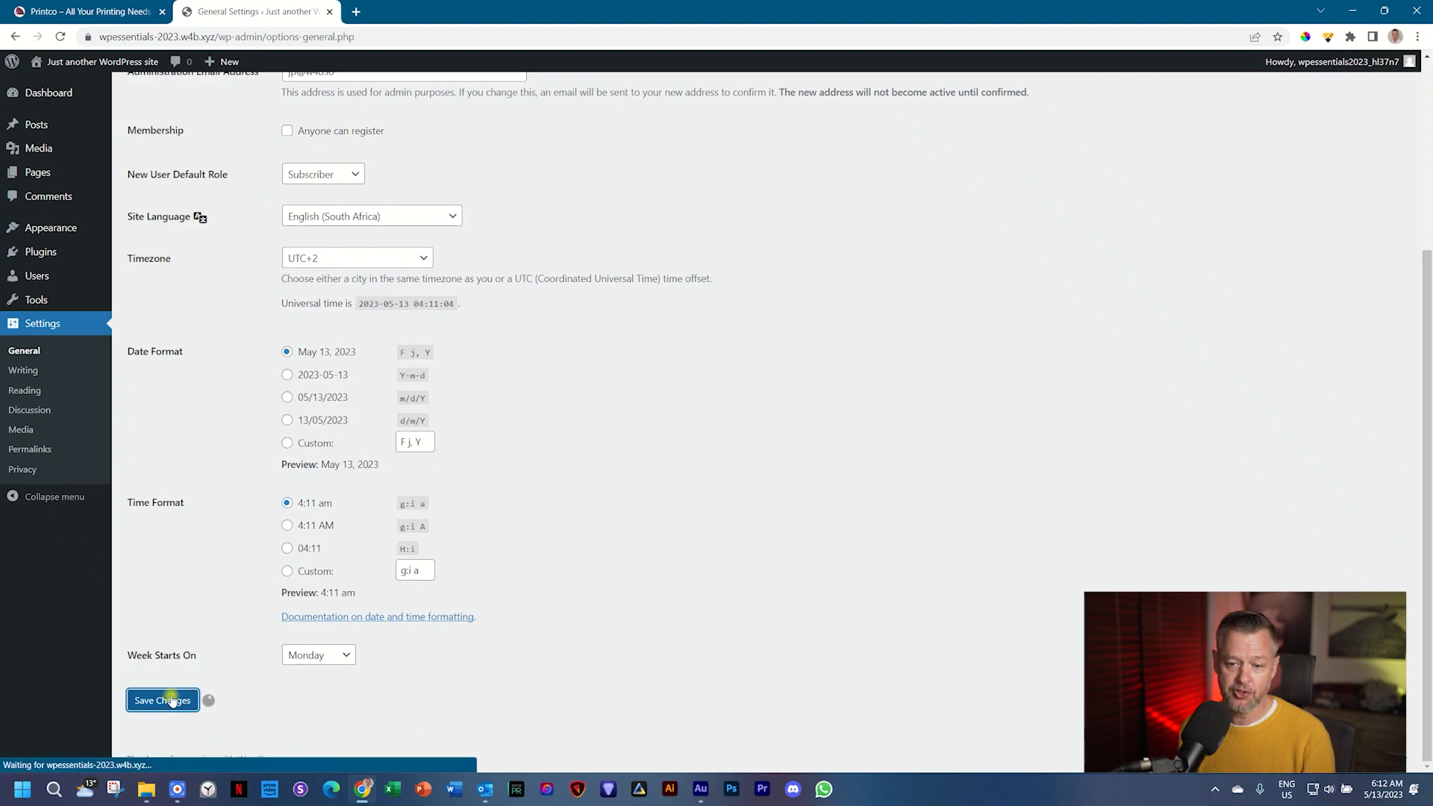
pyautogui.click(161, 700)
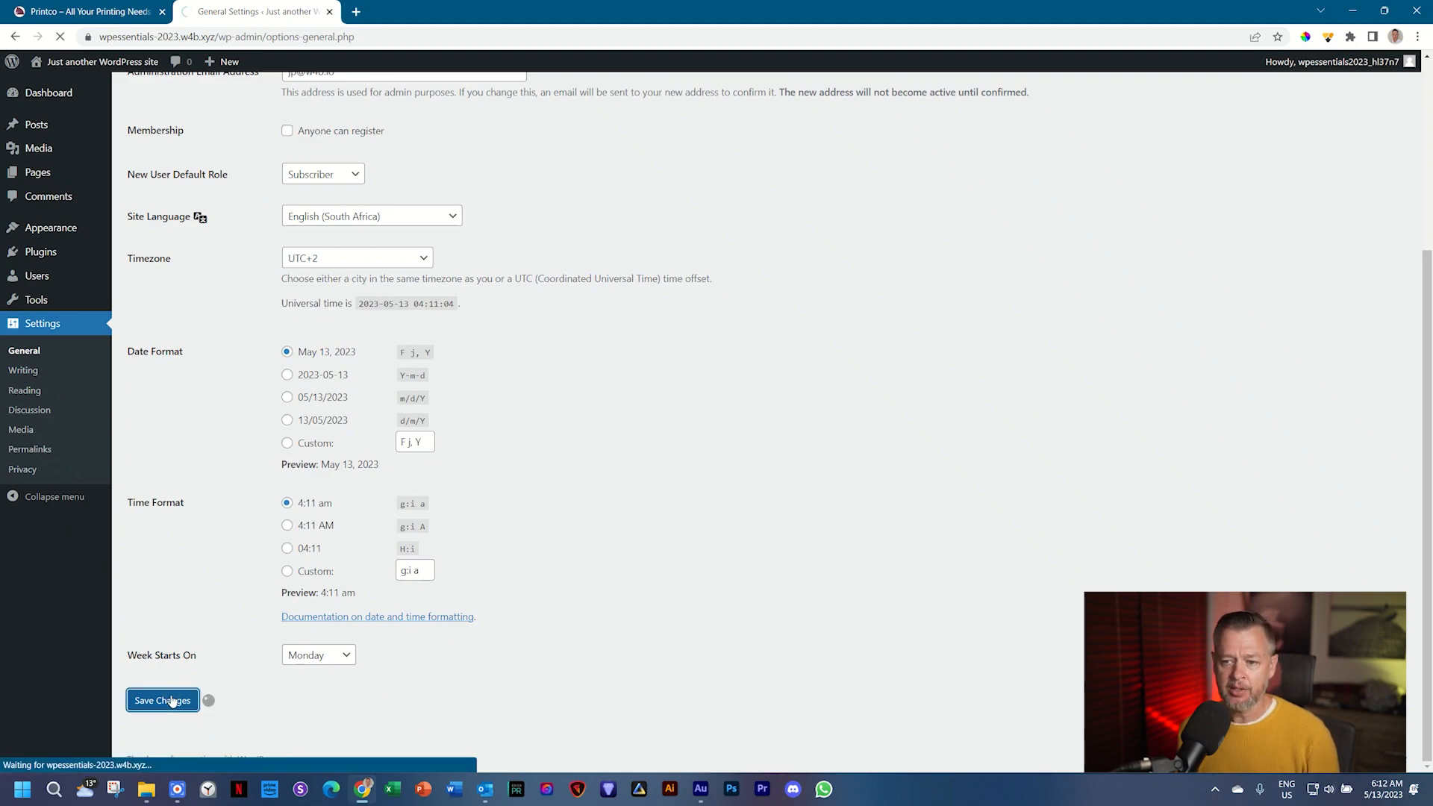
pyautogui.click(161, 700)
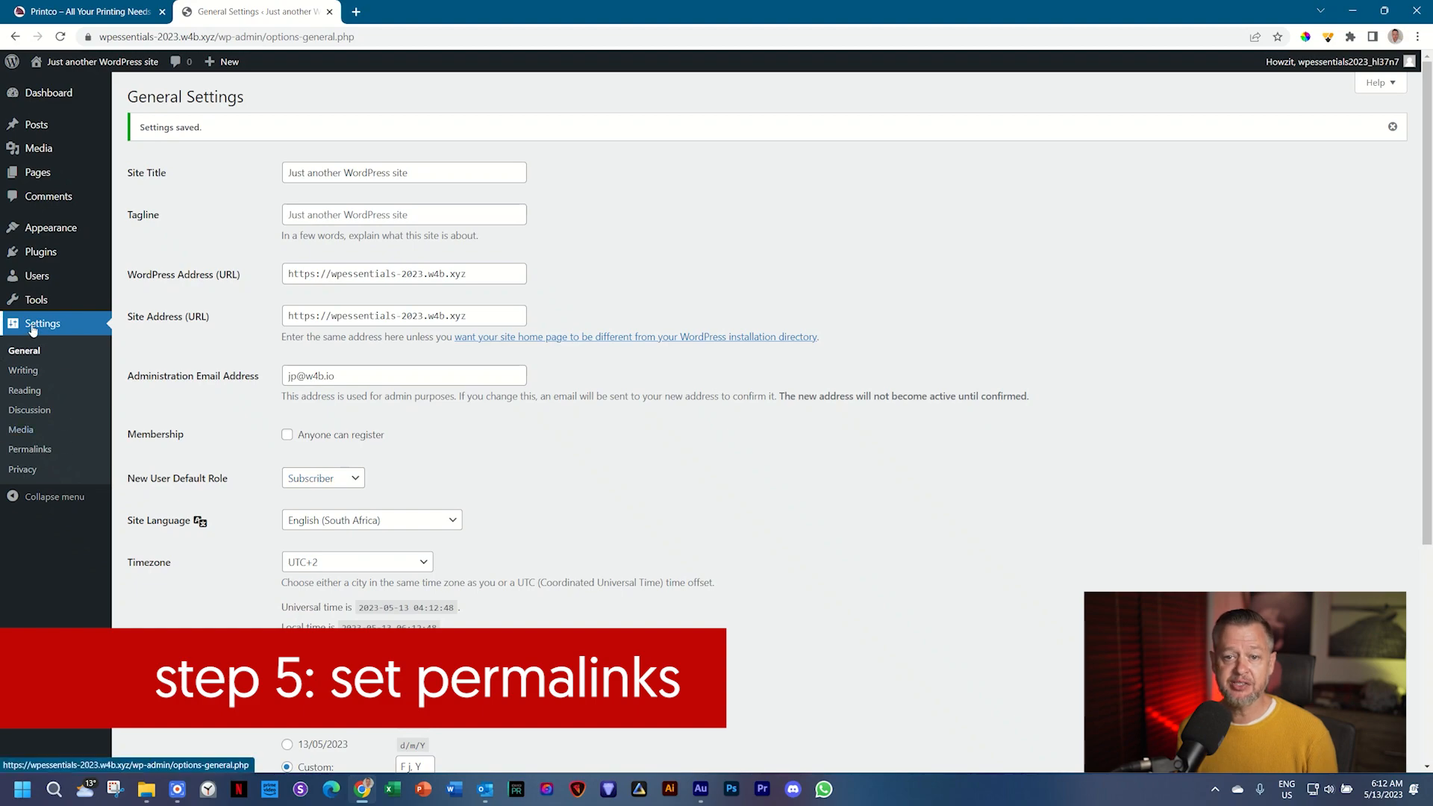
# - In Permalink Settings, select the Post name structure and save the changes
pyautogui.click(30, 449)
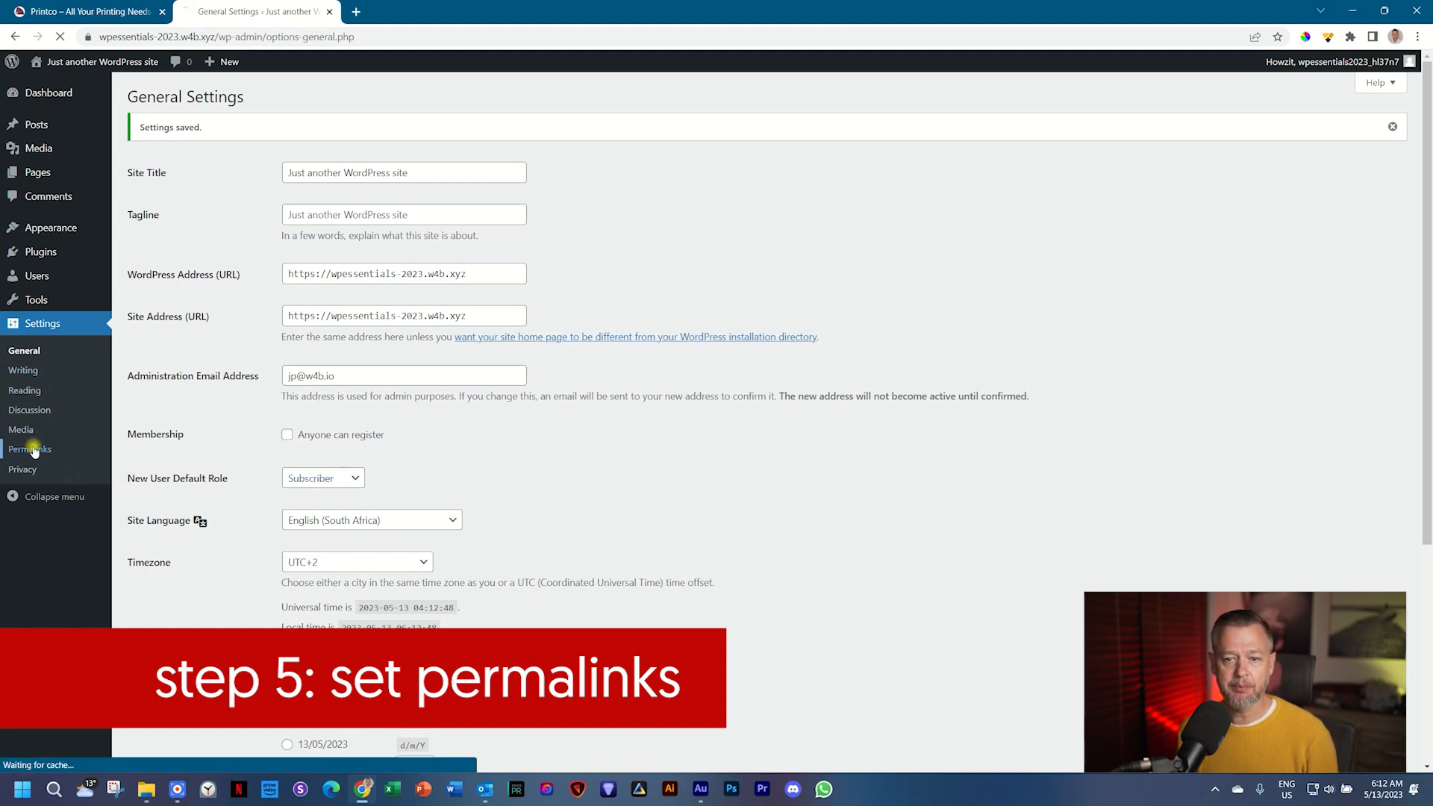
pyautogui.click(30, 449)
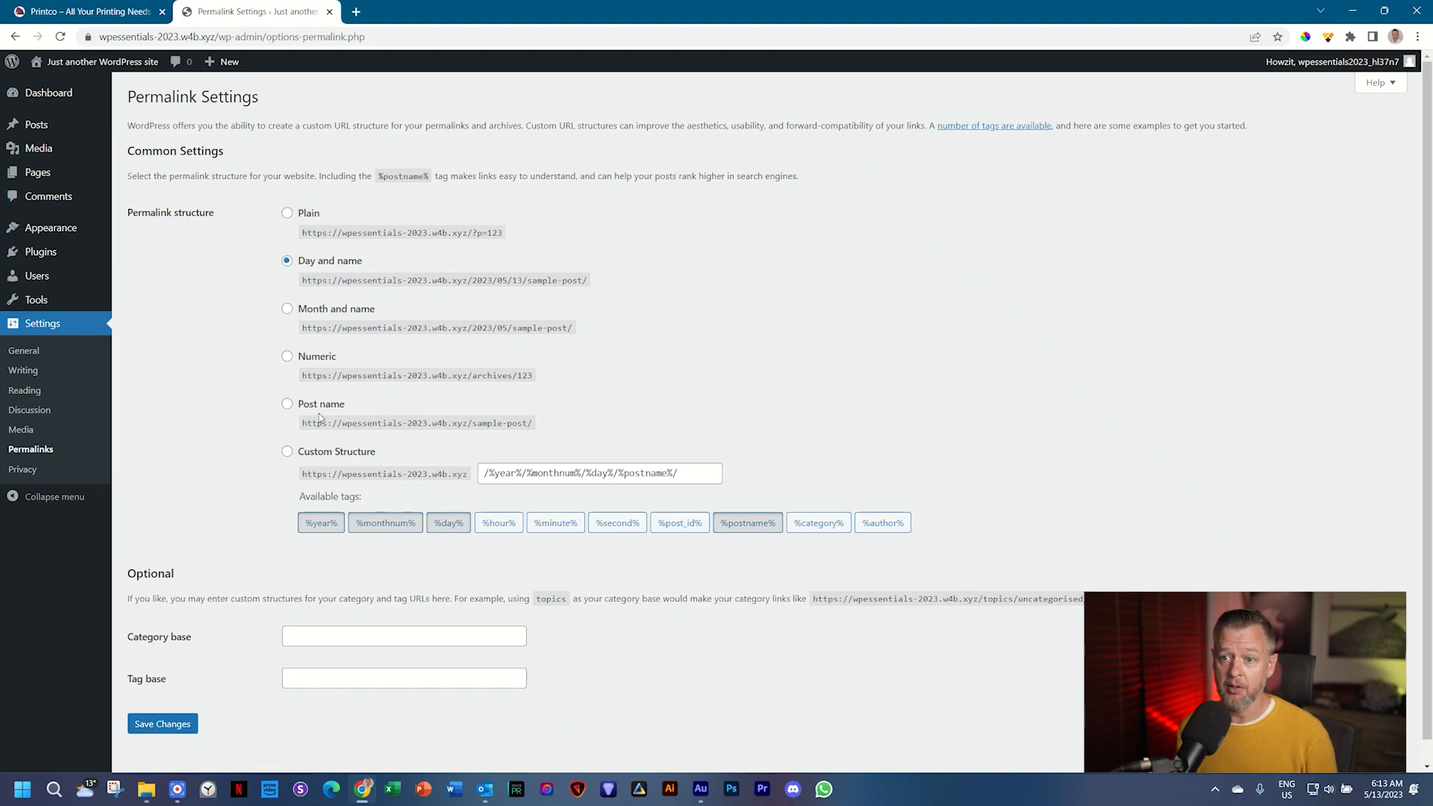
pyautogui.moveTo(122, 215)
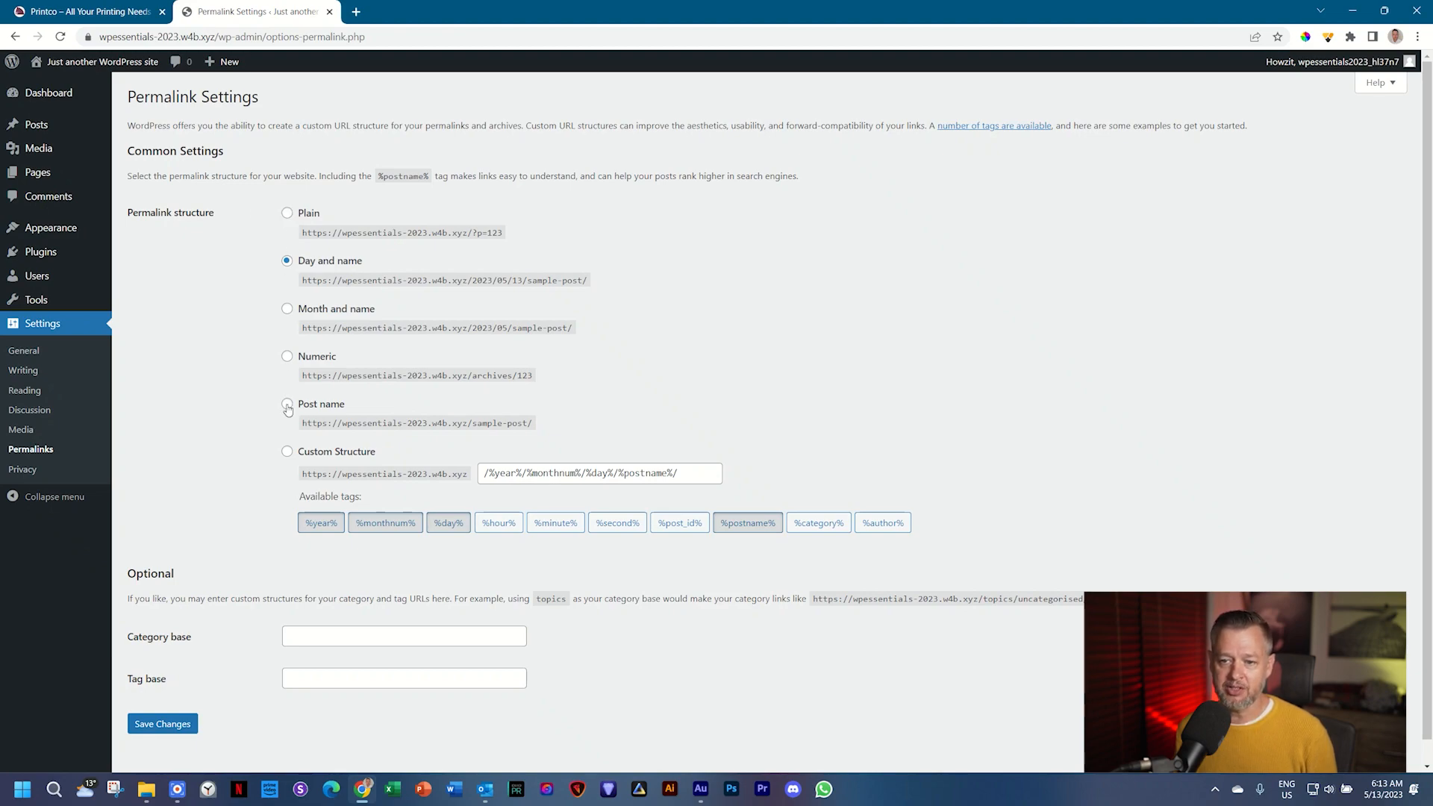
pyautogui.click(287, 404)
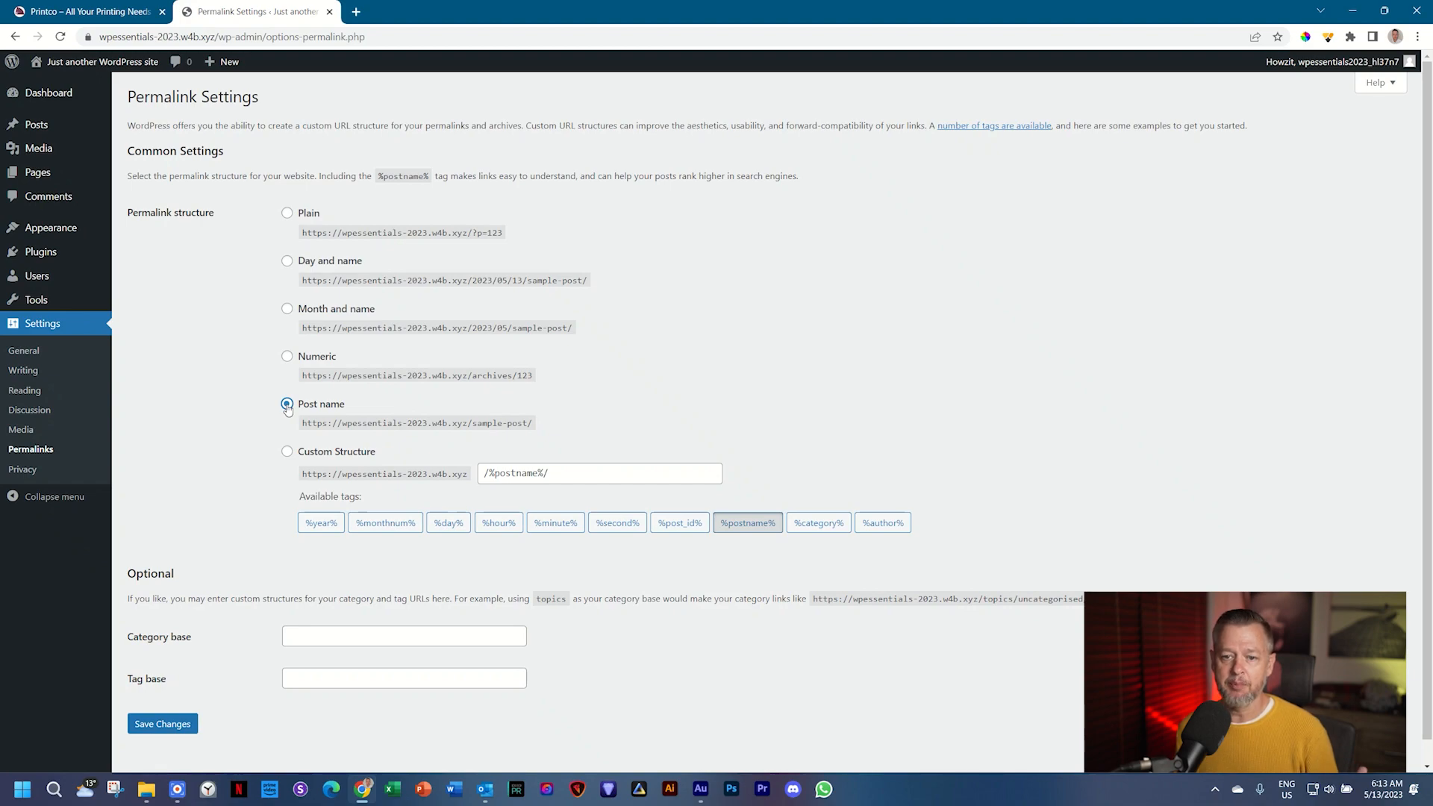
pyautogui.click(287, 403)
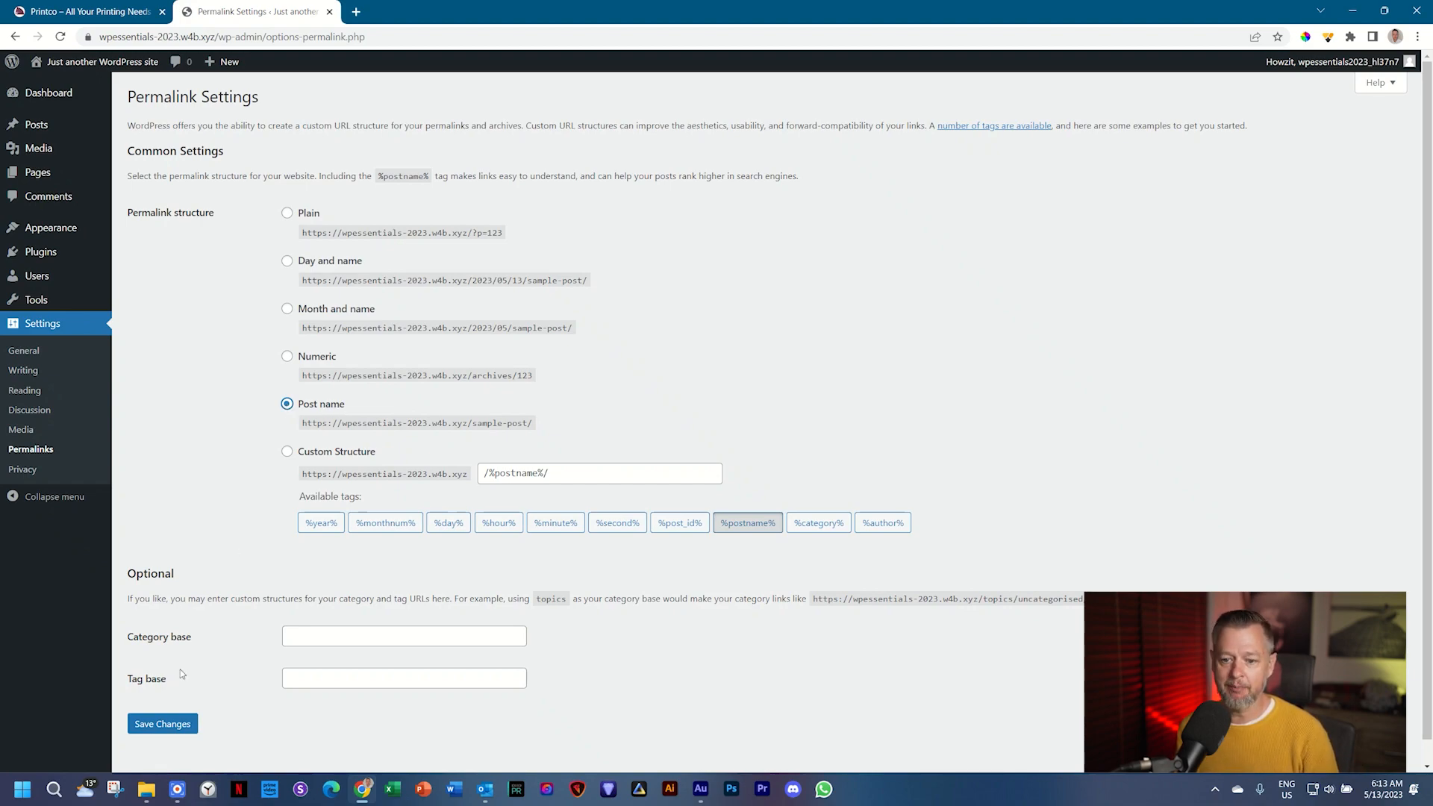
pyautogui.click(161, 723)
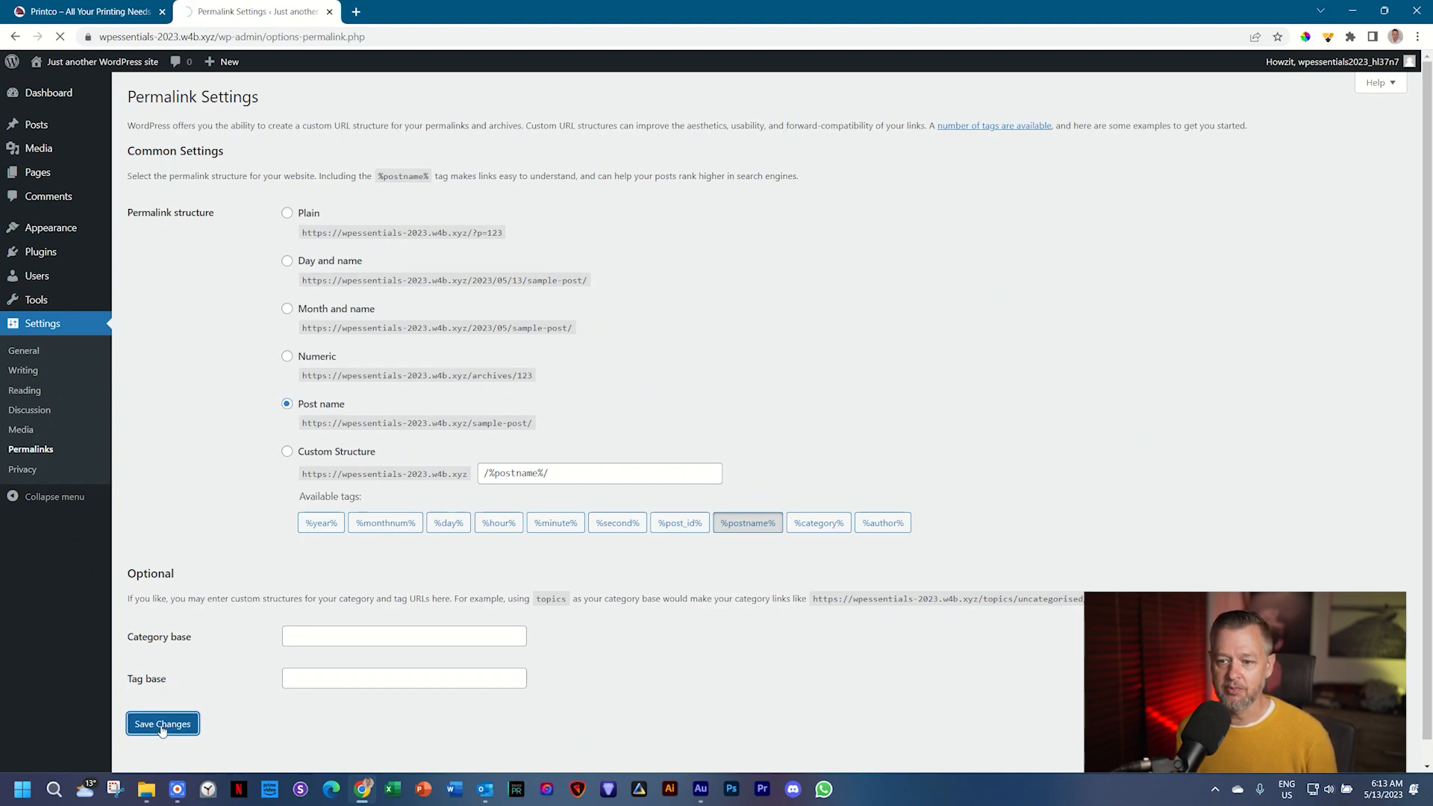
pyautogui.click(161, 723)
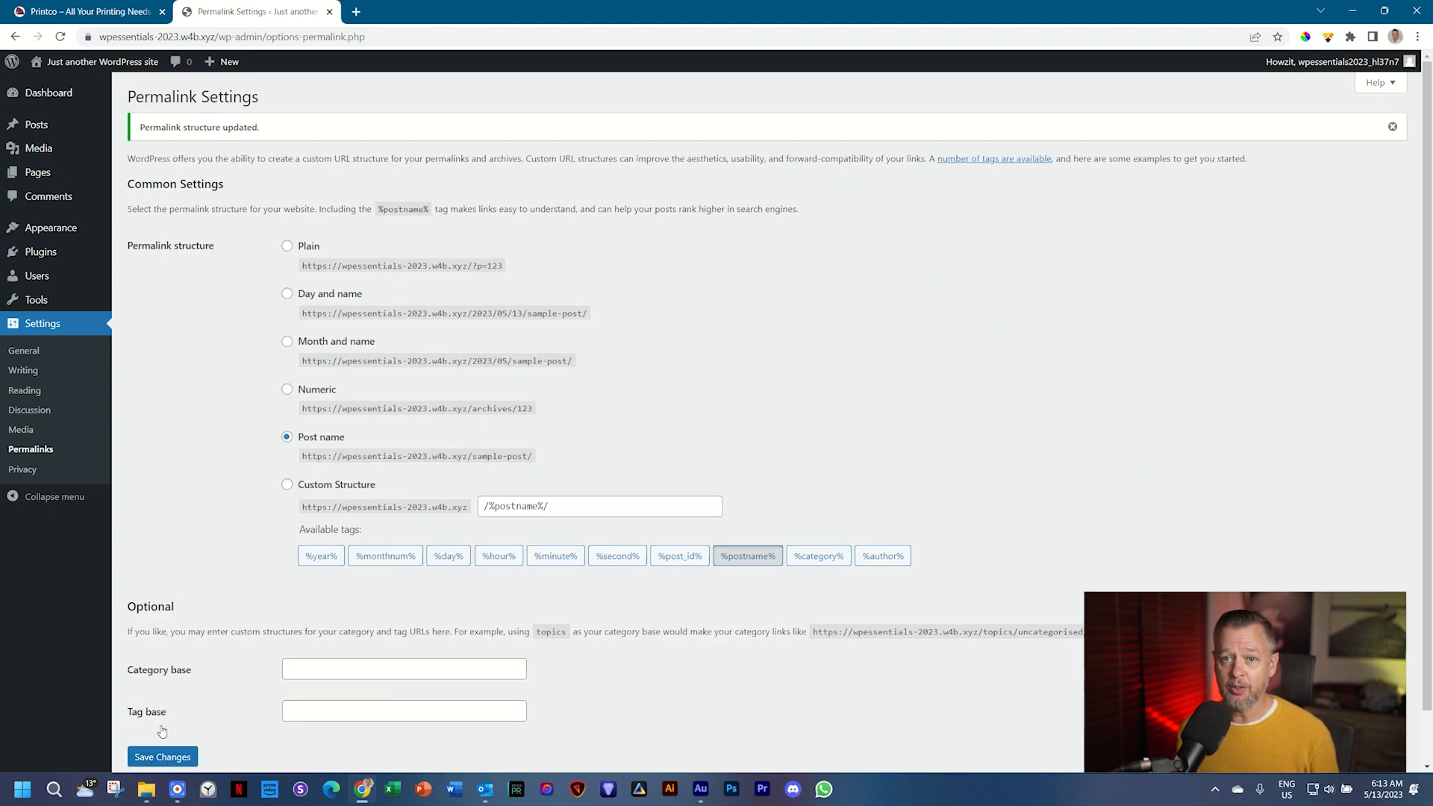